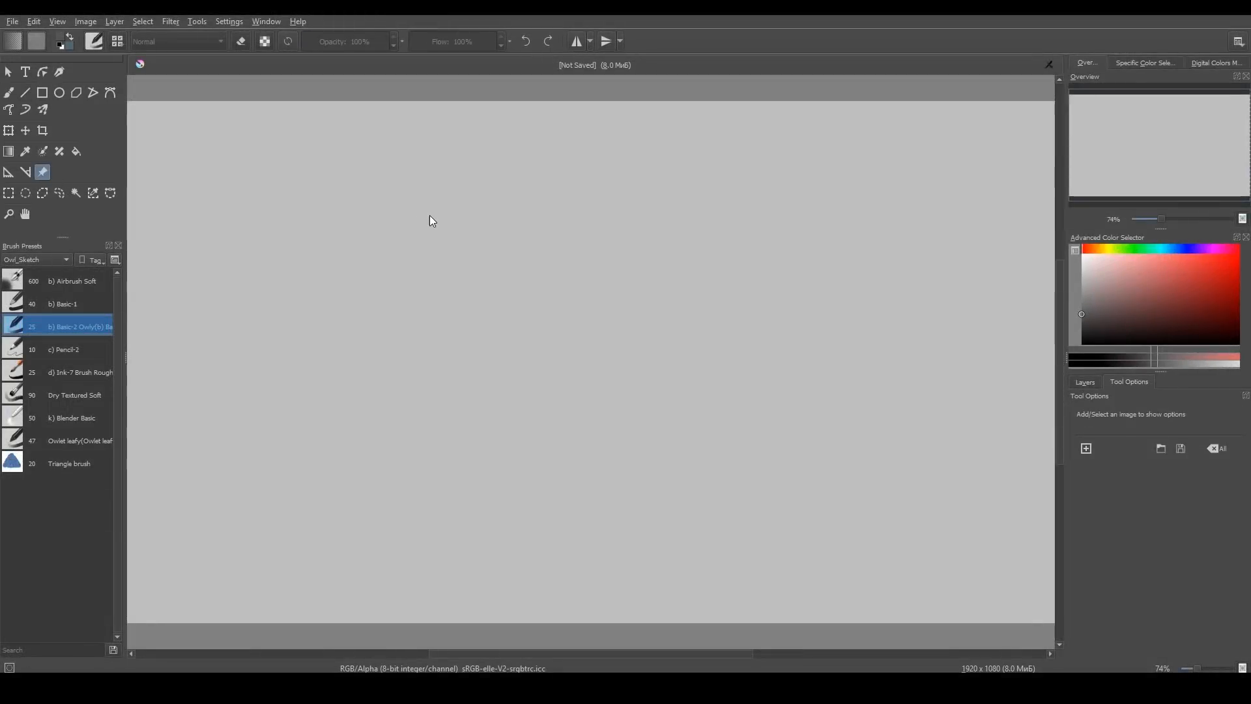
mouse_move(710, 359)
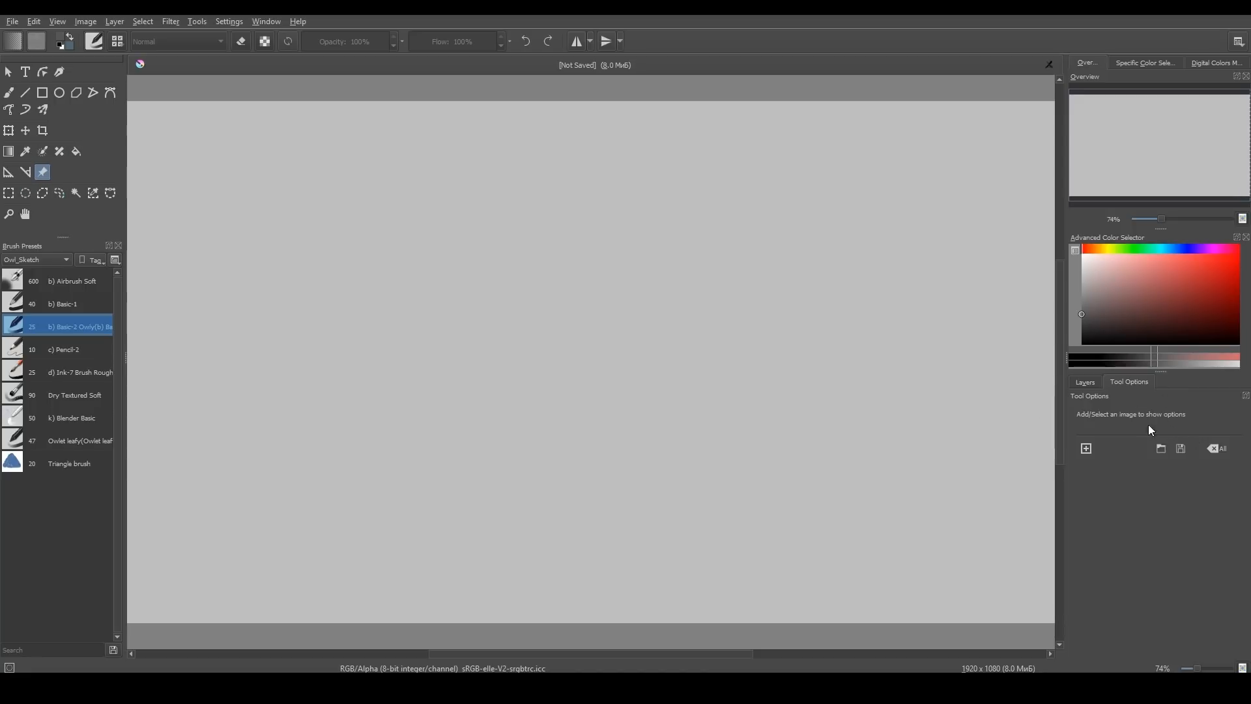
Add the Insterburg castle photo as a reference and move it left of the canvas
left_click(1085, 447)
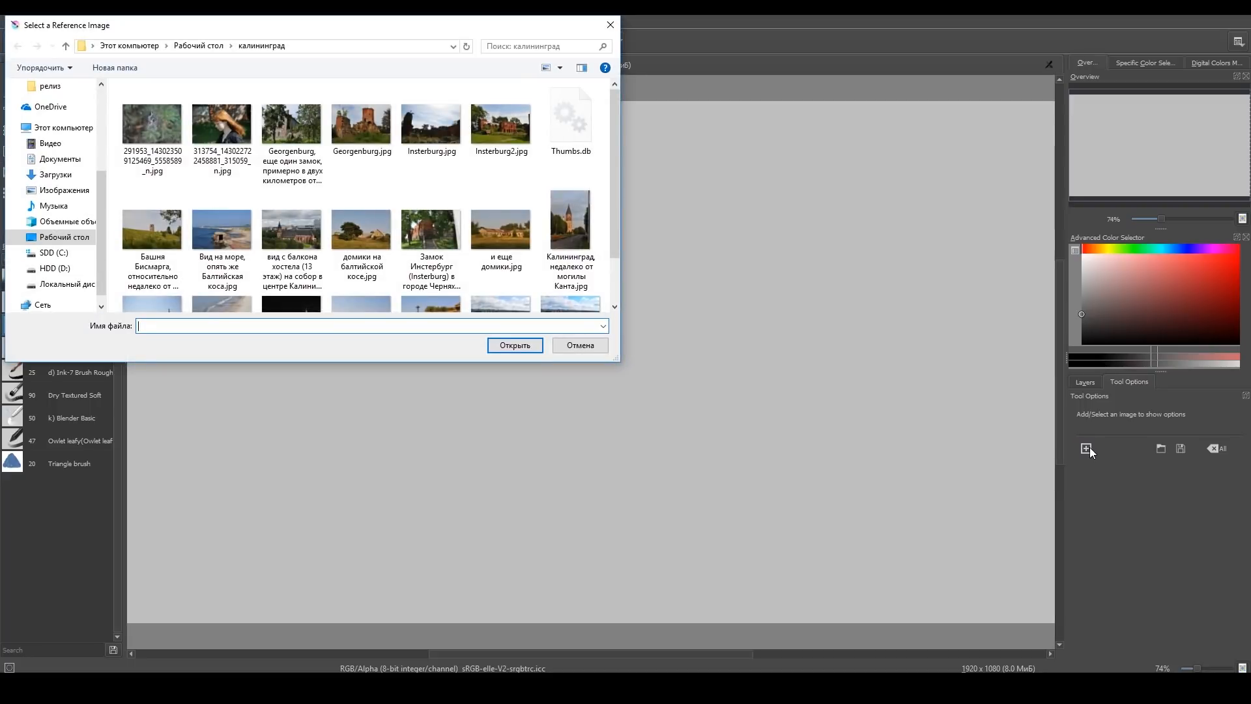
left_click(431, 116)
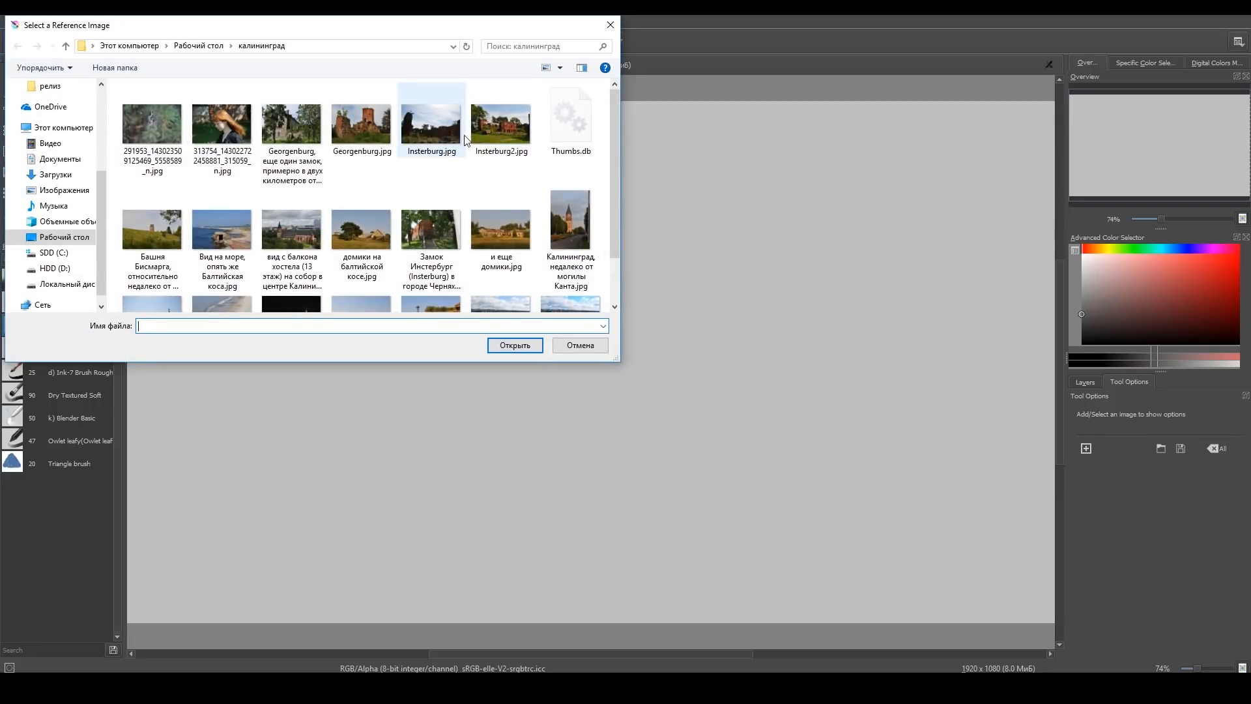
left_click(514, 345)
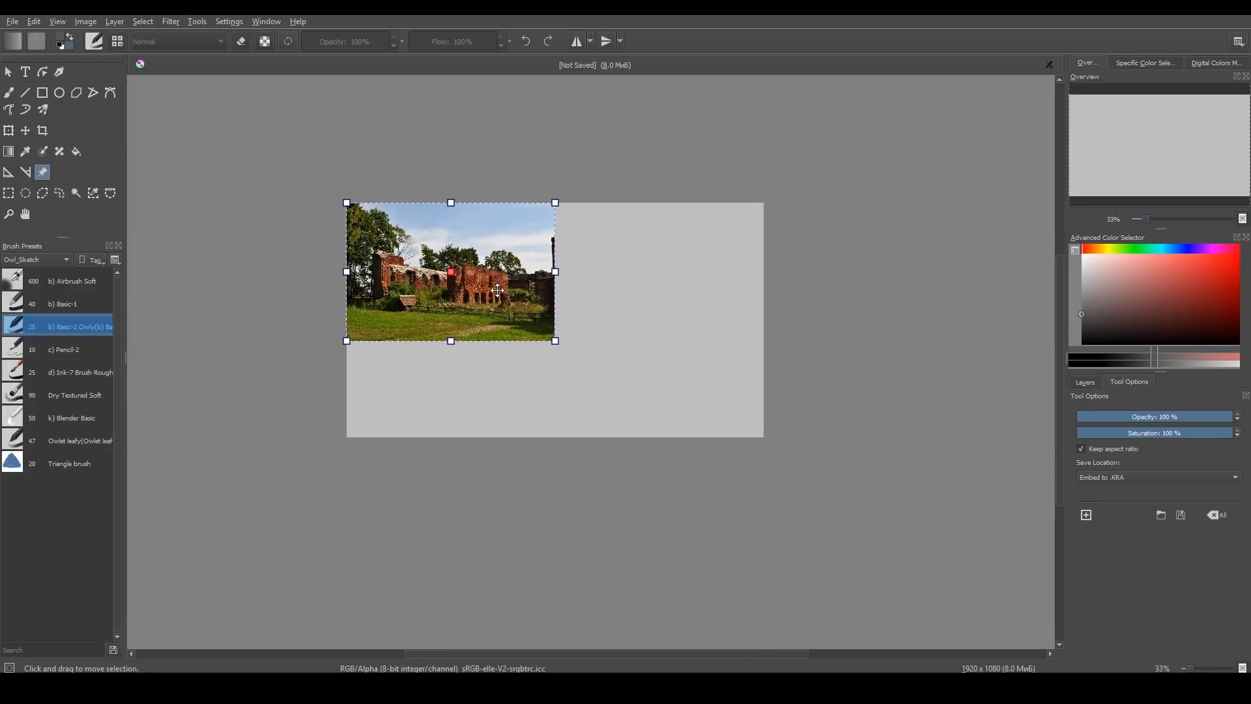
left_click_drag(451, 271, 243, 272)
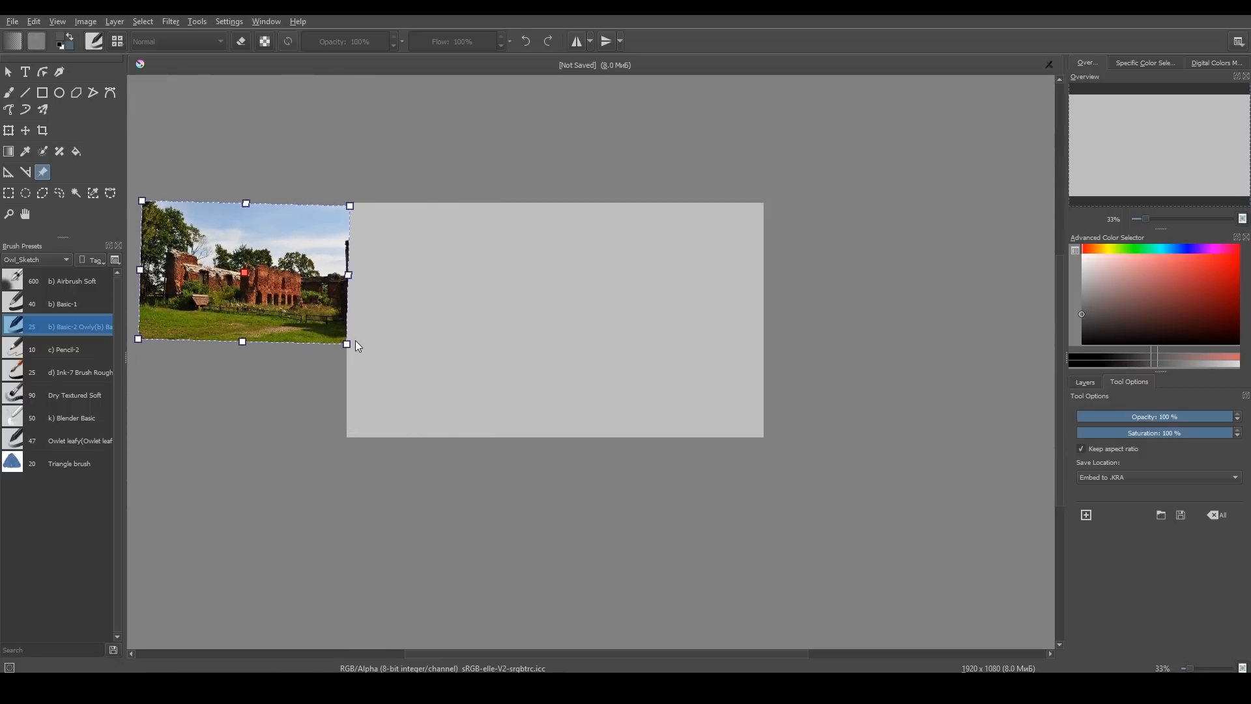
mouse_move(353, 345)
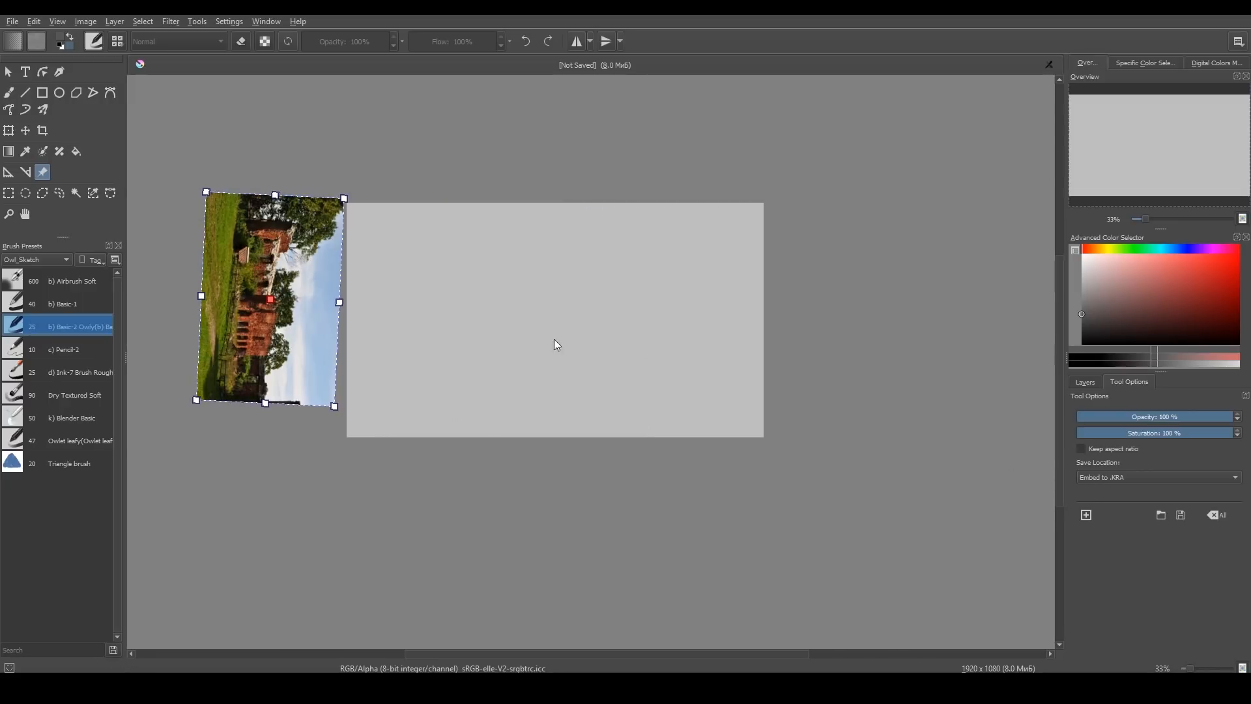
left_click(8, 93)
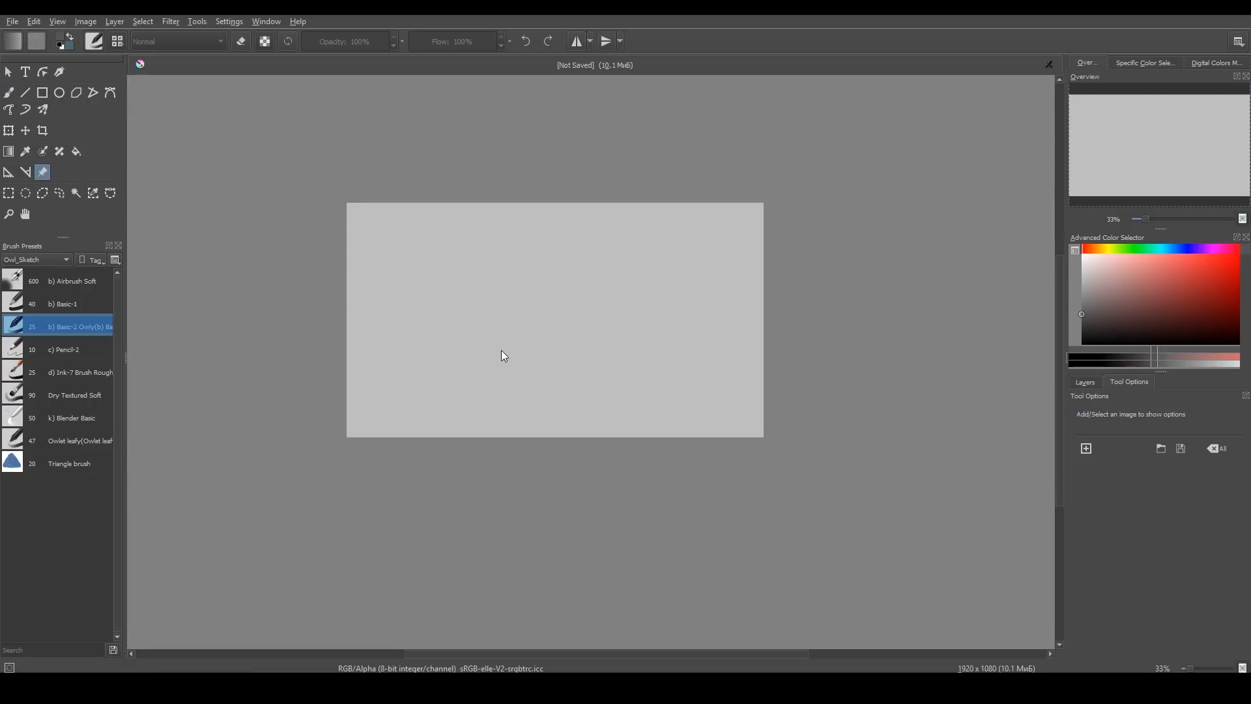
mouse_move(475, 352)
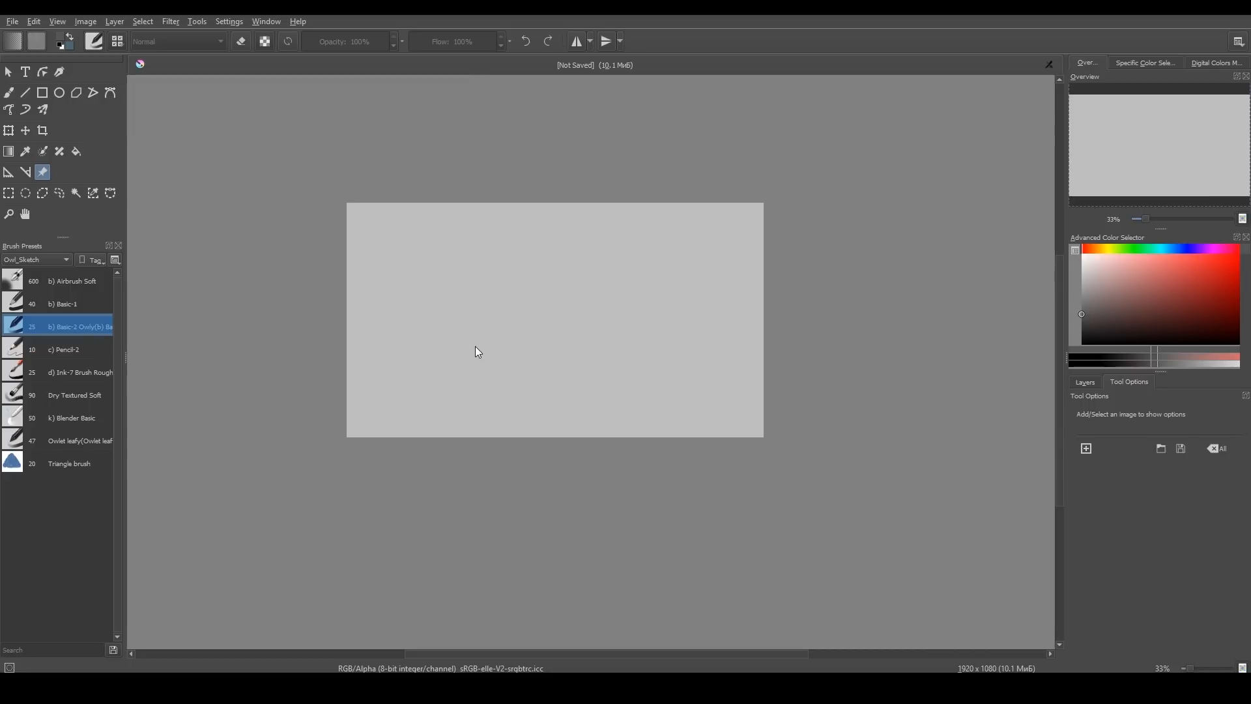
mouse_move(467, 355)
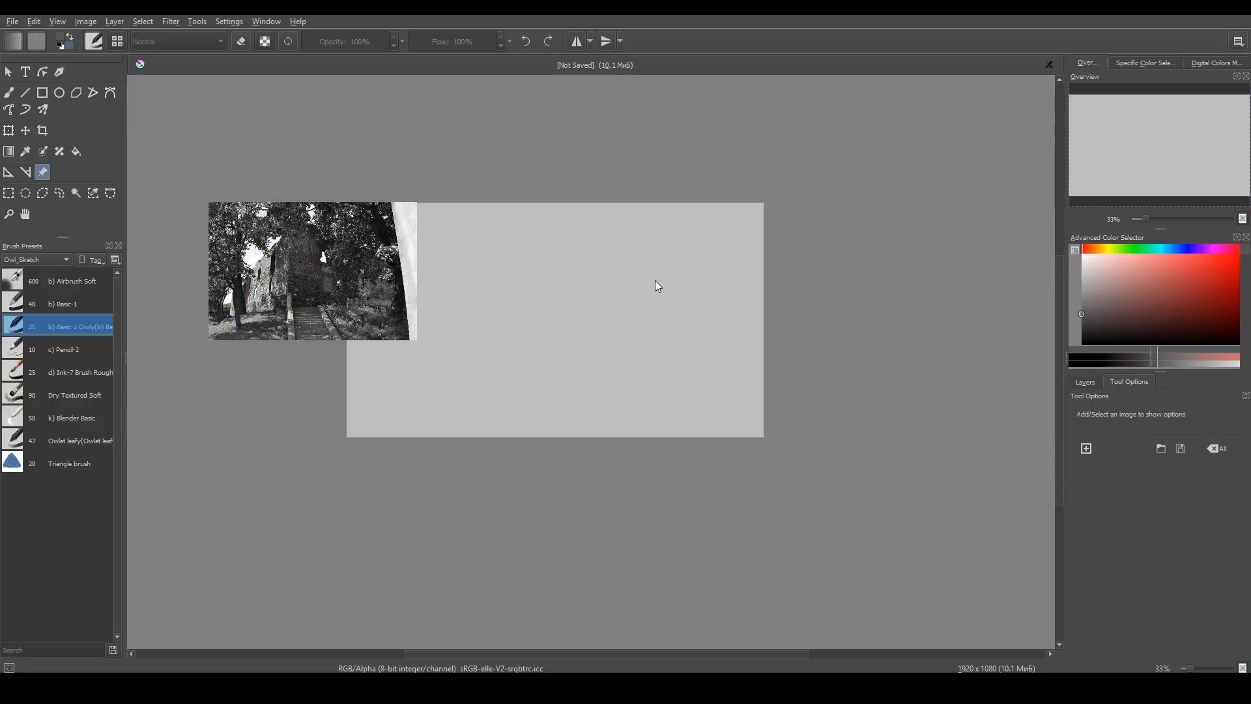
mouse_move(807, 358)
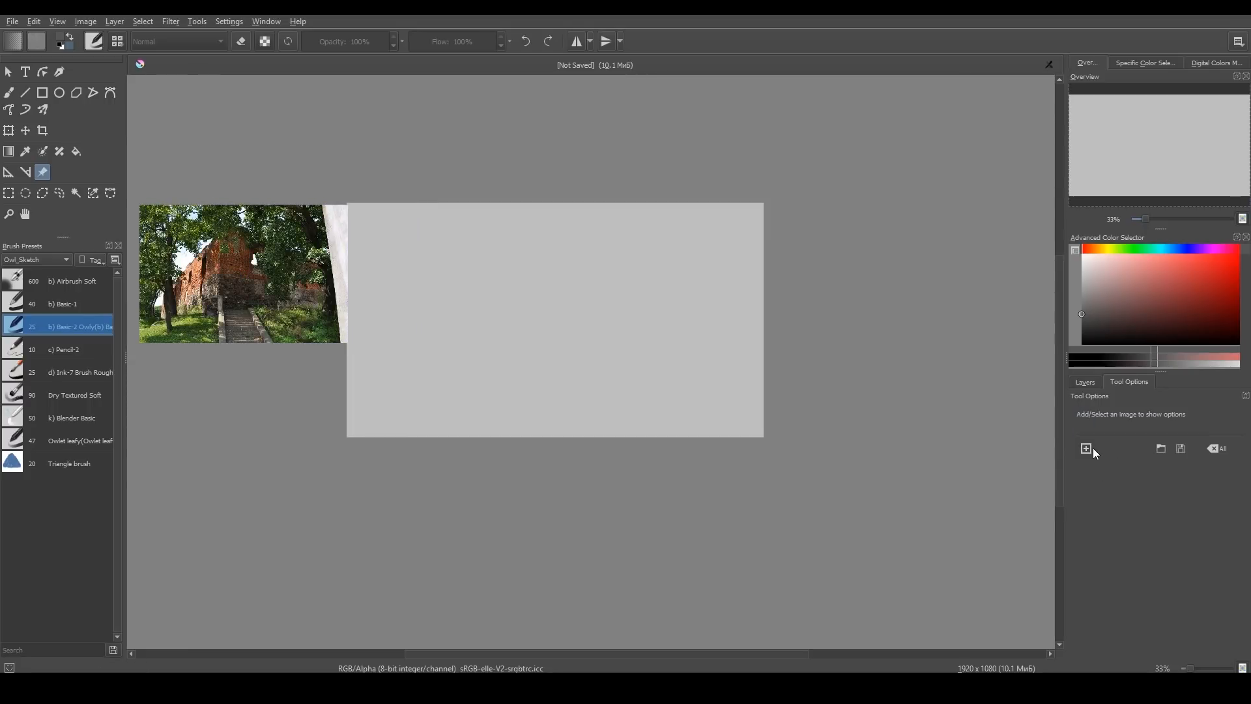
Add the Kaliningrad cathedral photo as a reference, dragged over the castle photo
left_click(1085, 448)
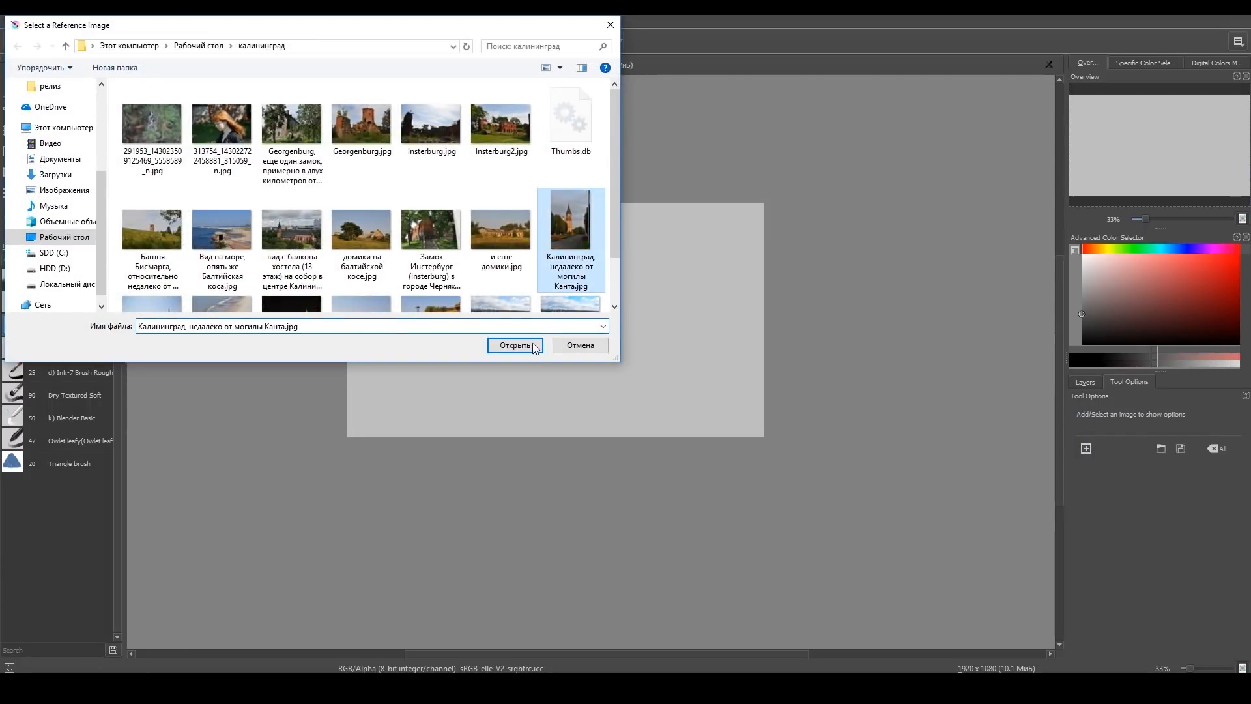
left_click(514, 345)
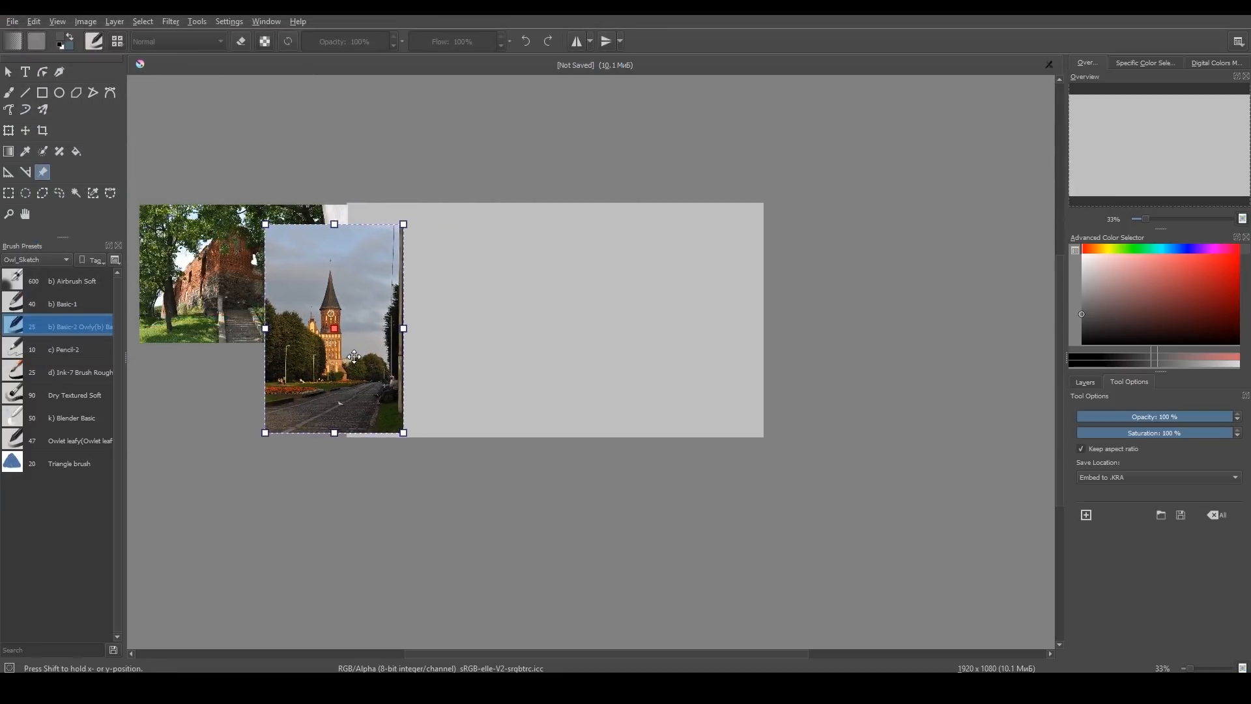
left_click_drag(333, 328, 278, 353)
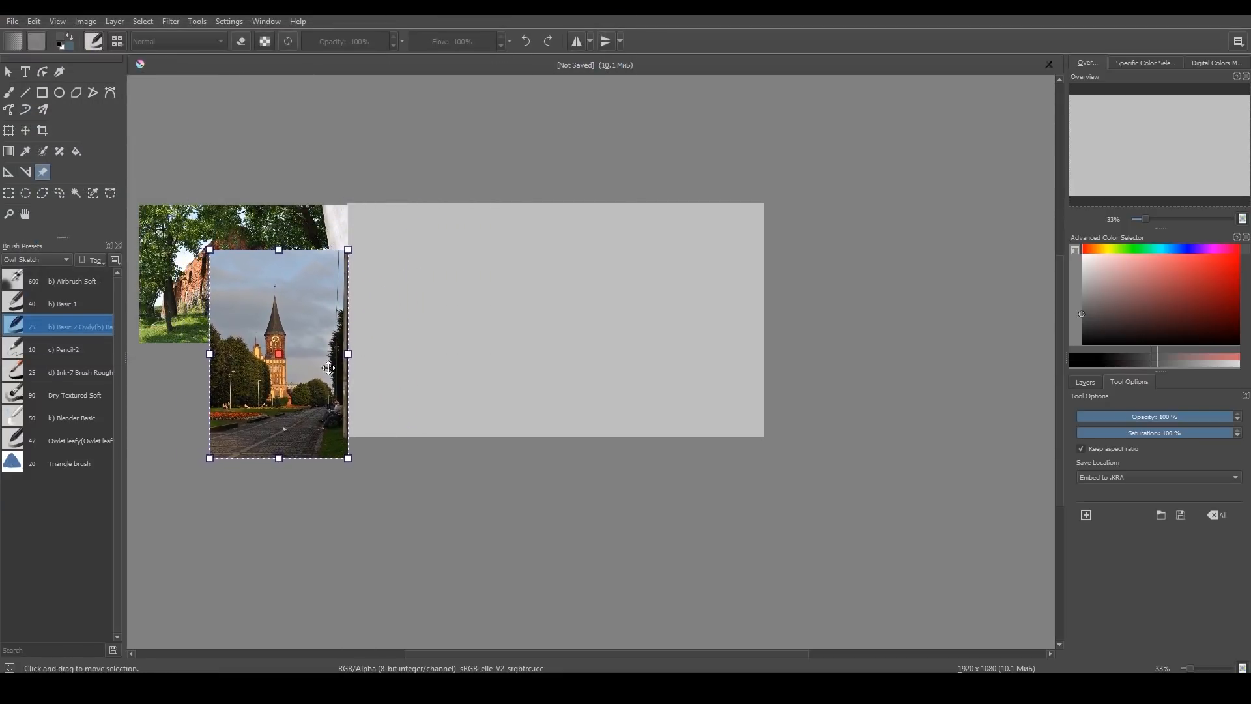
Lower the cathedral photo behind the castle photo and mirror it horizontally
right_click(279, 399)
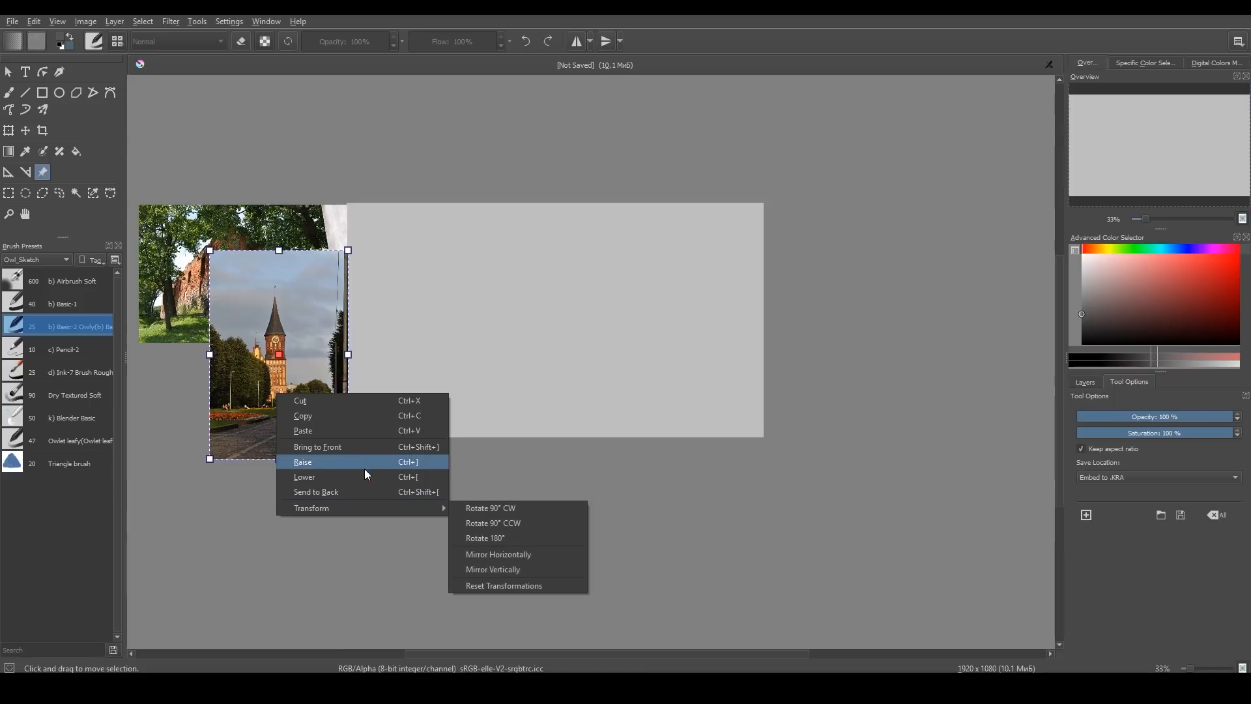
mouse_move(363, 477)
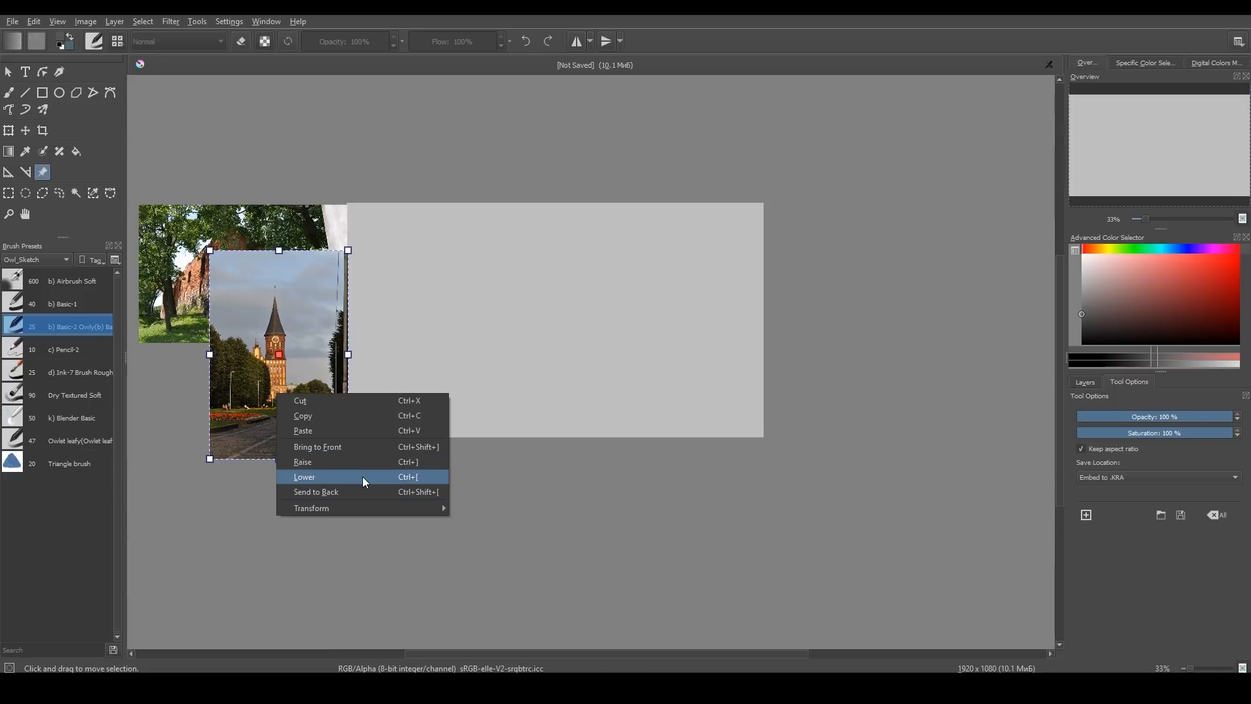
left_click(305, 476)
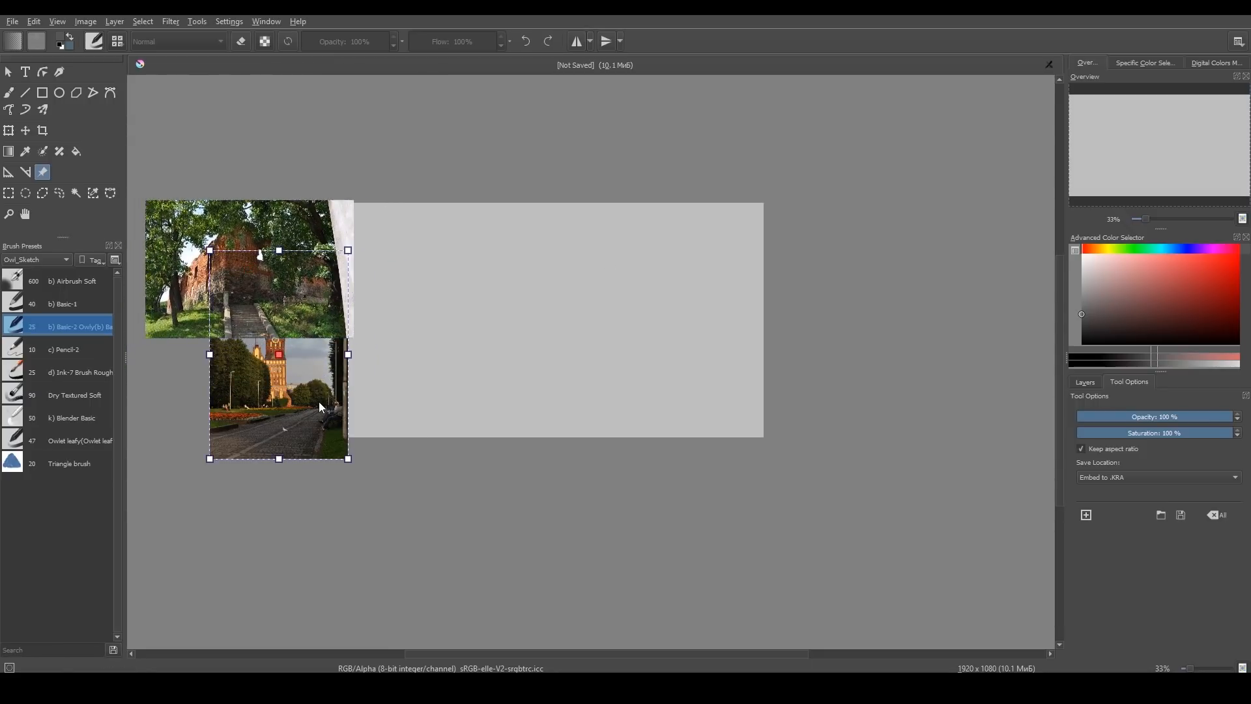
right_click(662, 376)
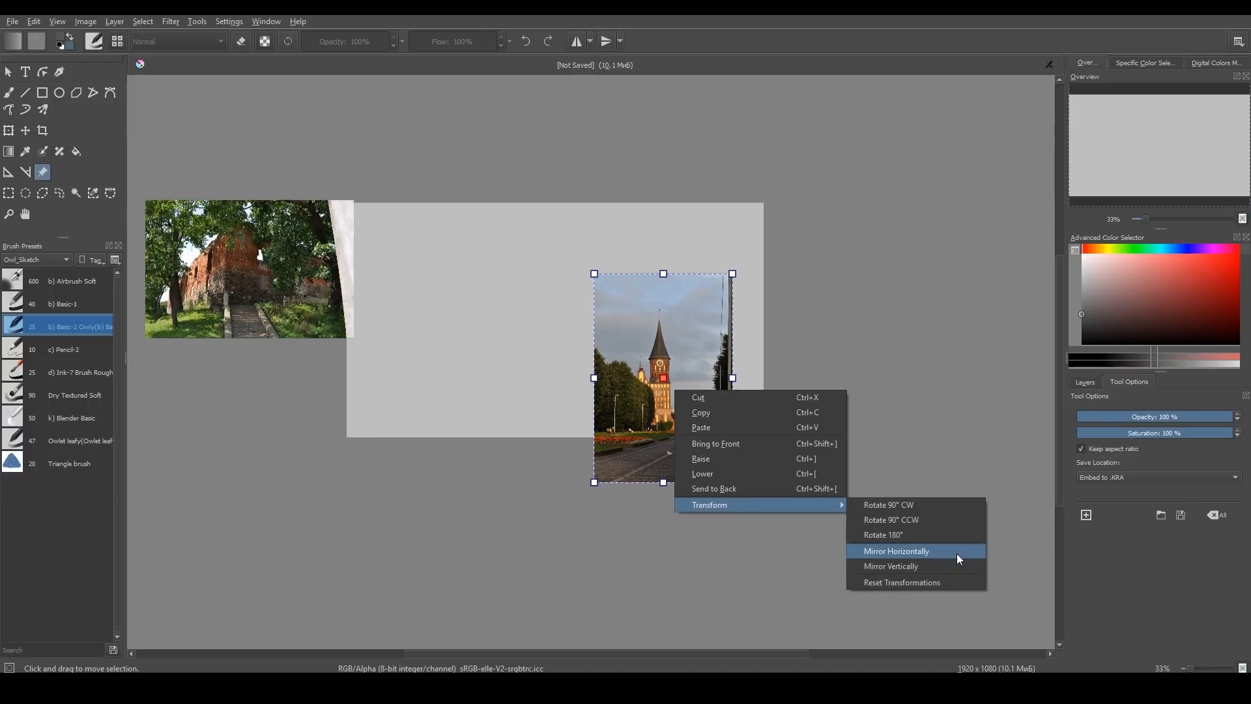
left_click(895, 551)
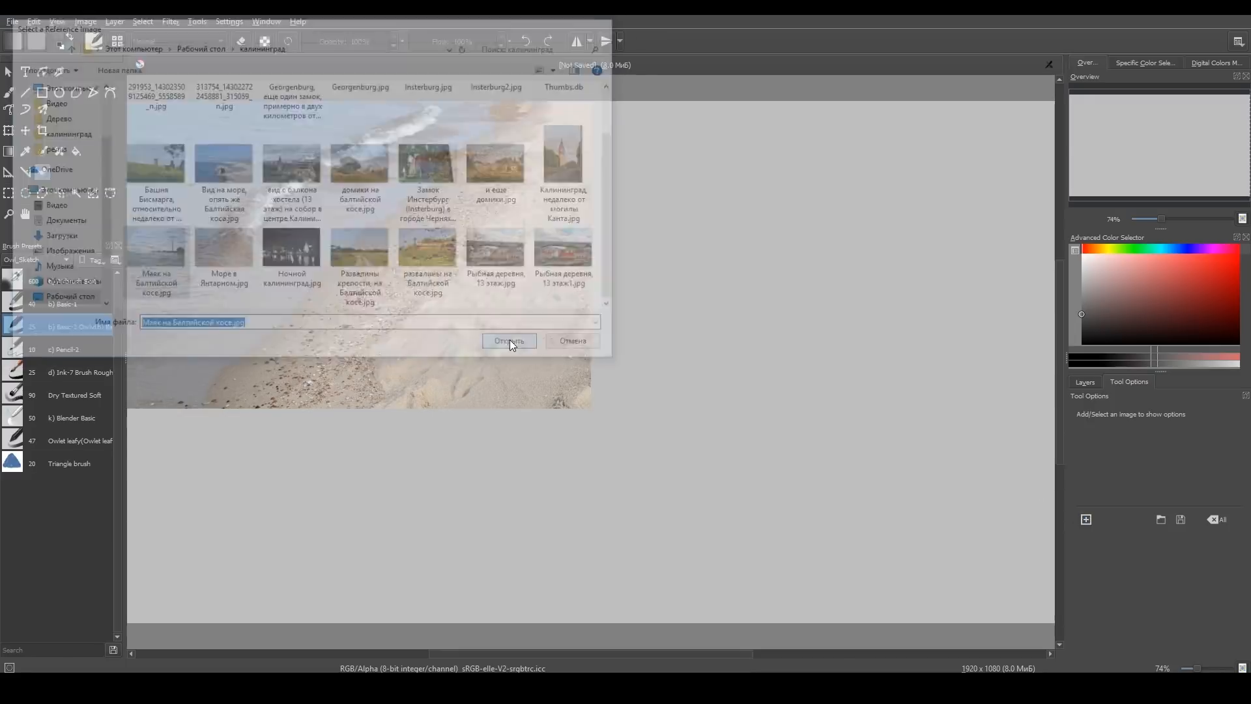
Add the lighthouse photo and save the reference image set as 11.krf
left_click(509, 341)
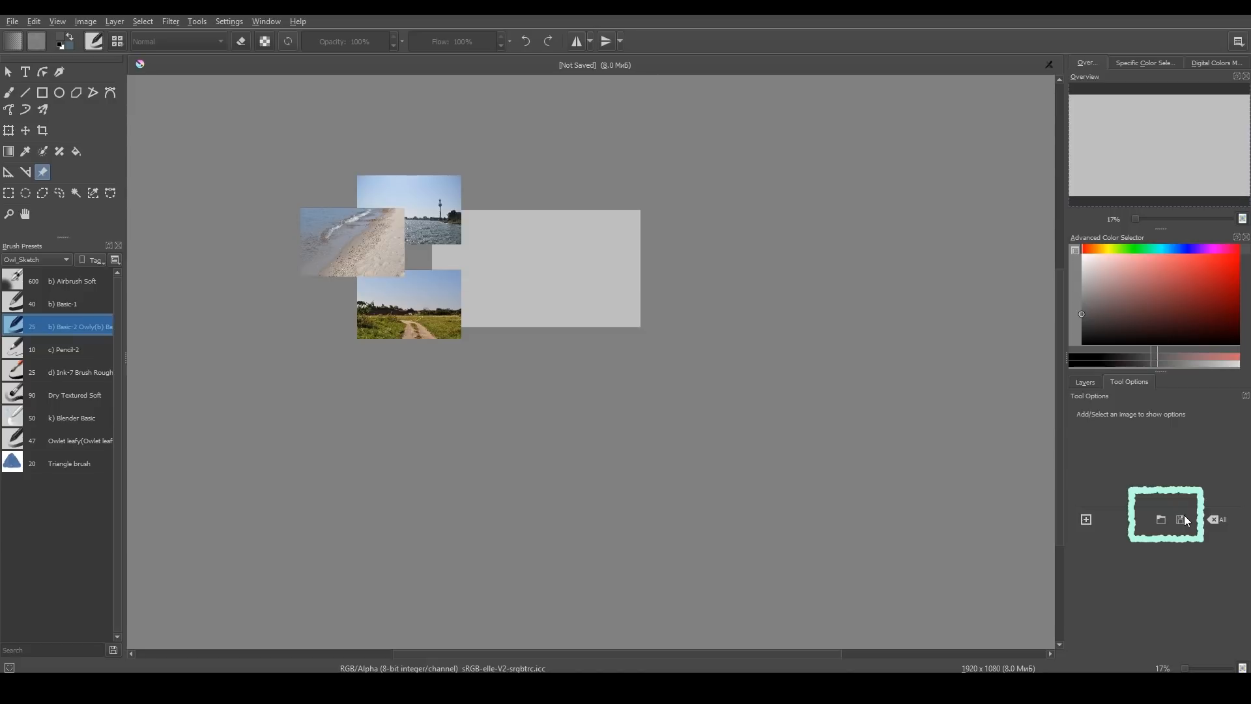
left_click(1181, 519)
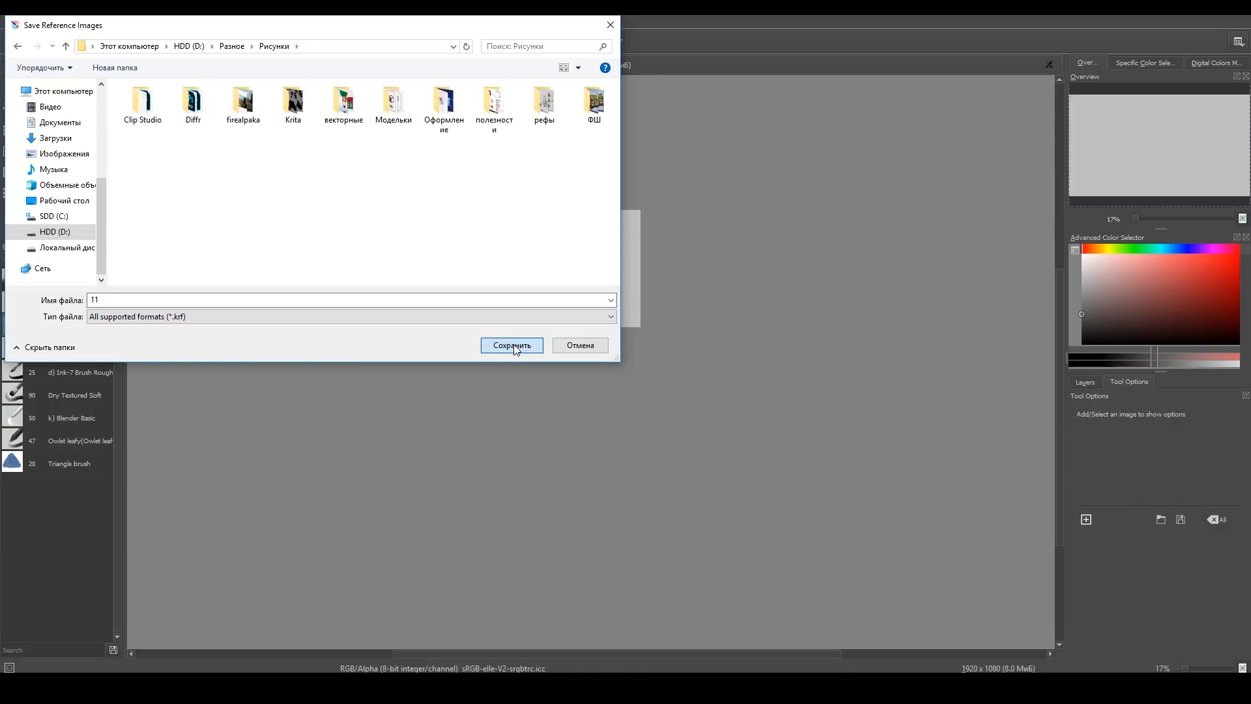
left_click(512, 344)
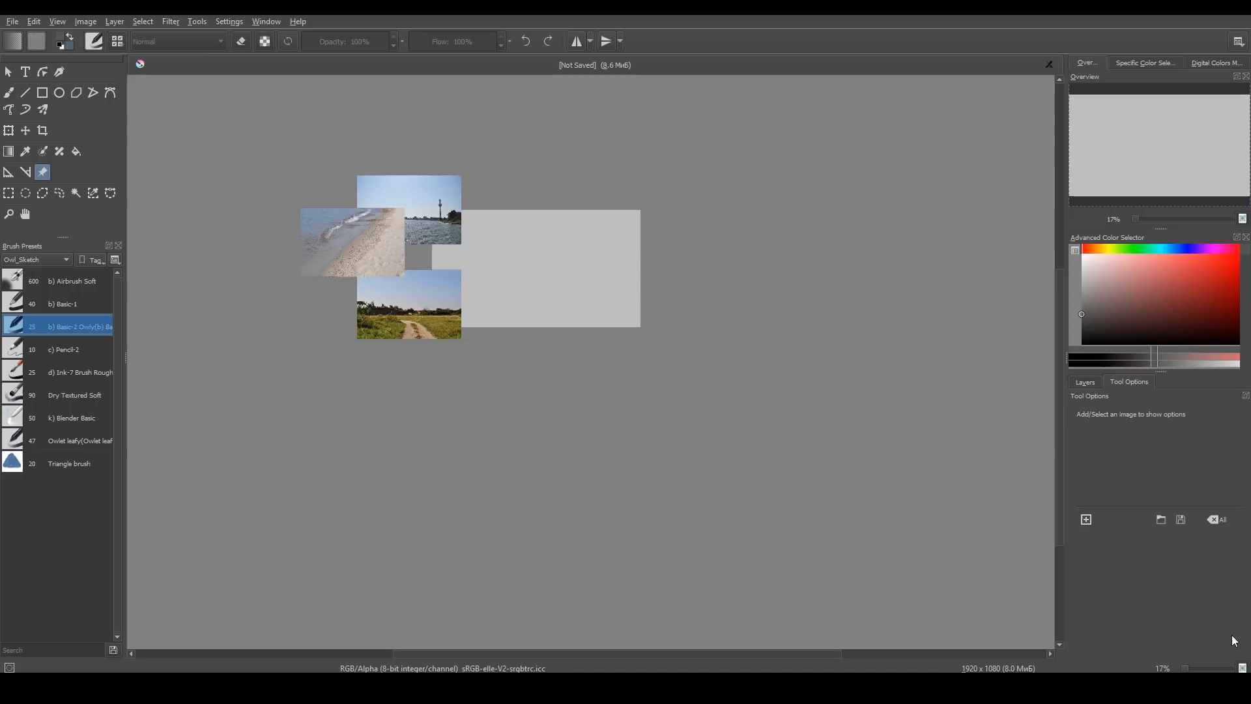
mouse_move(1055, 67)
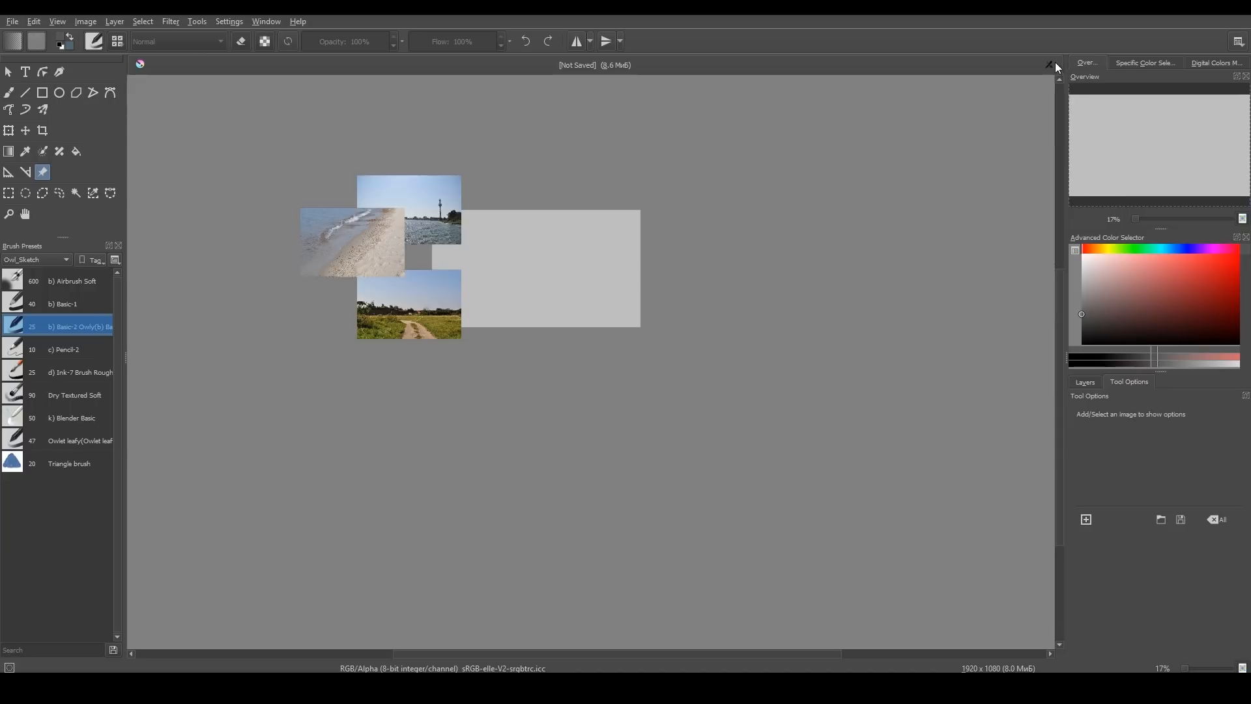
Close the document and create a new 1920 by 1080 document
left_click(1049, 65)
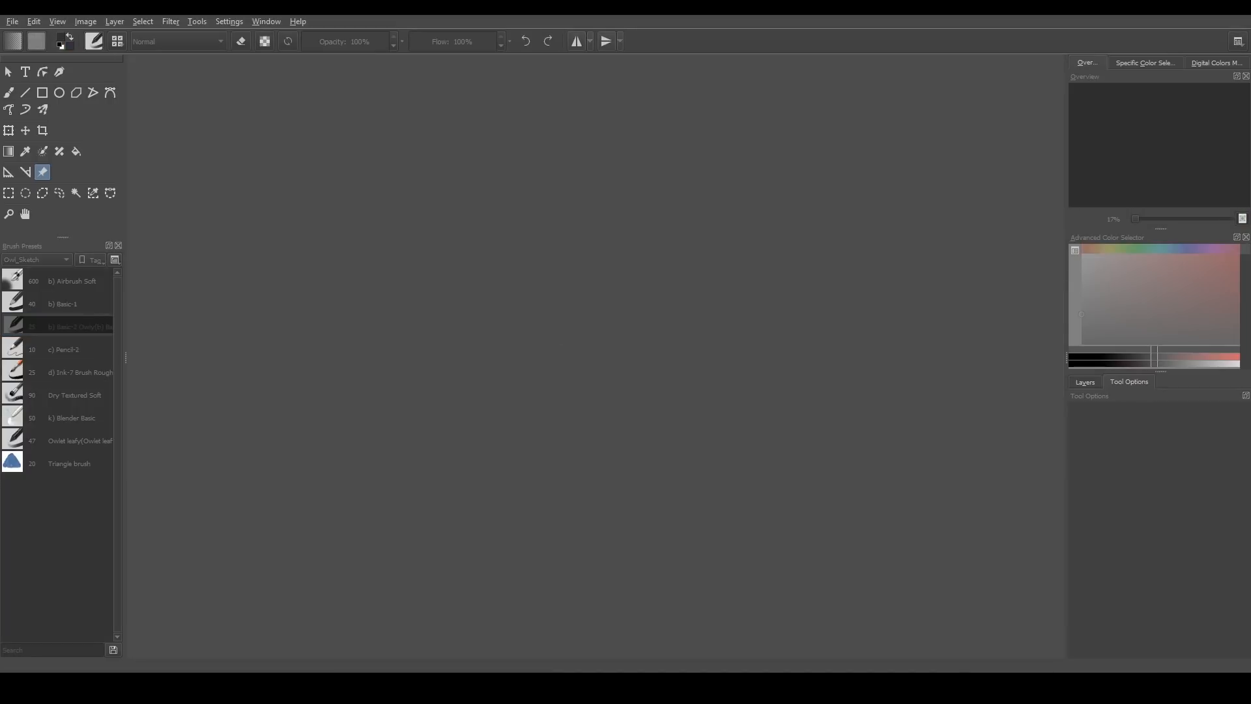
left_click(11, 21)
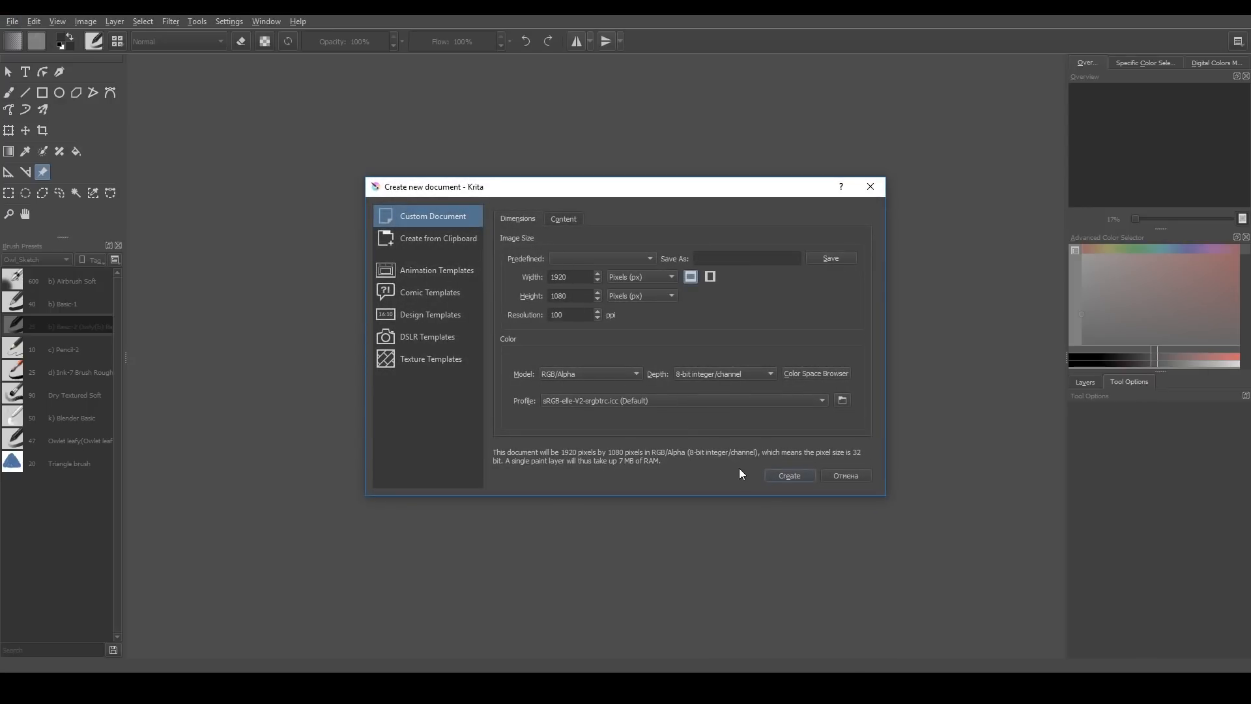
left_click(788, 476)
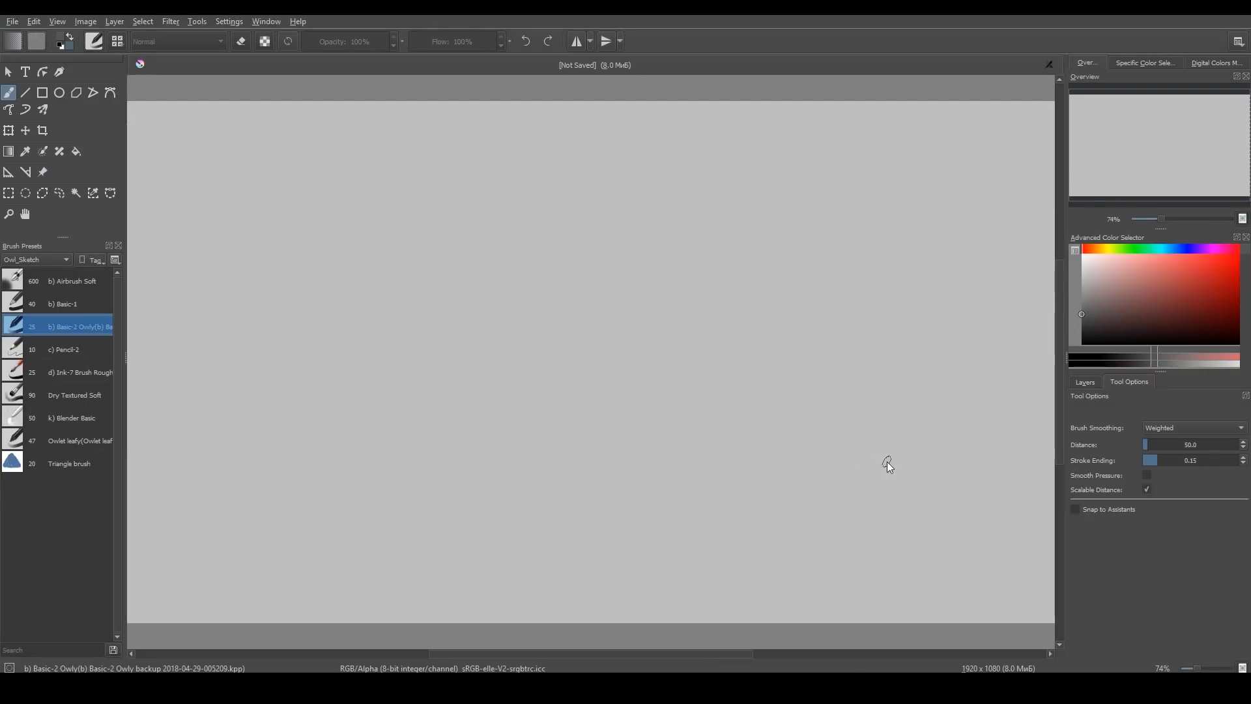
Load the 11.krf reference set into the new document
left_click(42, 171)
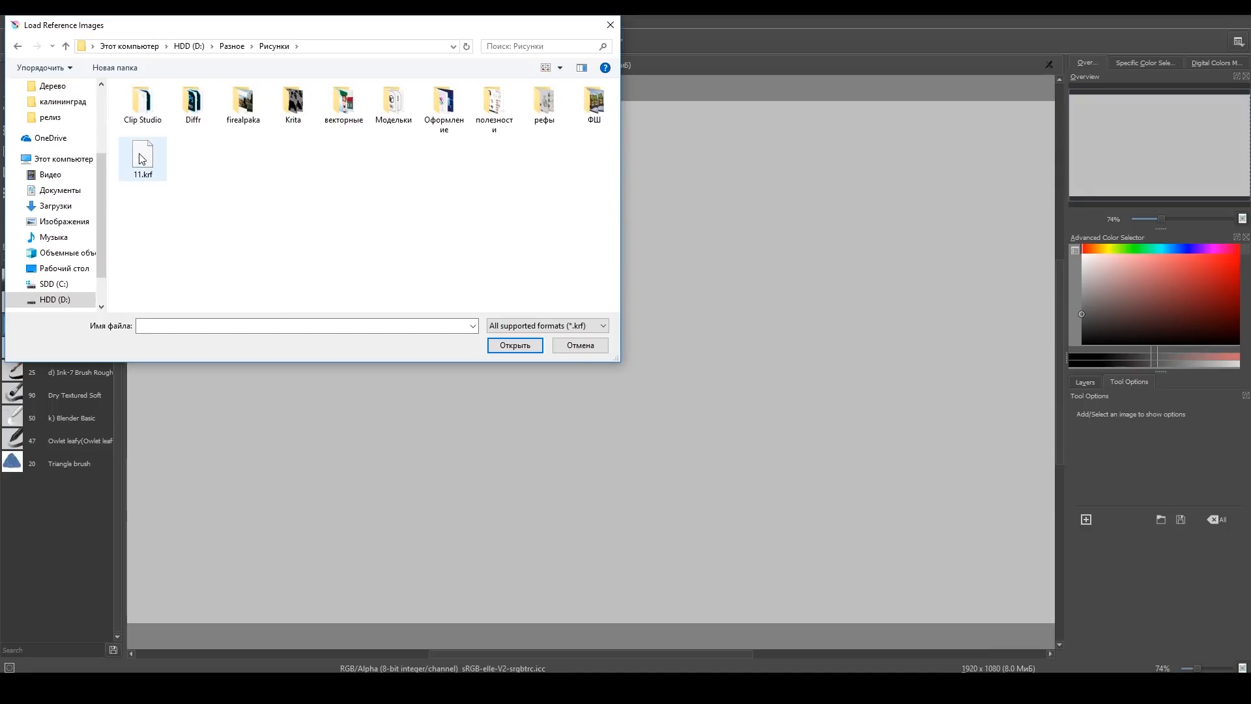
left_click(142, 157)
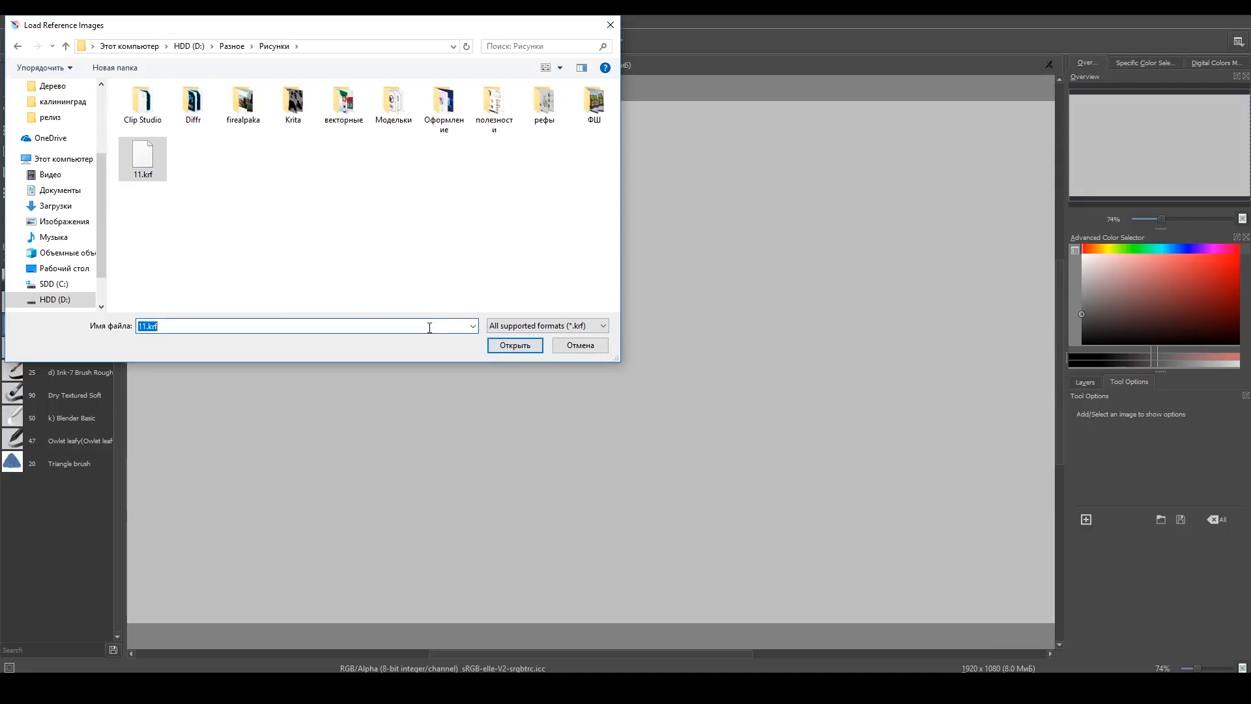
left_click(514, 345)
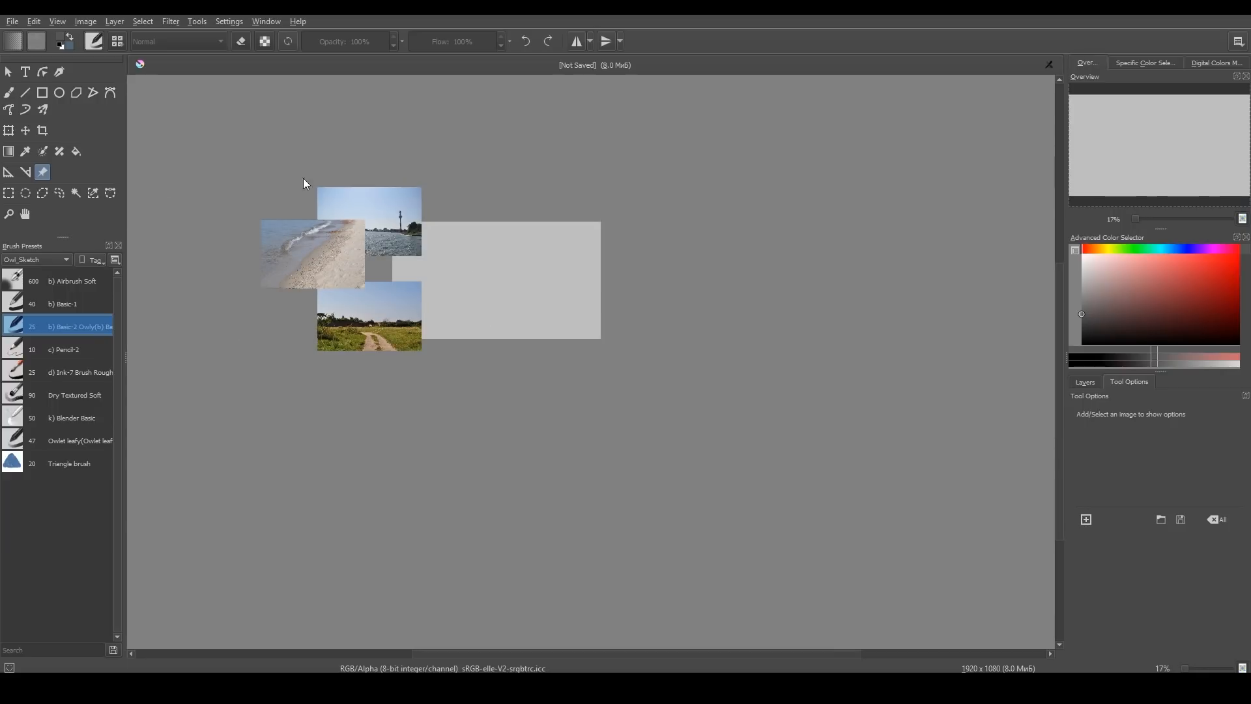
mouse_move(526, 612)
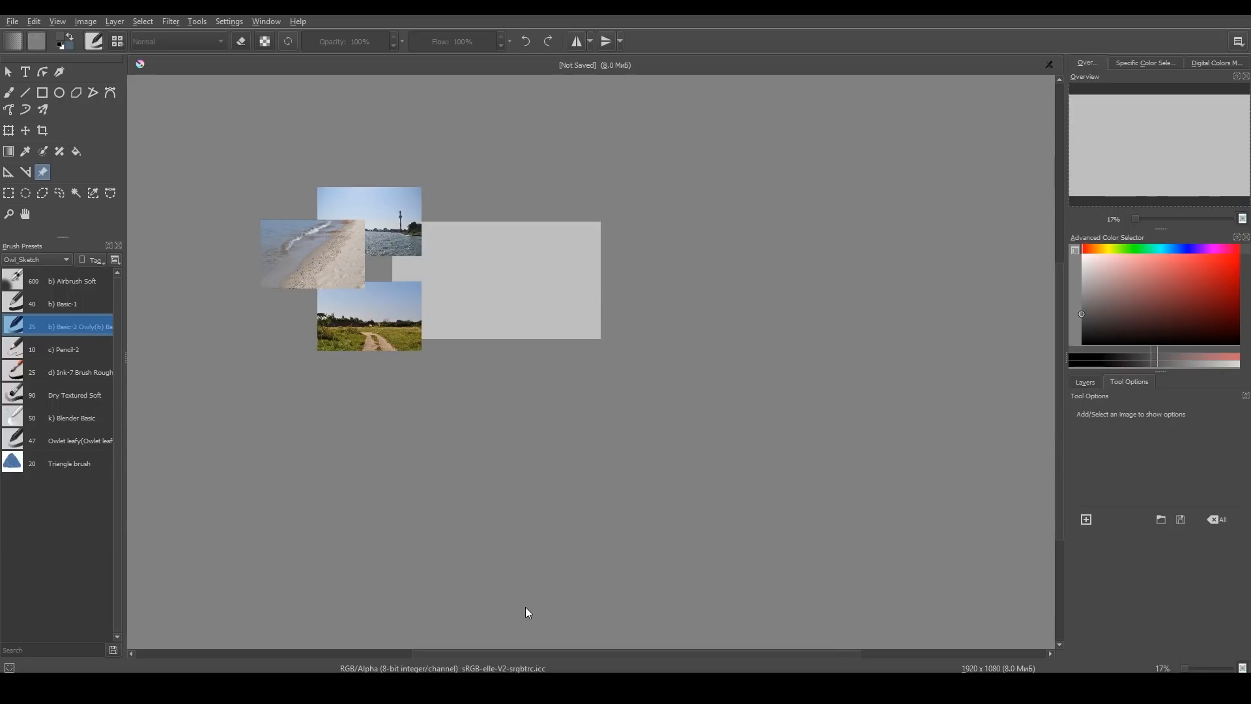
Select the dirt road photo and check its Embed to KRA save location
left_click(369, 316)
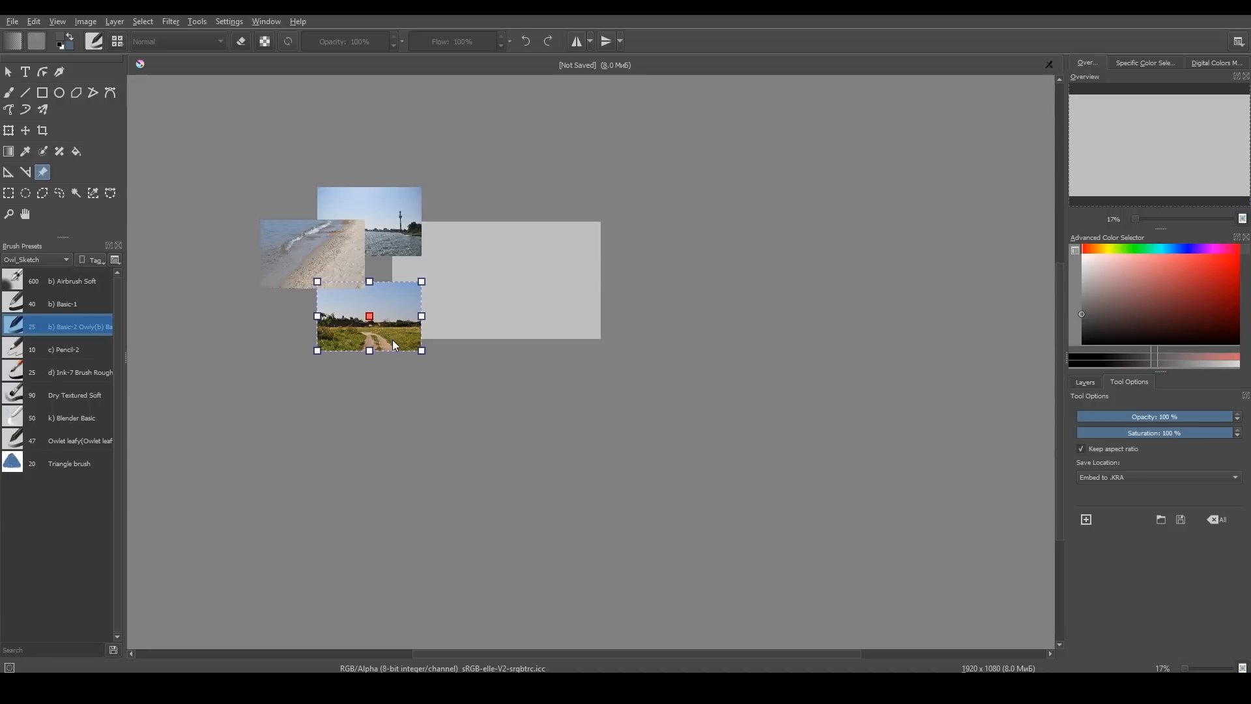
mouse_move(1238, 482)
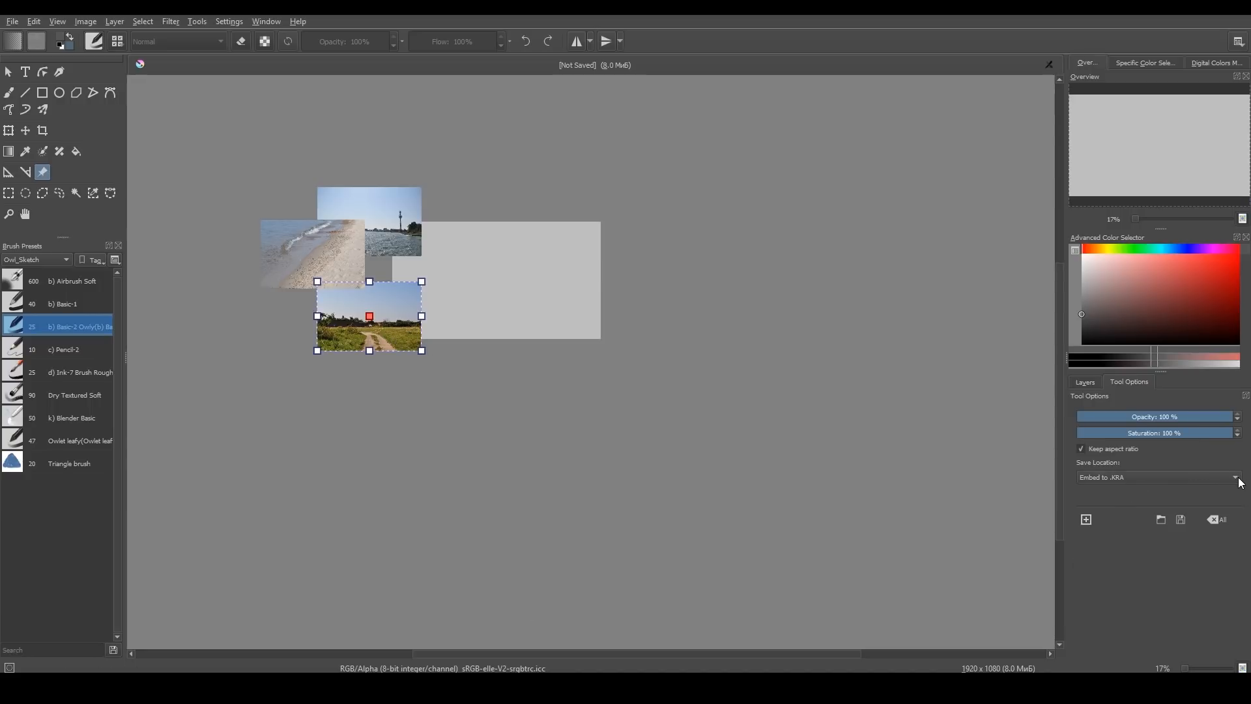
left_click(1237, 477)
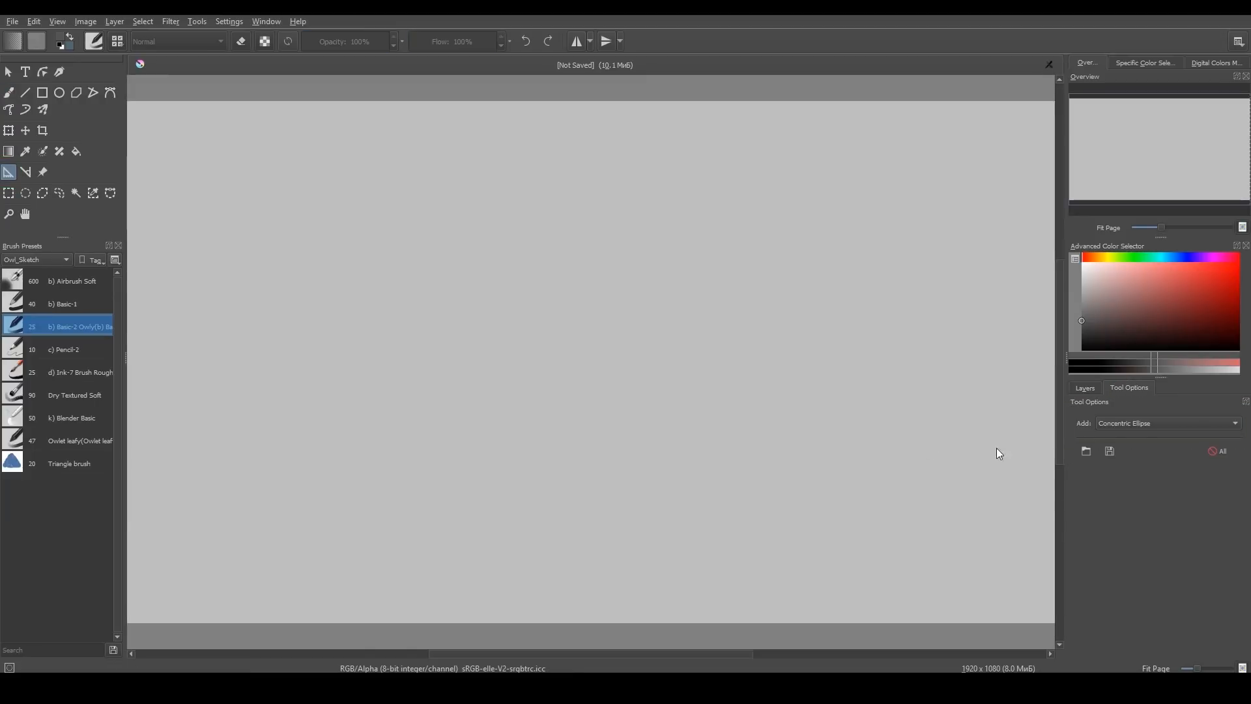
Place a black vanishing point assistant on the left of the canvas
left_click(1236, 423)
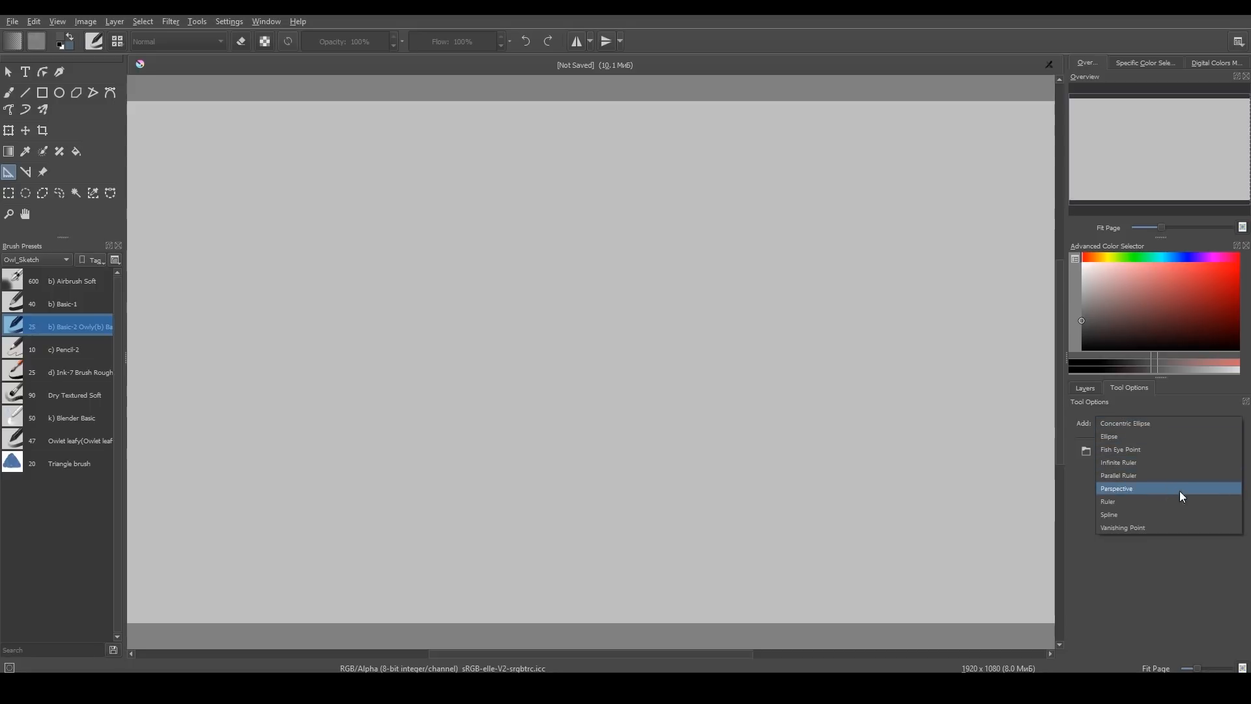
left_click(1123, 528)
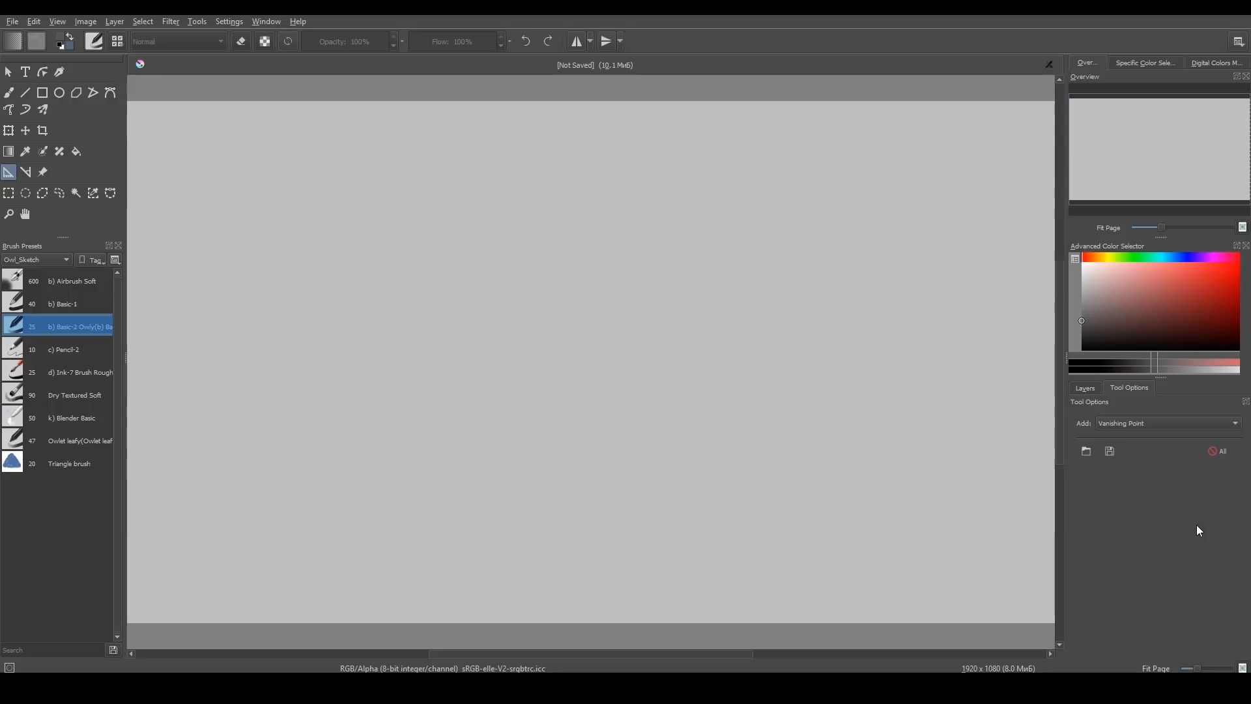
mouse_move(335, 269)
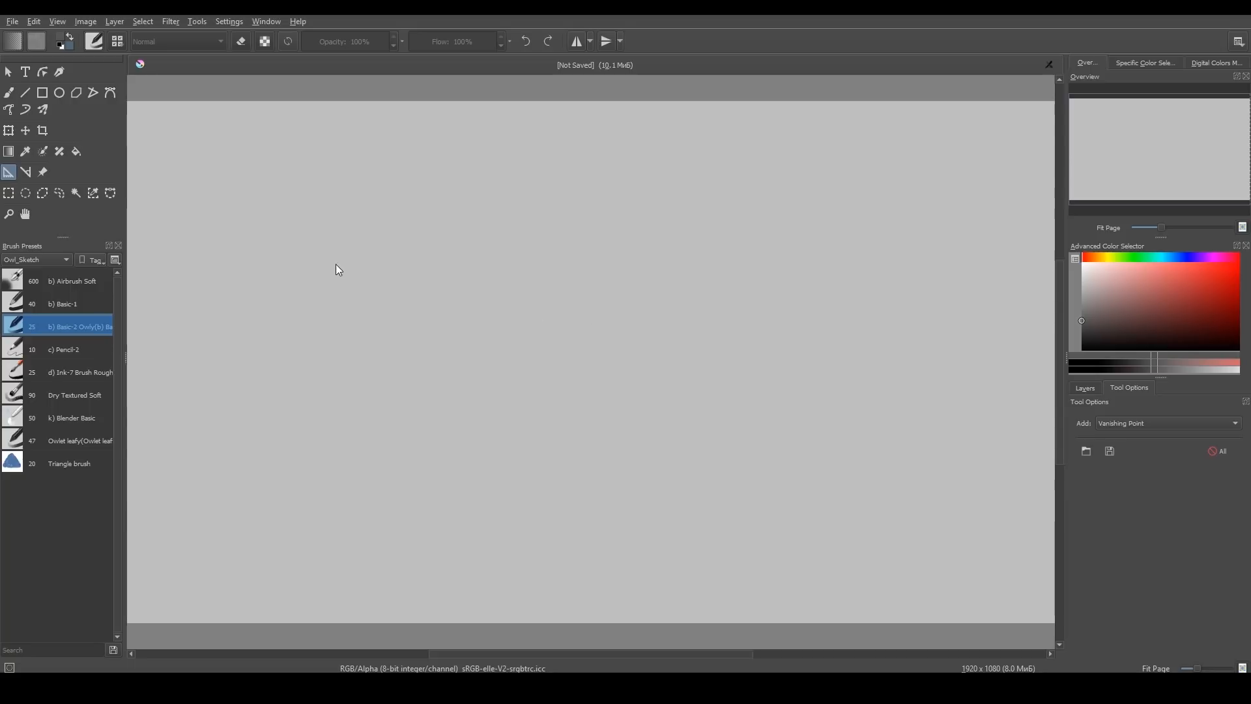
left_click(323, 270)
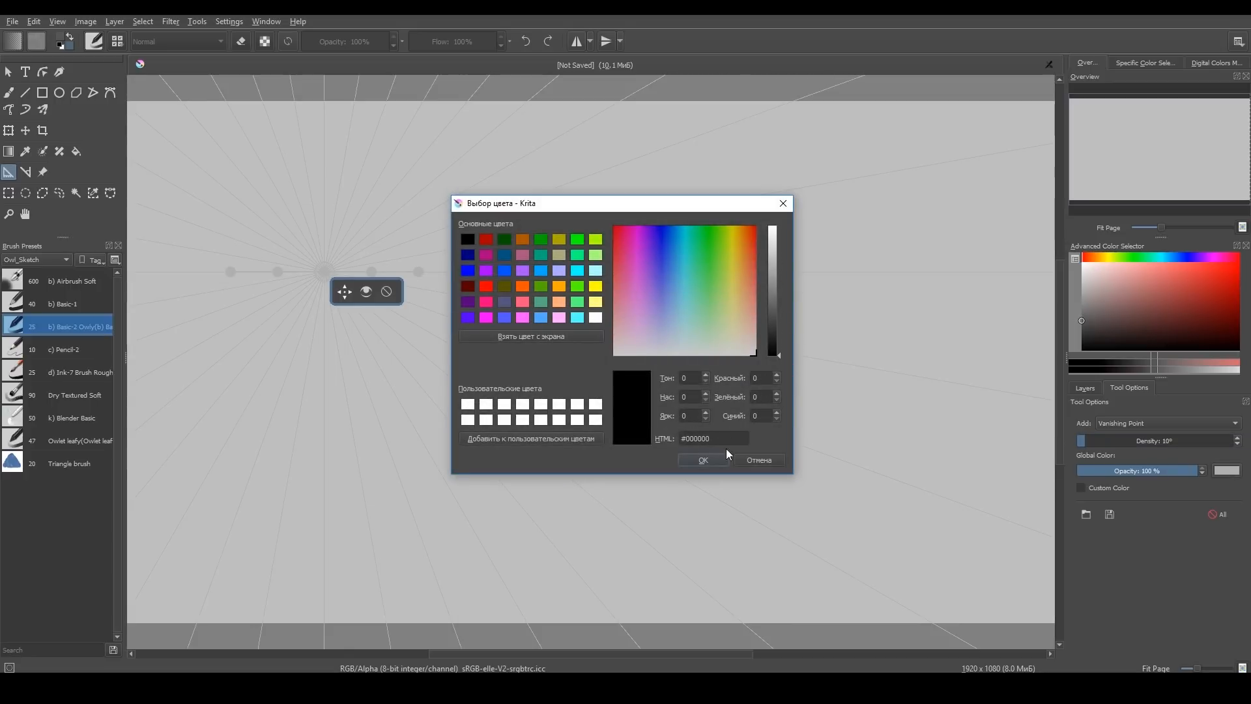
left_click(701, 459)
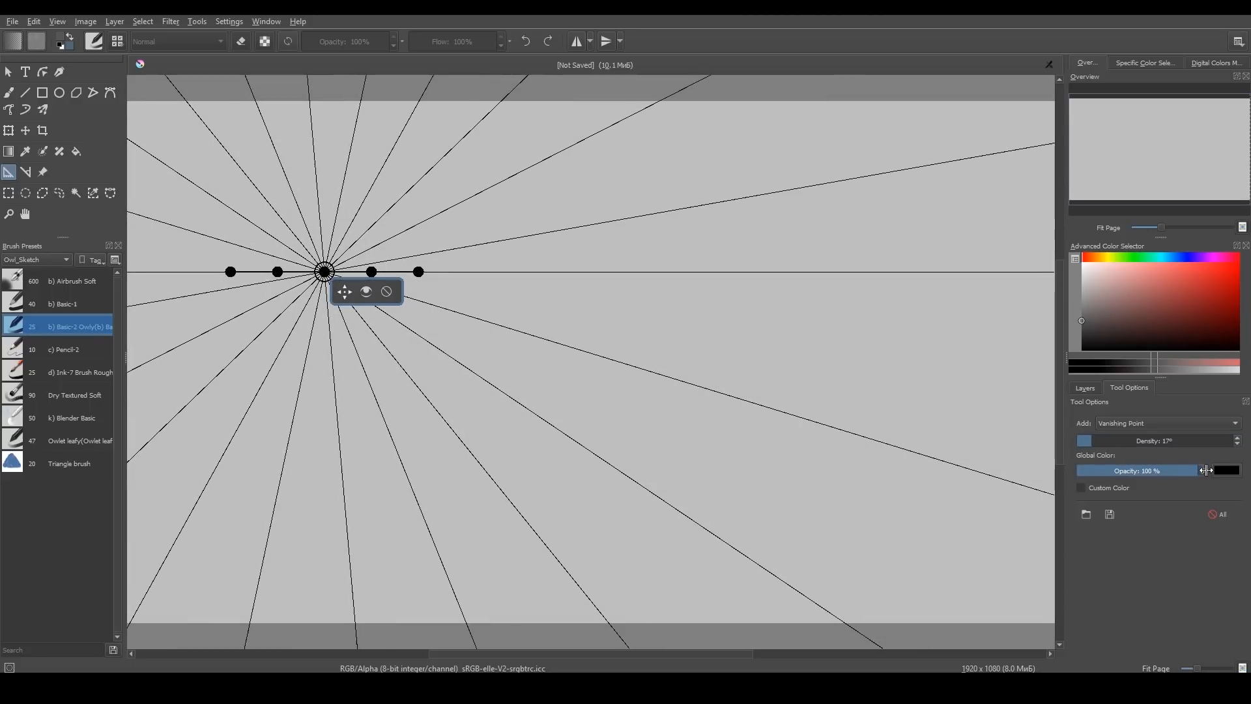
Add a right-side vanishing point with custom colour #aaff00 instead of black
left_click(761, 337)
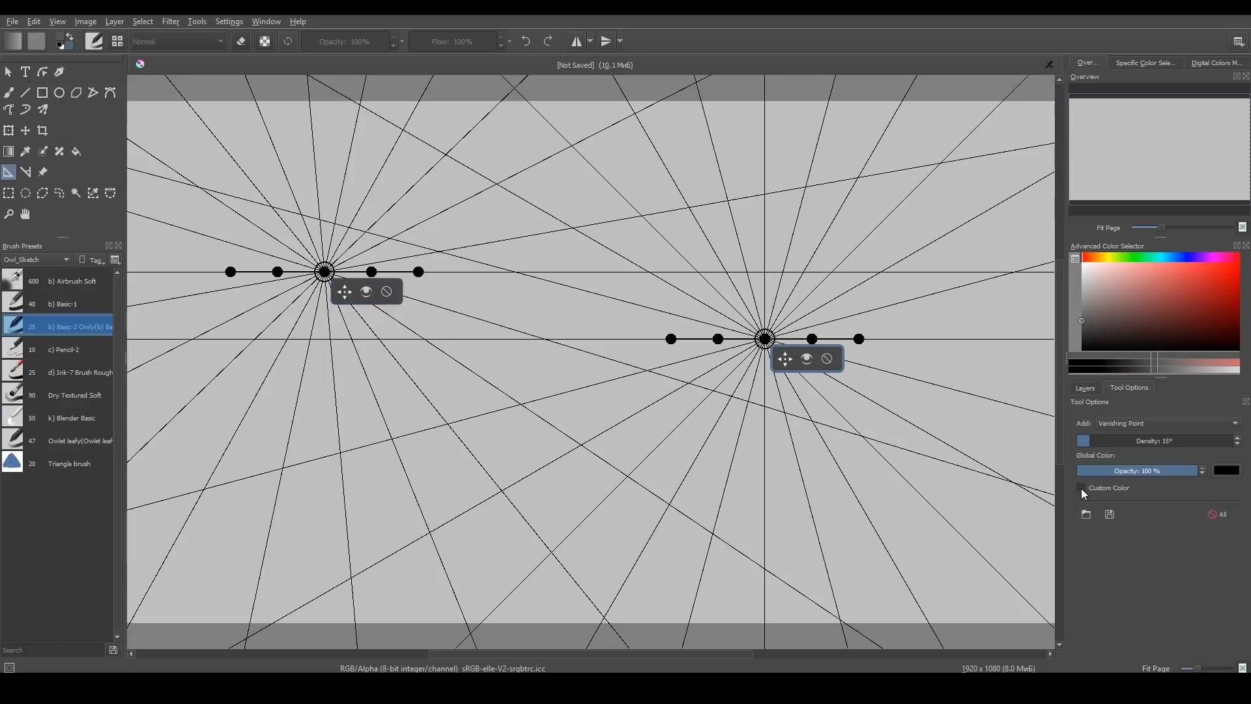
left_click(1082, 487)
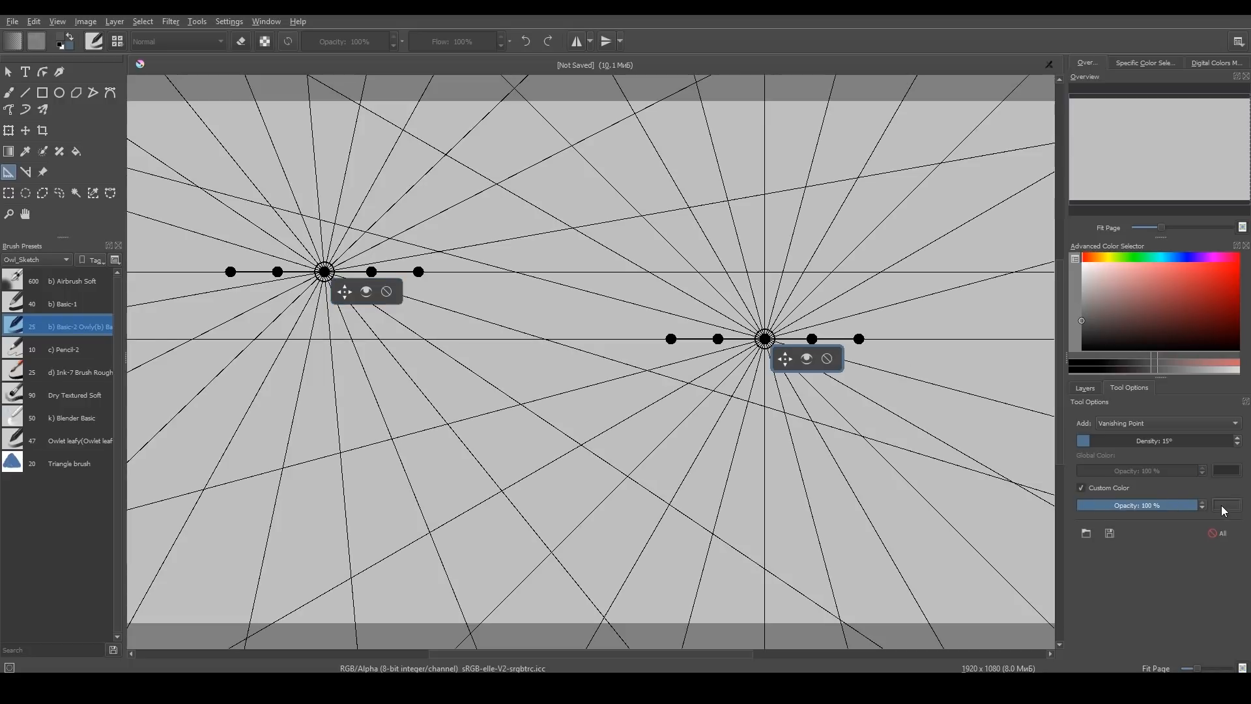
left_click(1226, 505)
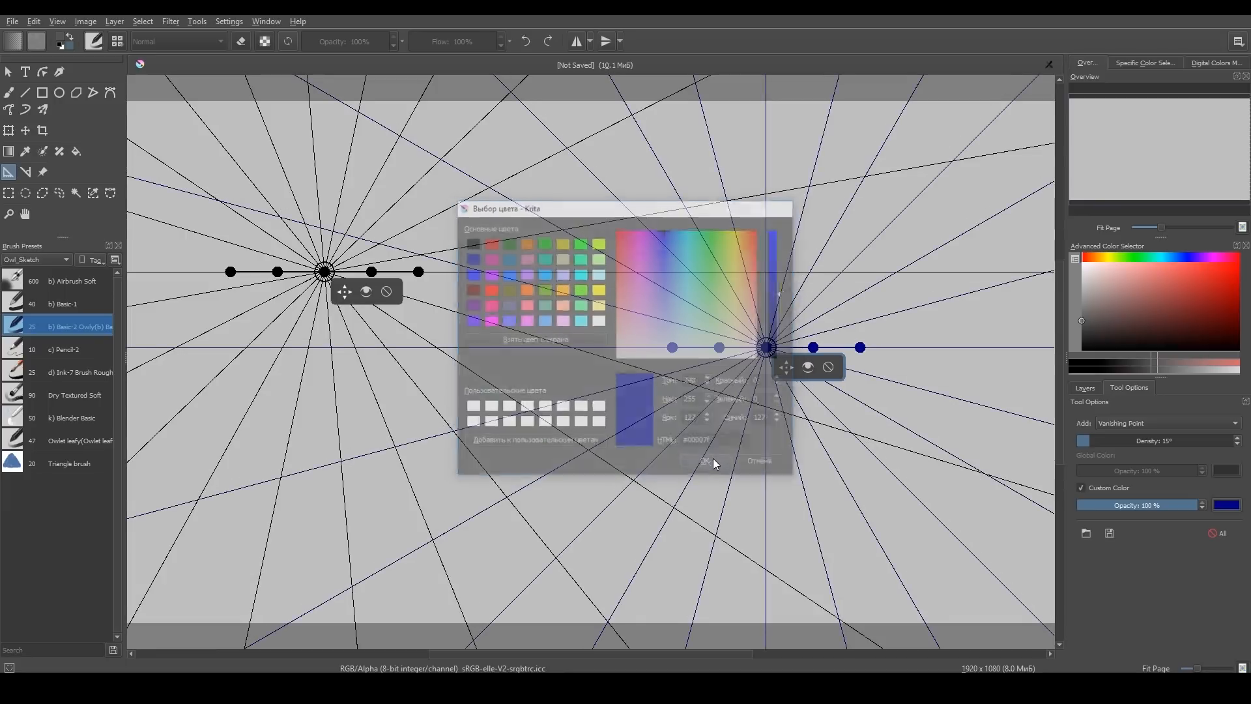
left_click(704, 461)
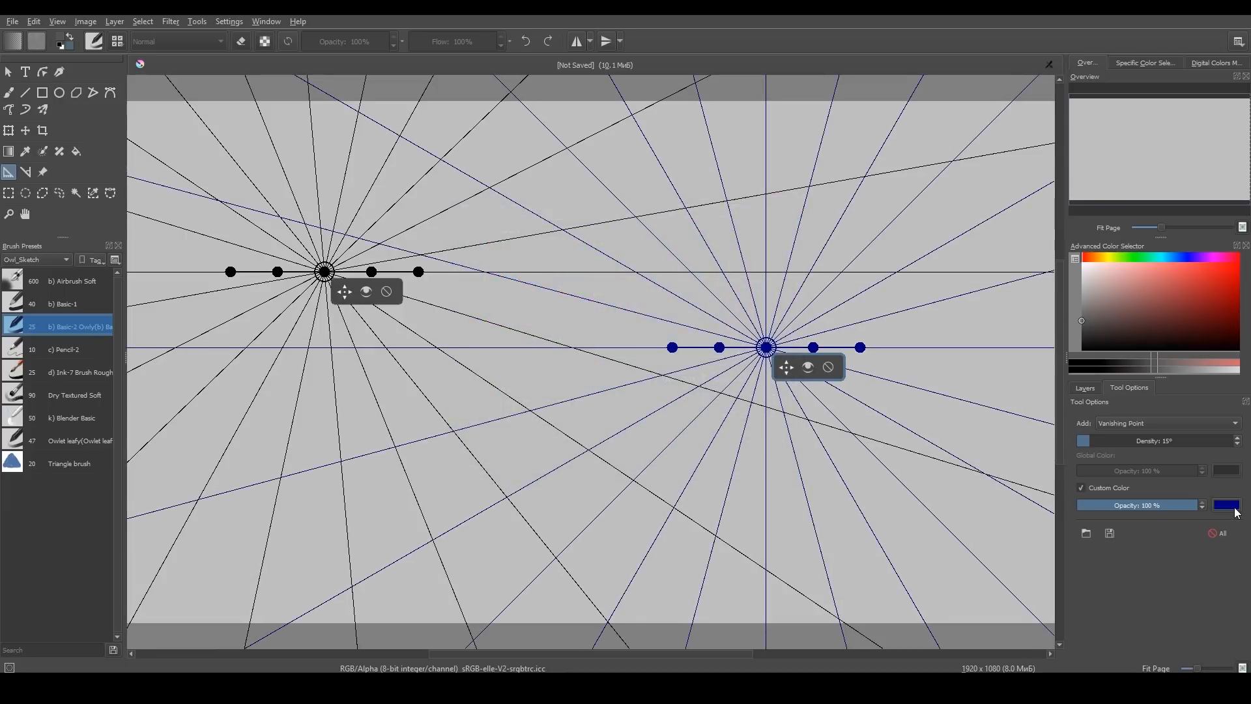
left_click(1231, 504)
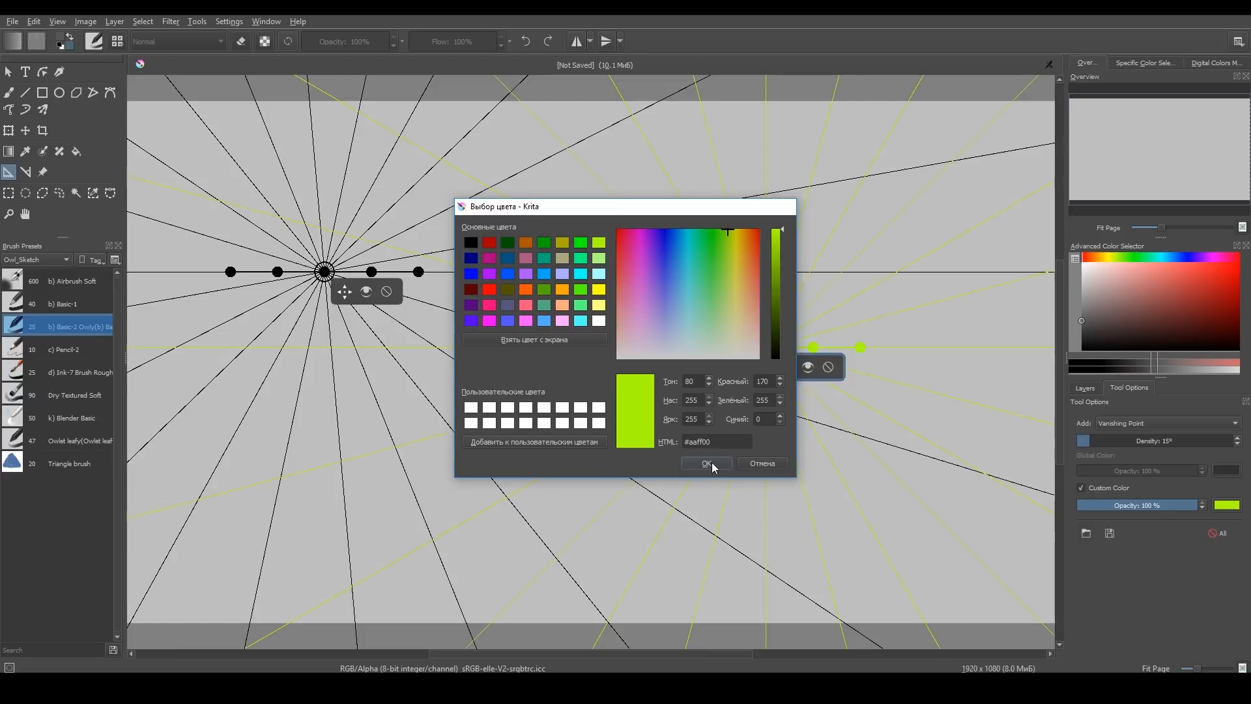
left_click(705, 464)
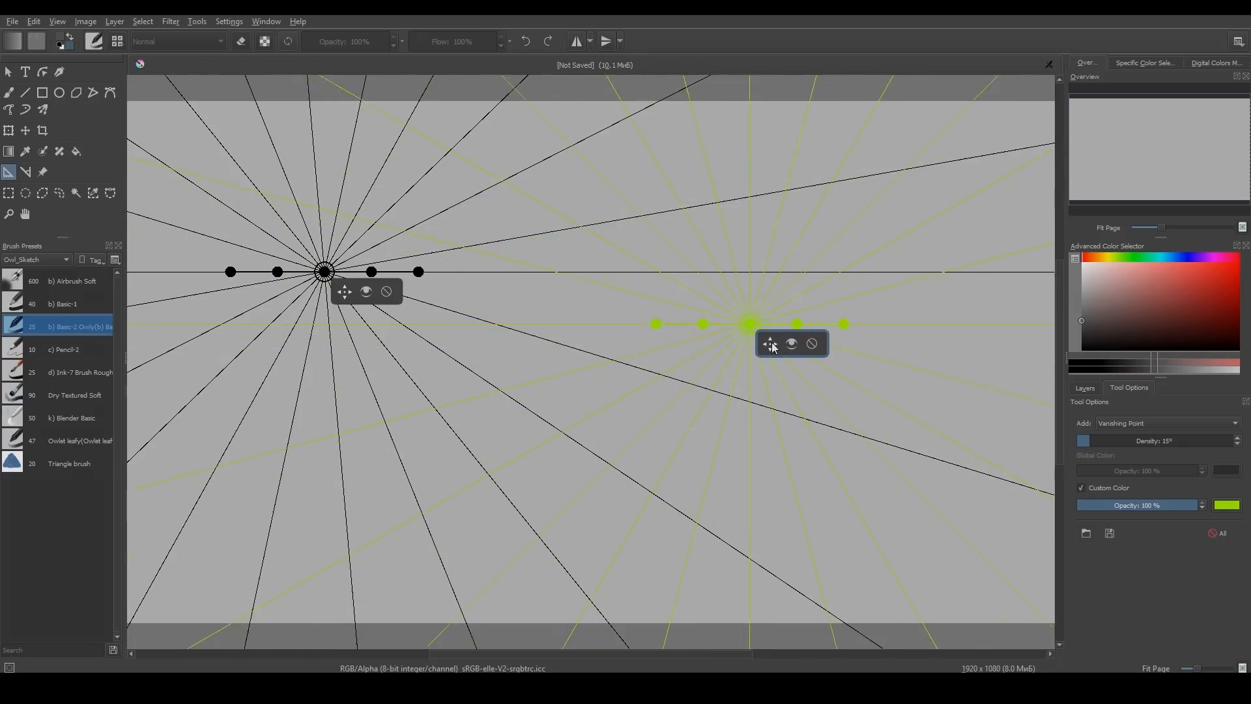
left_click(25, 152)
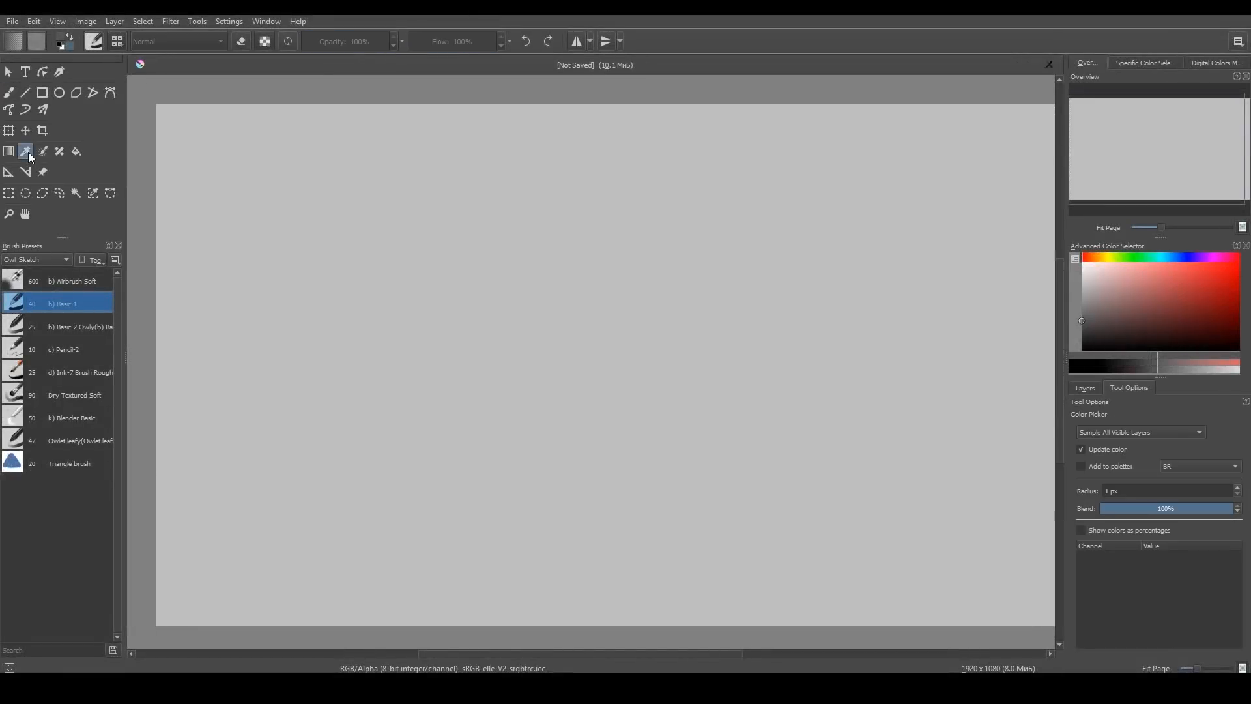
mouse_move(198, 266)
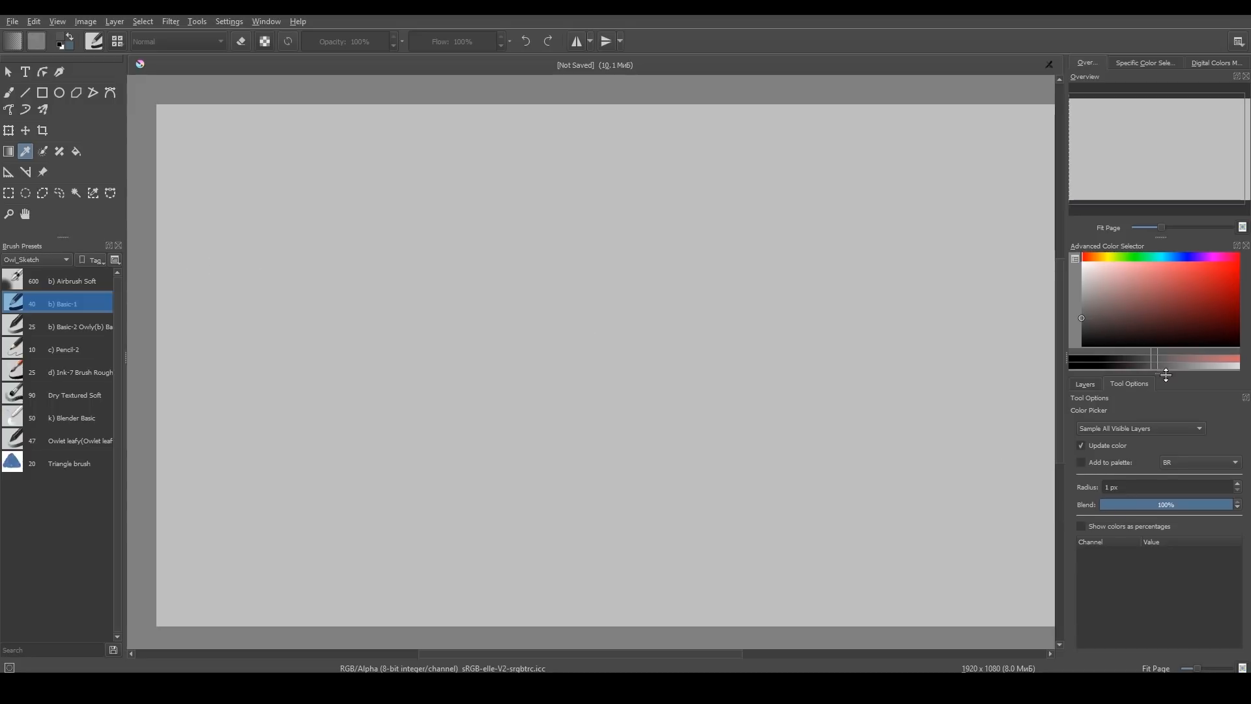
mouse_move(1209, 504)
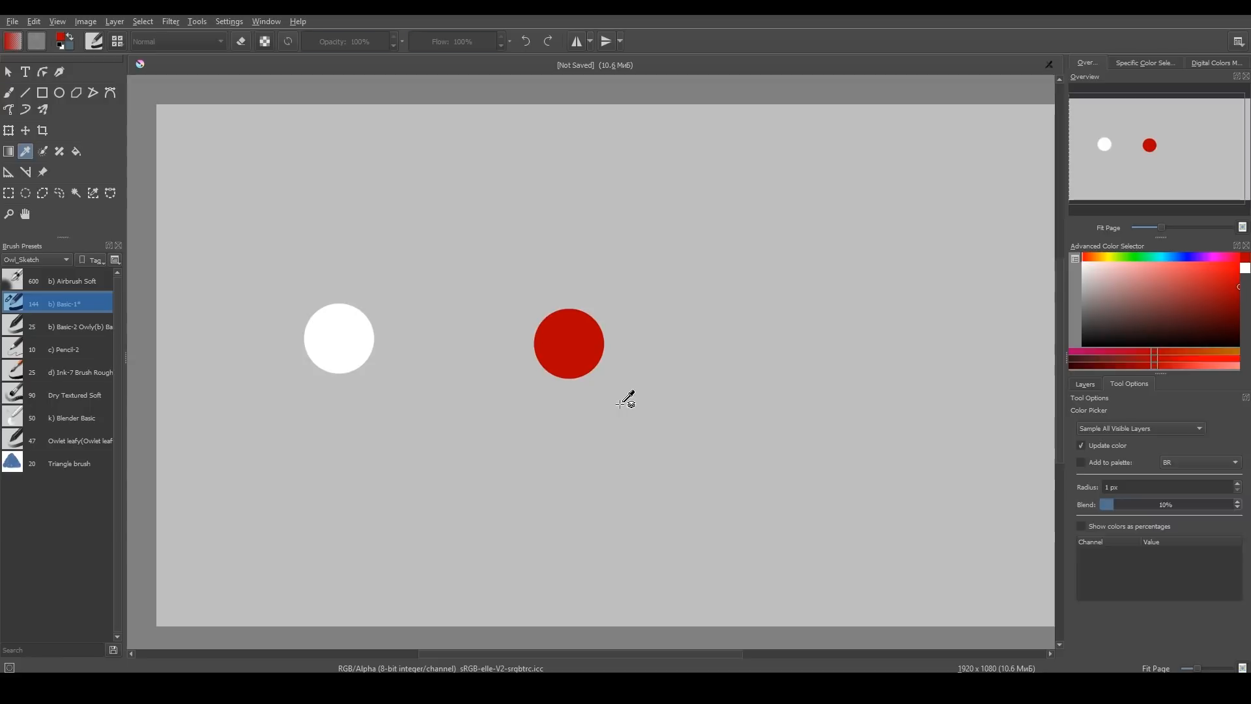
Sample the red circle with 10% blending, painting dots including a red dot on the right
left_click(9, 93)
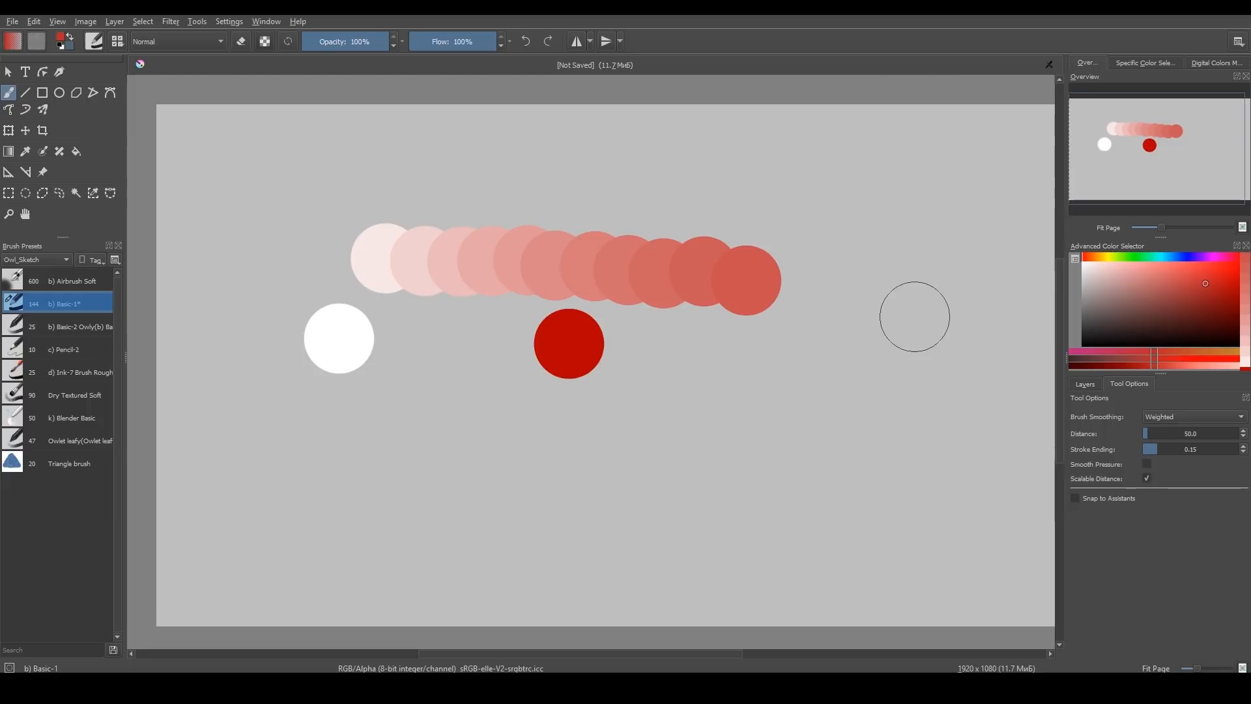
left_click(914, 300)
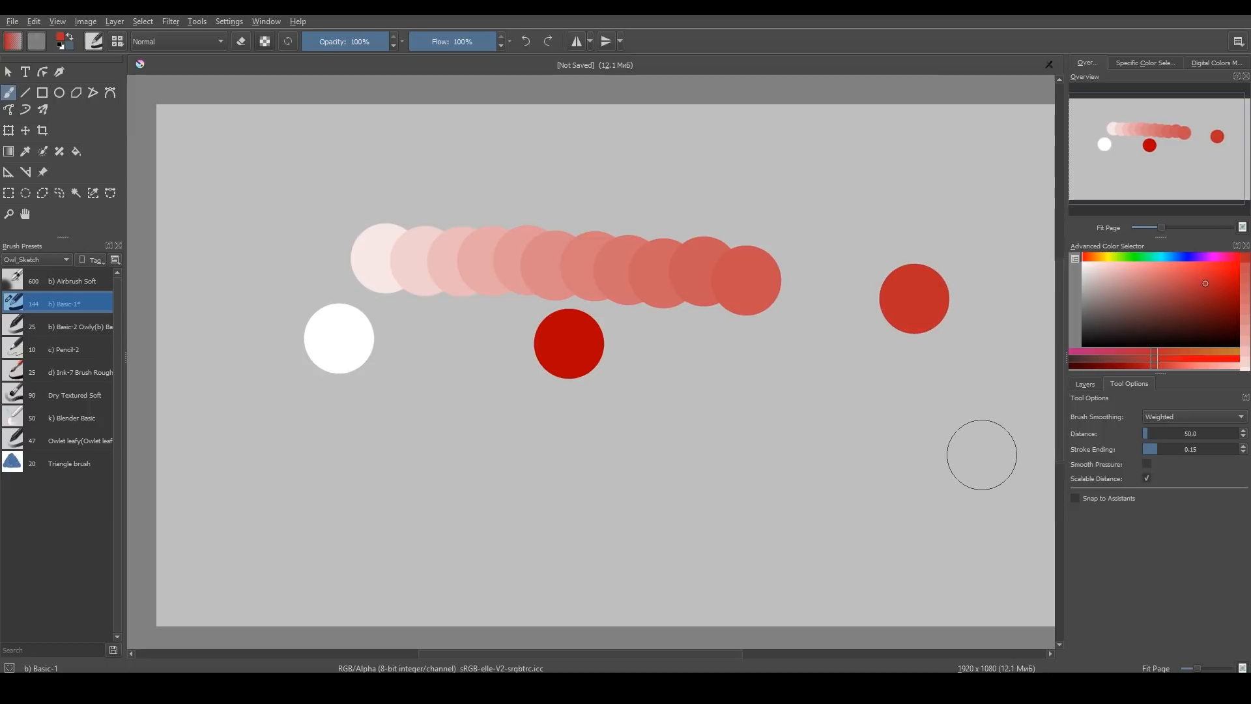
mouse_move(1145, 510)
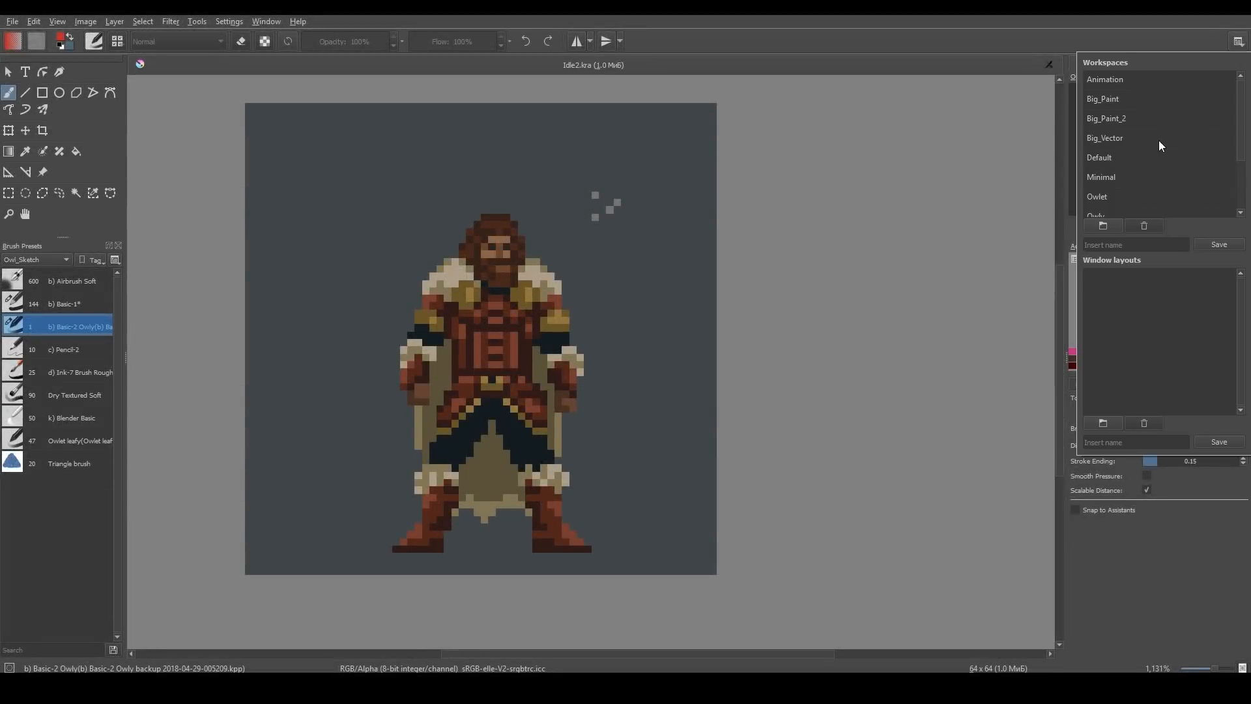
Switch Idle2.kra to the Animation workspace and show the frame column options
left_click(1106, 79)
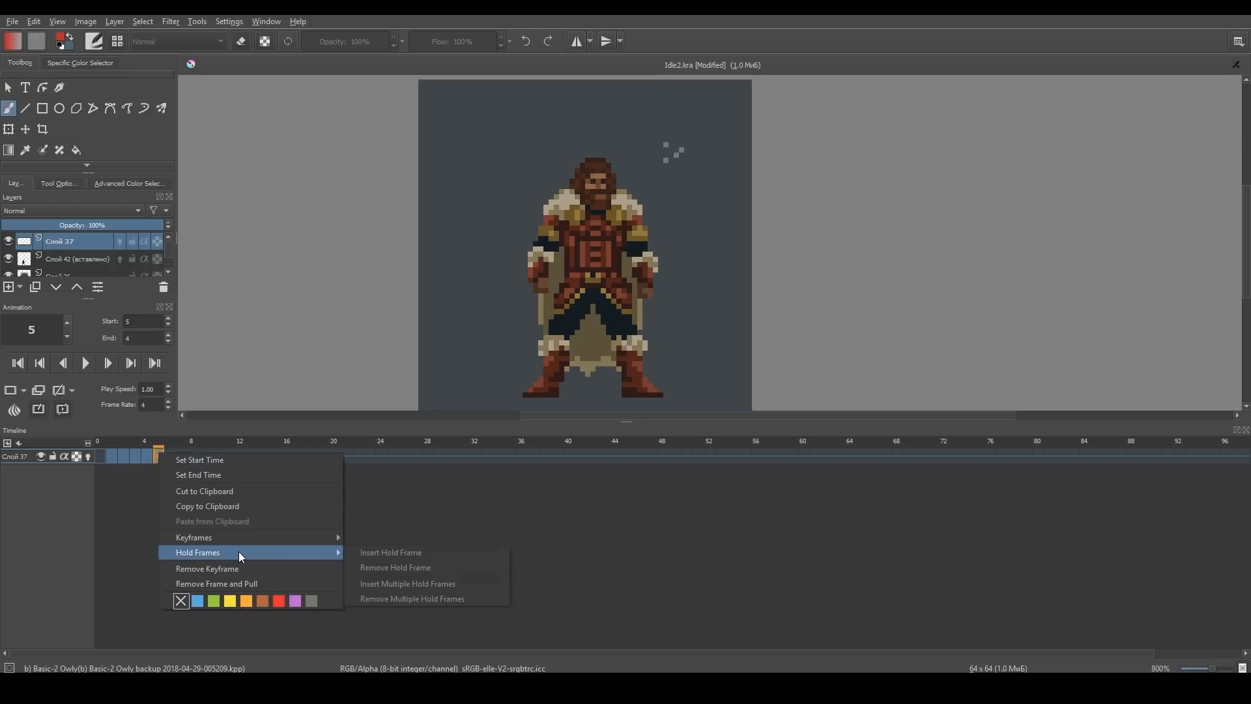
mouse_move(452, 603)
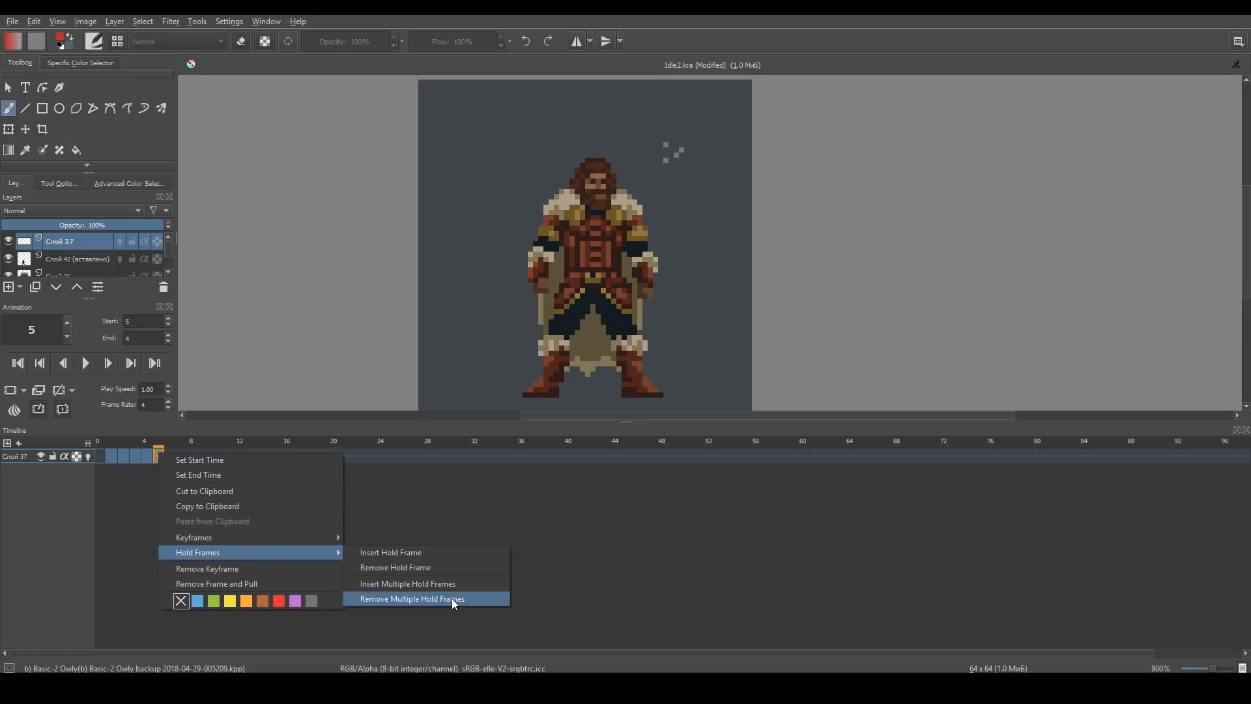
mouse_move(463, 601)
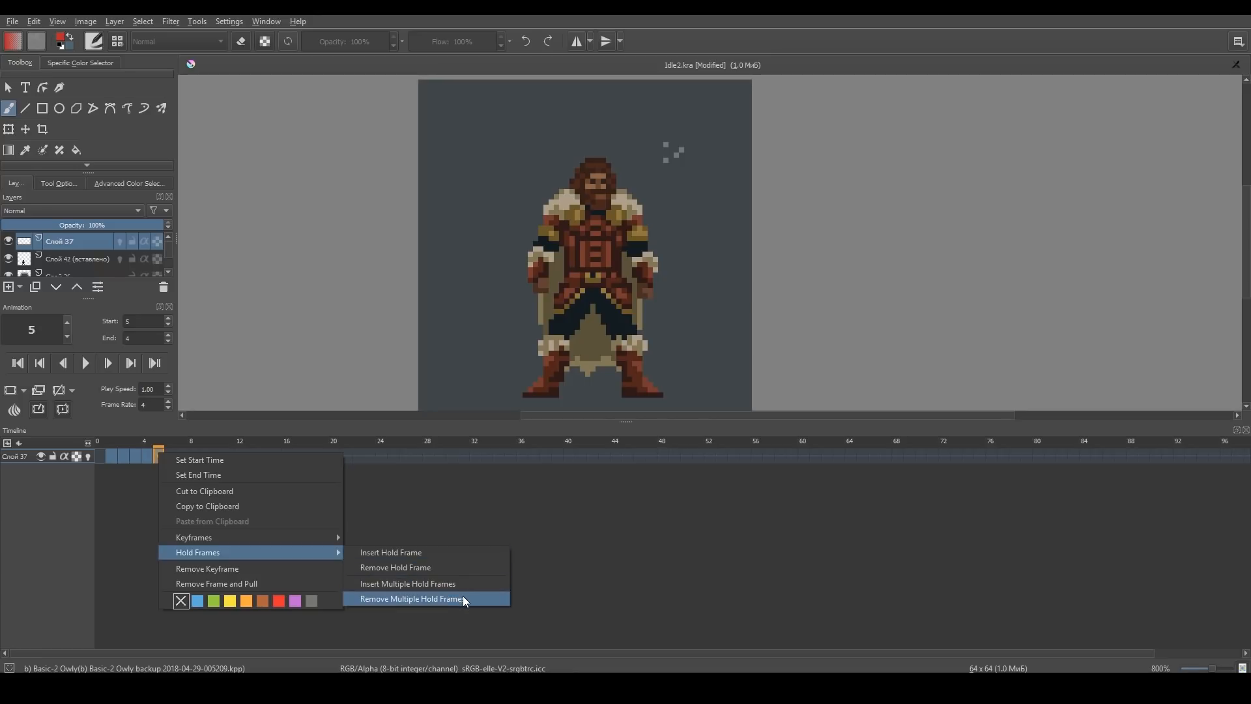
mouse_move(312, 462)
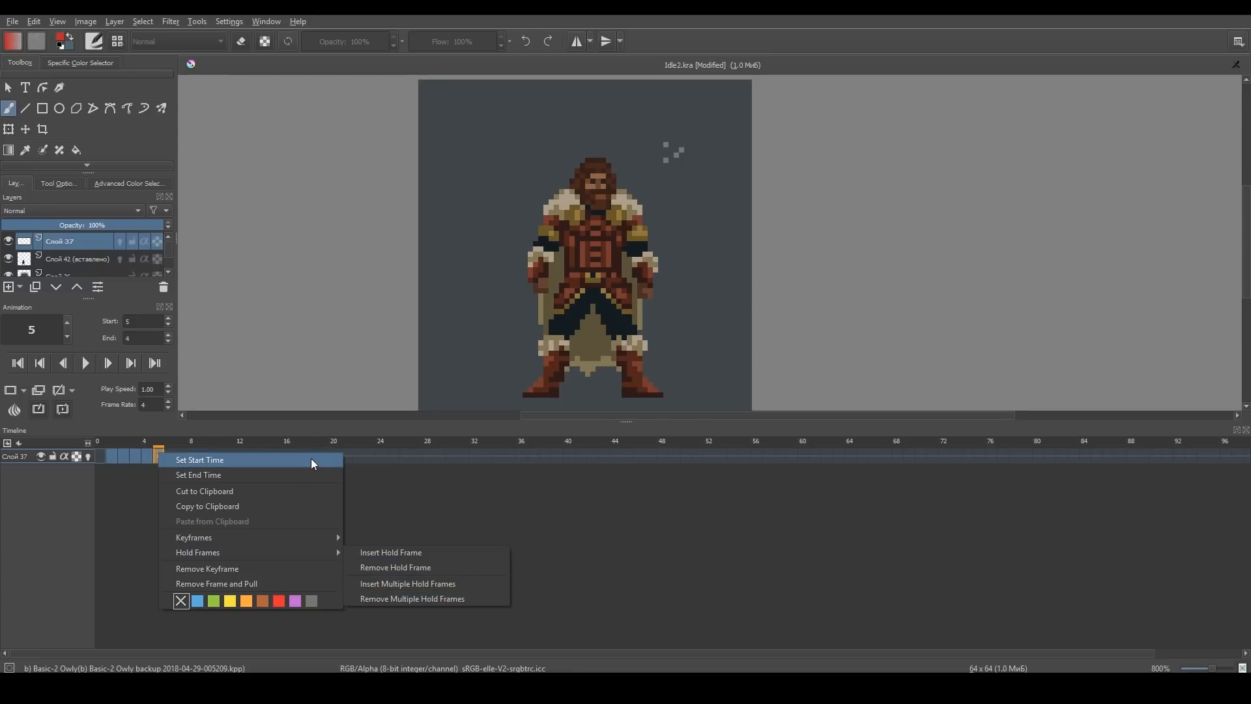
right_click(170, 455)
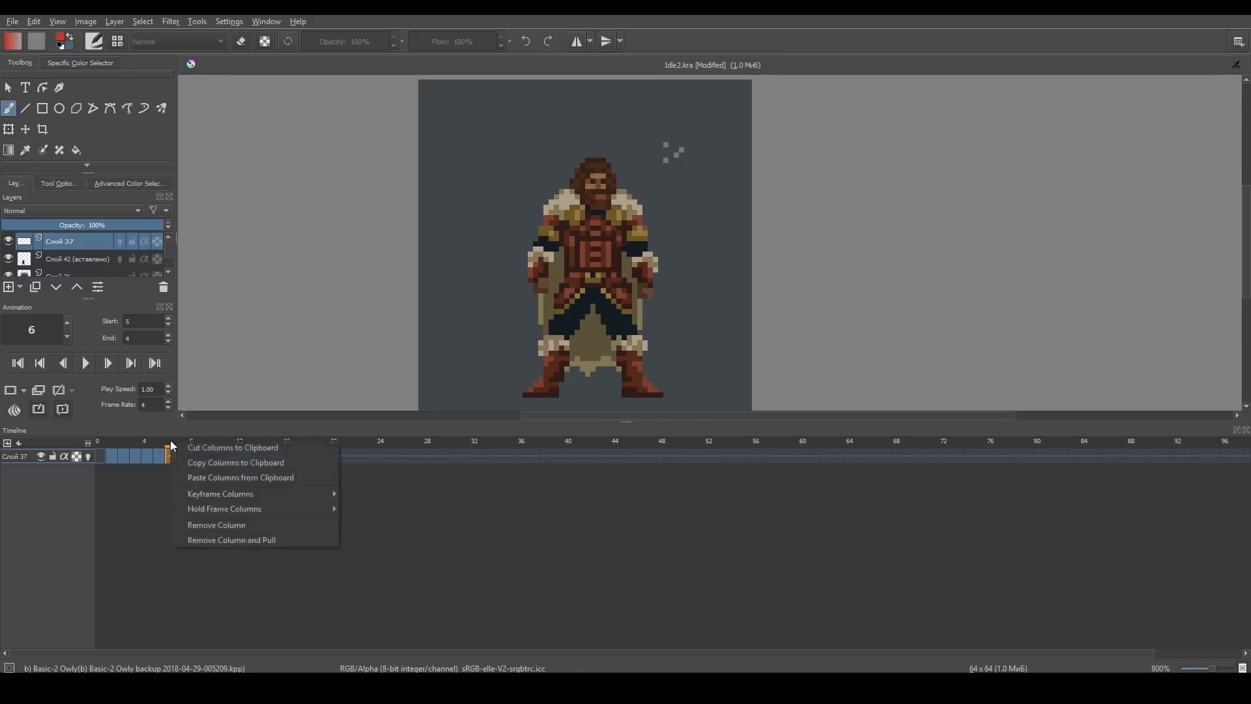
mouse_move(232, 448)
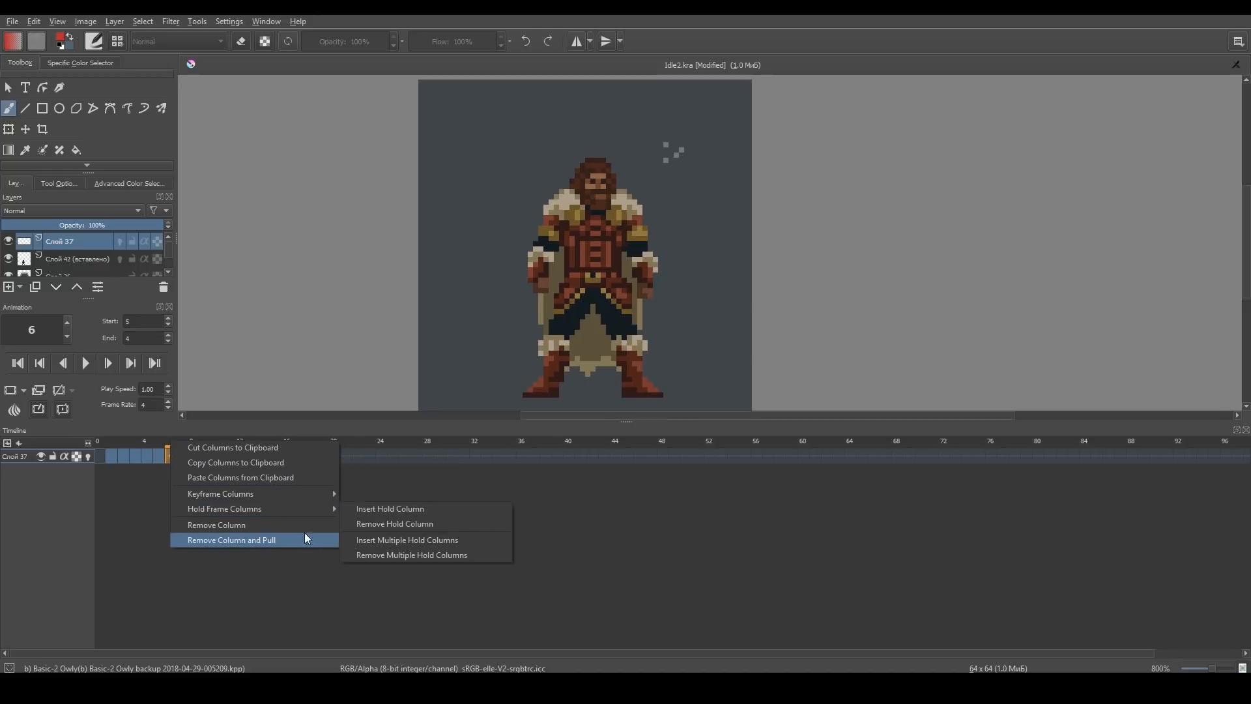
mouse_move(319, 431)
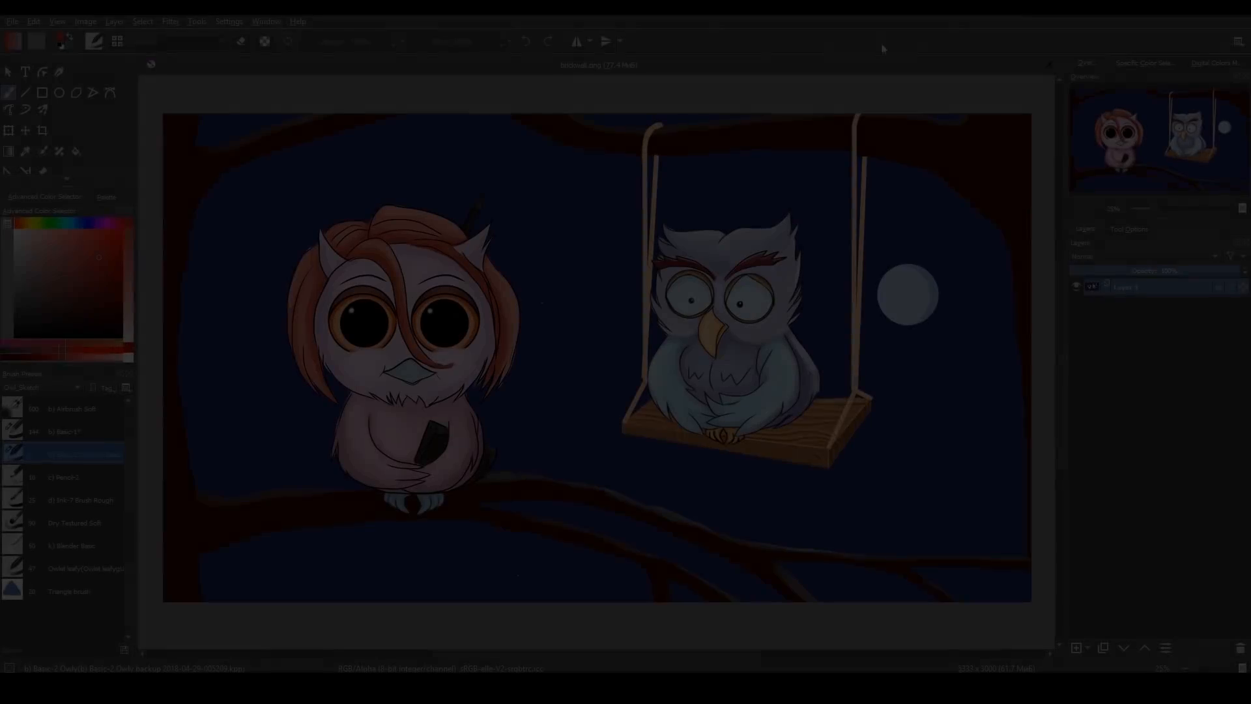
Open Cross-channel color adjustment with Lightness driving the Saturation channel
left_click(170, 21)
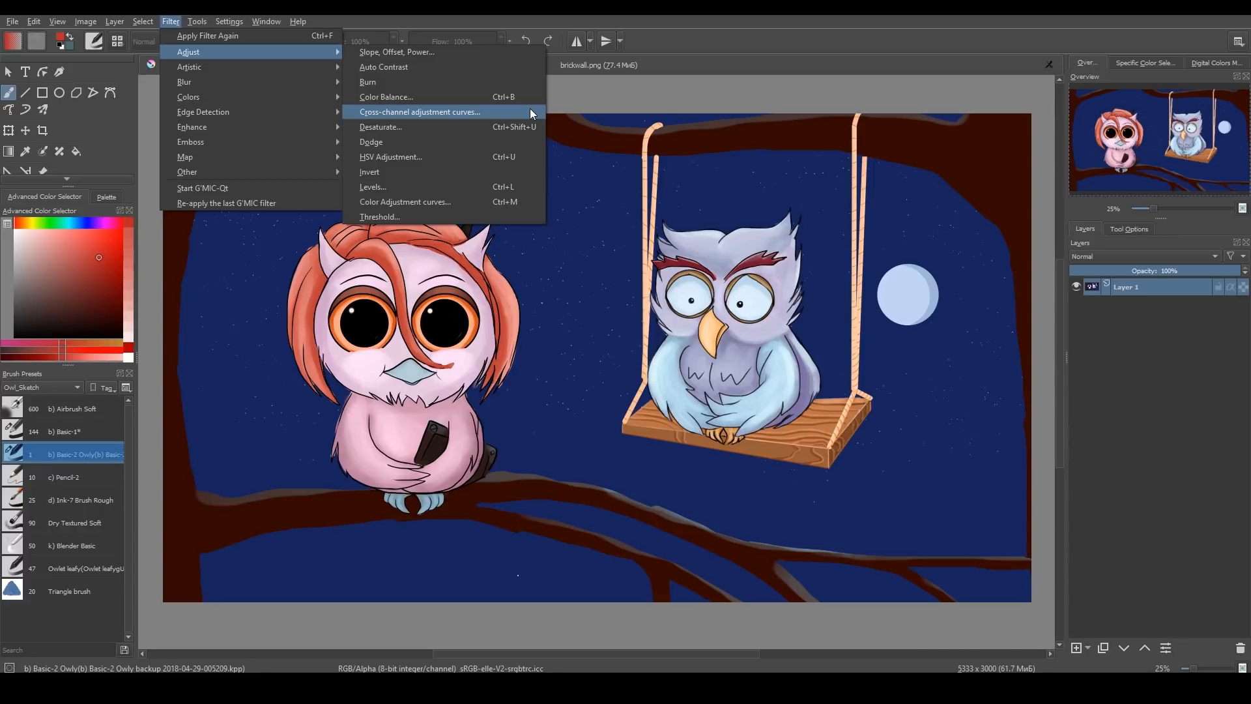
left_click(418, 112)
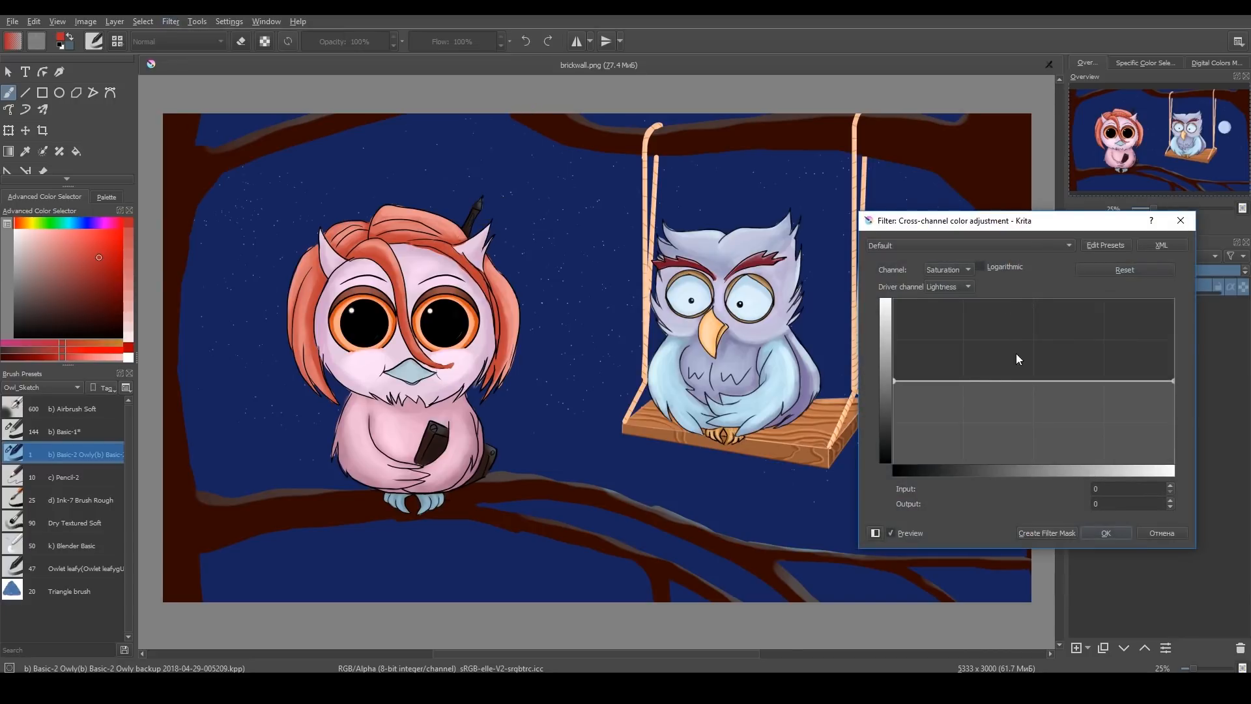
left_click(949, 269)
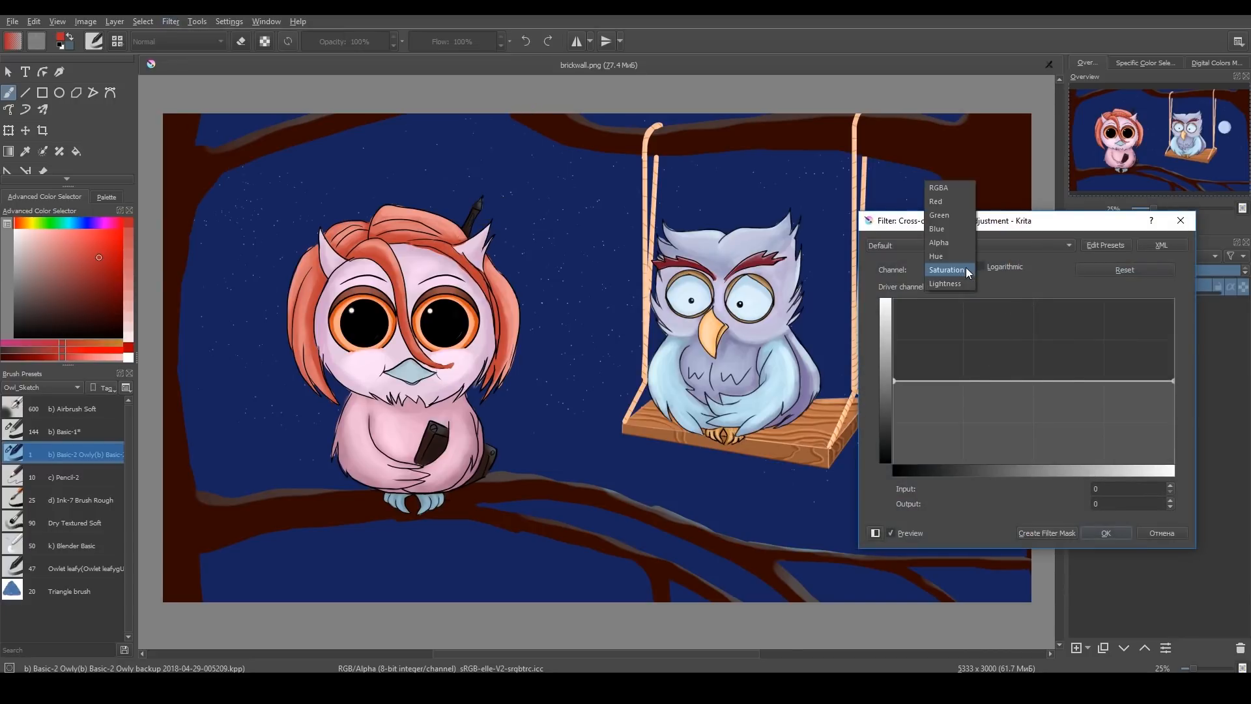
mouse_move(966, 288)
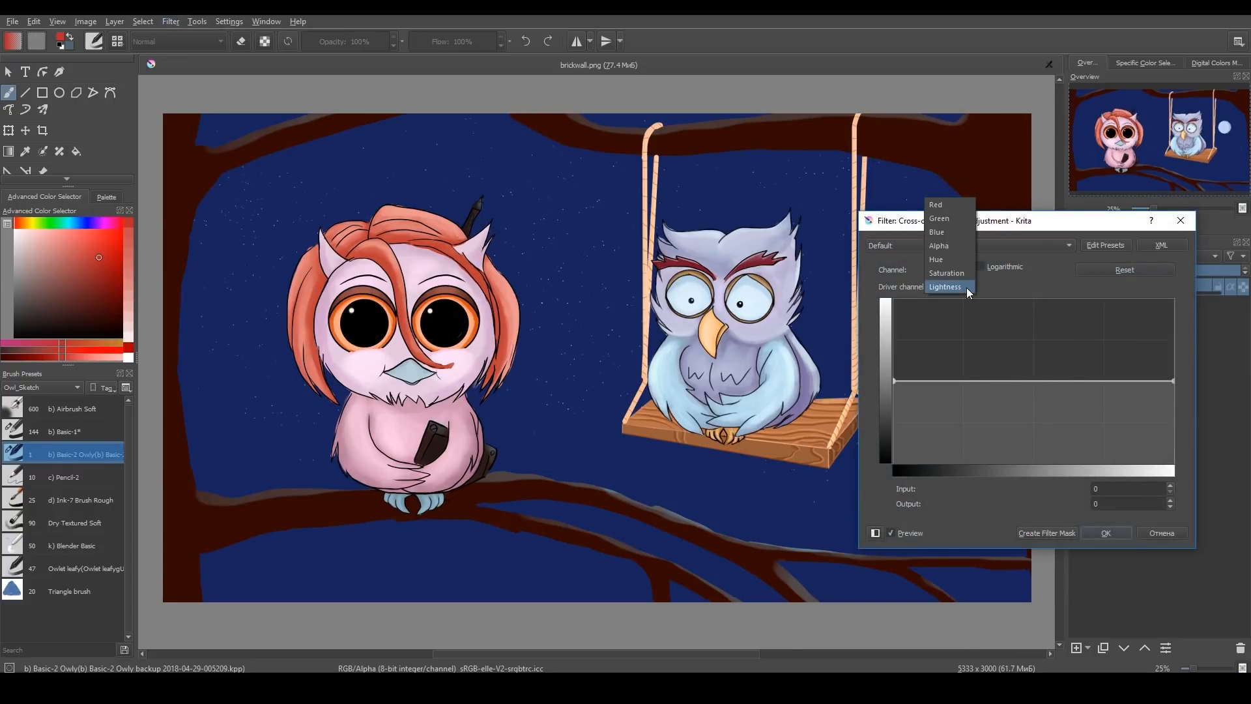
left_click(946, 273)
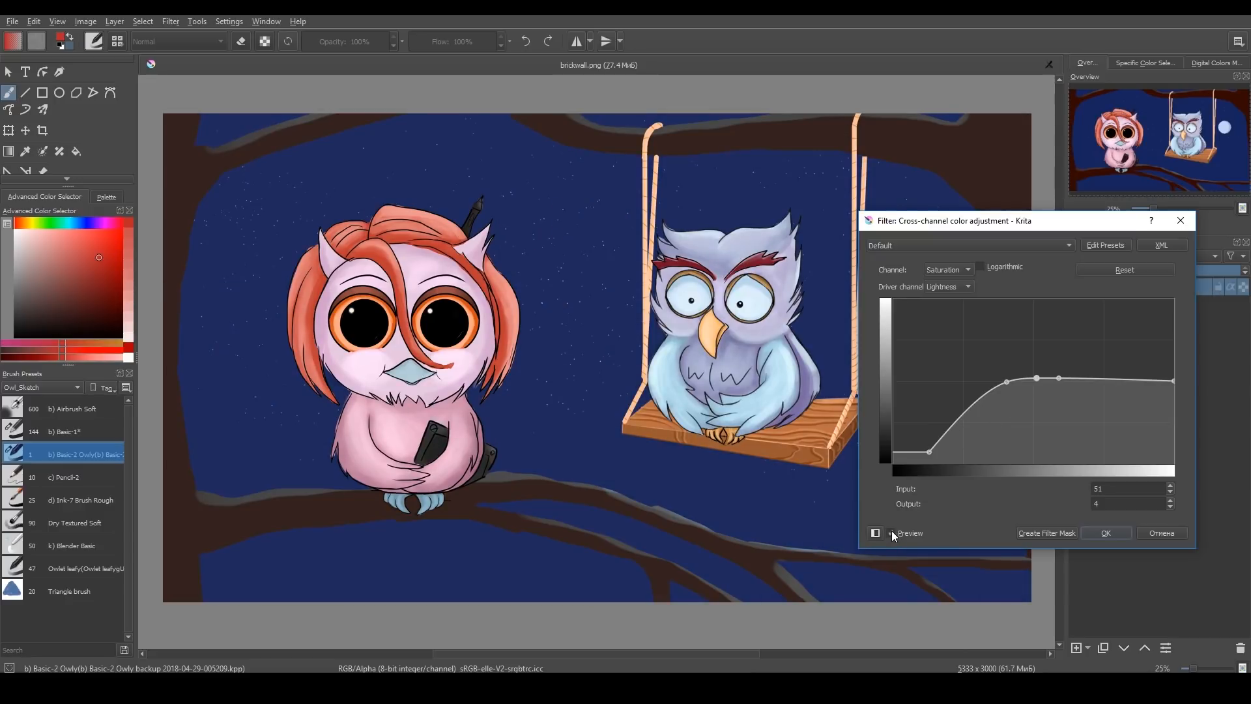
Toggle Preview to compare the owl painting with and without the filter
left_click(875, 533)
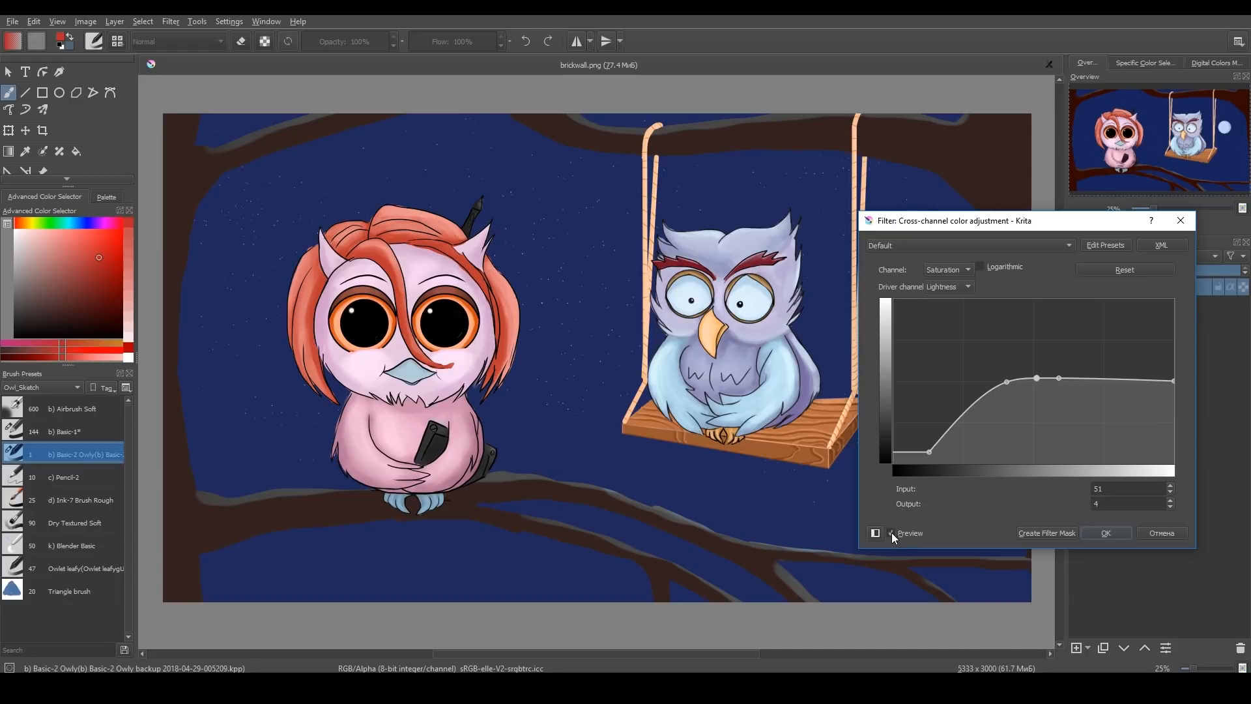
left_click(875, 533)
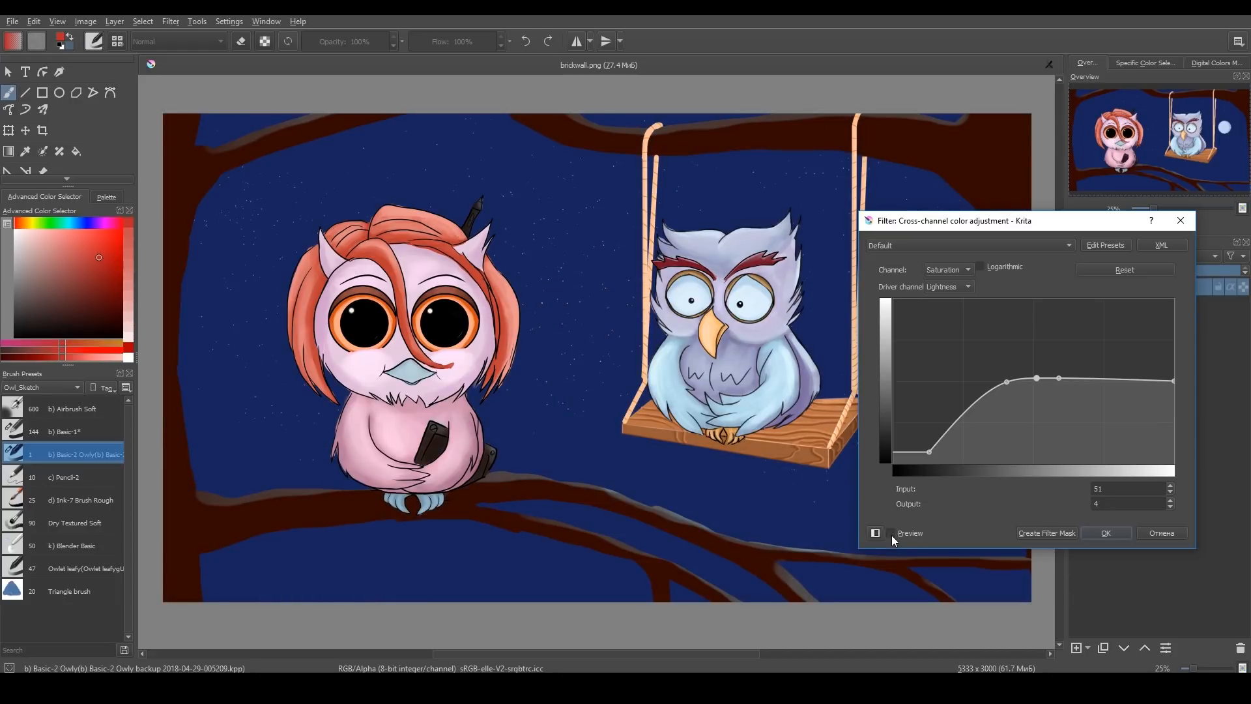
left_click(876, 533)
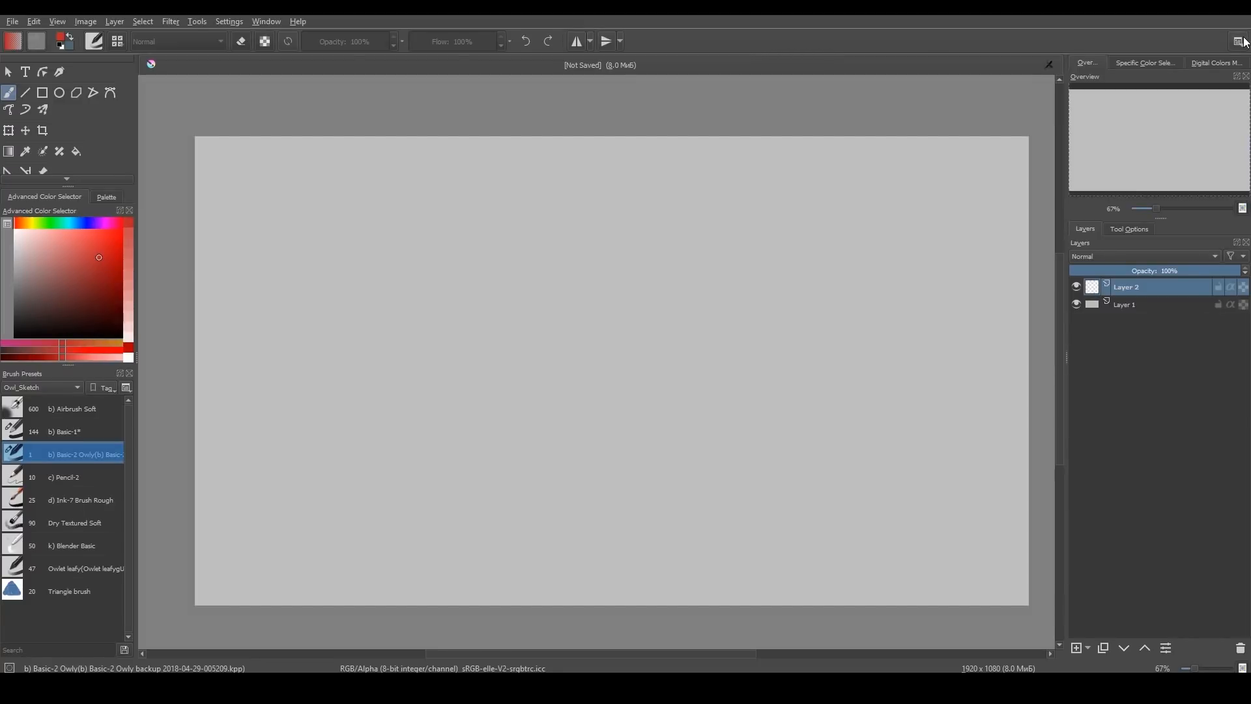
Apply the Owly (Owly2.kws) workspace from the top-right Workspaces list
left_click(1240, 40)
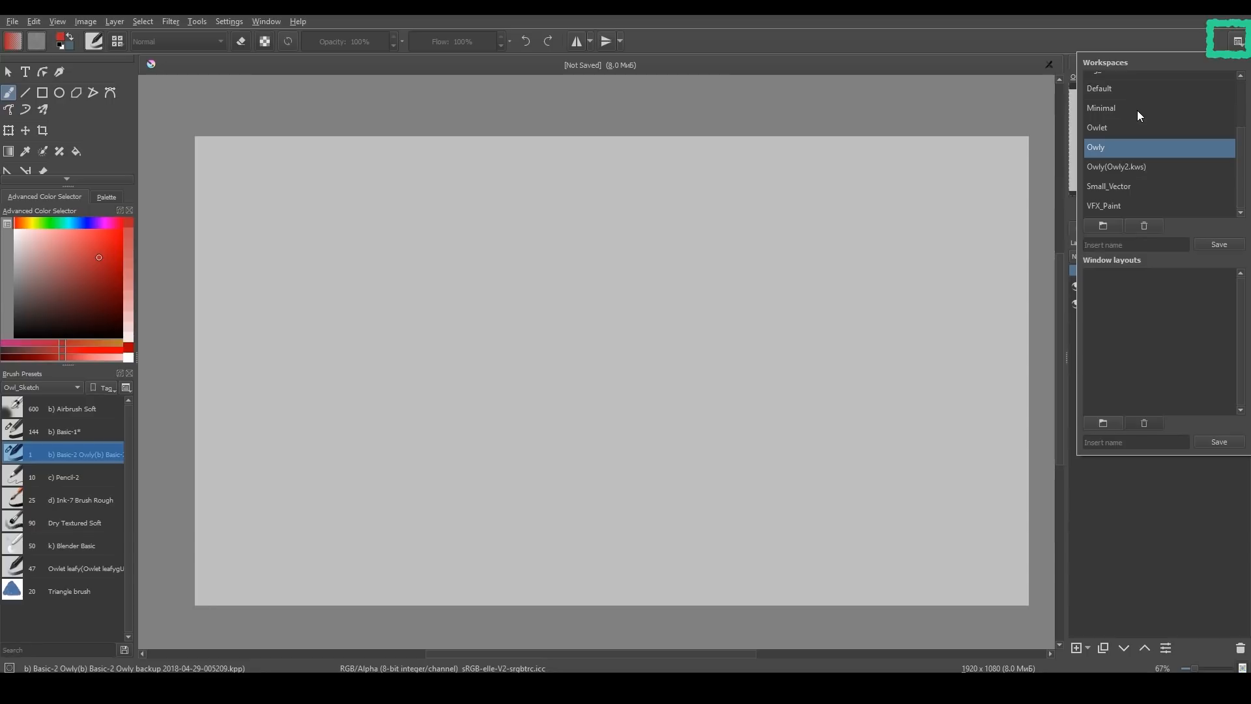
left_click(1095, 147)
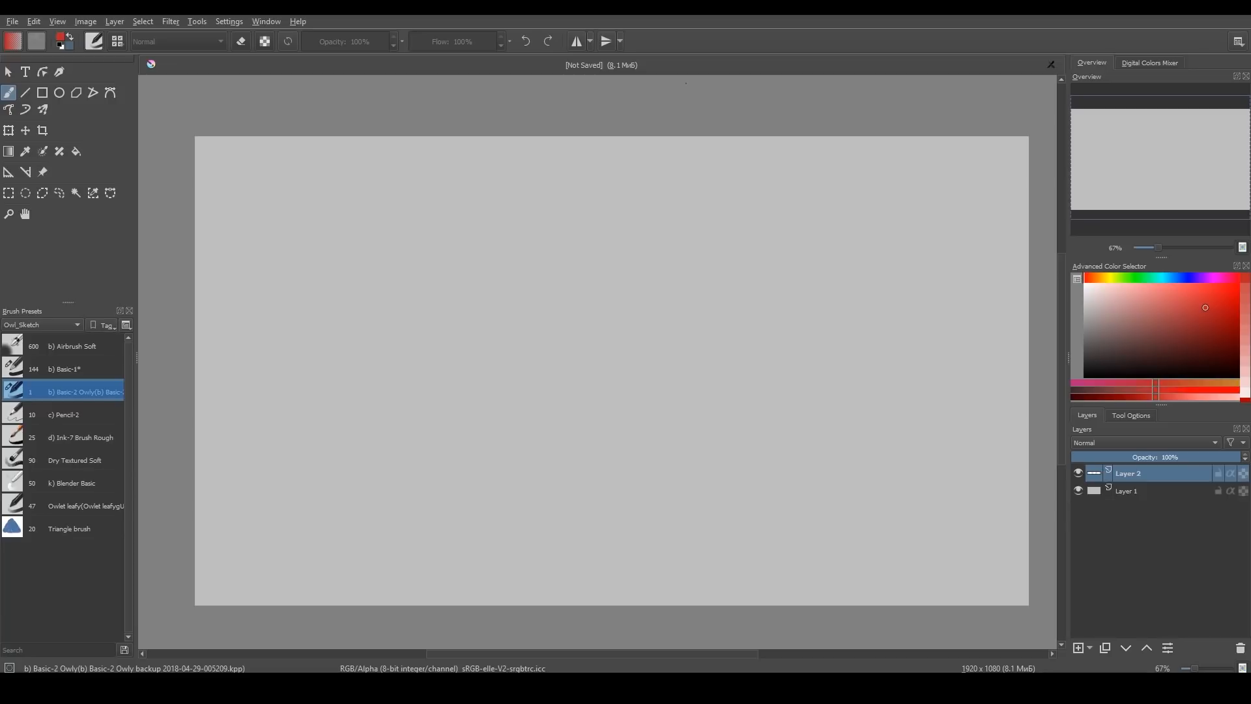
left_click(1238, 40)
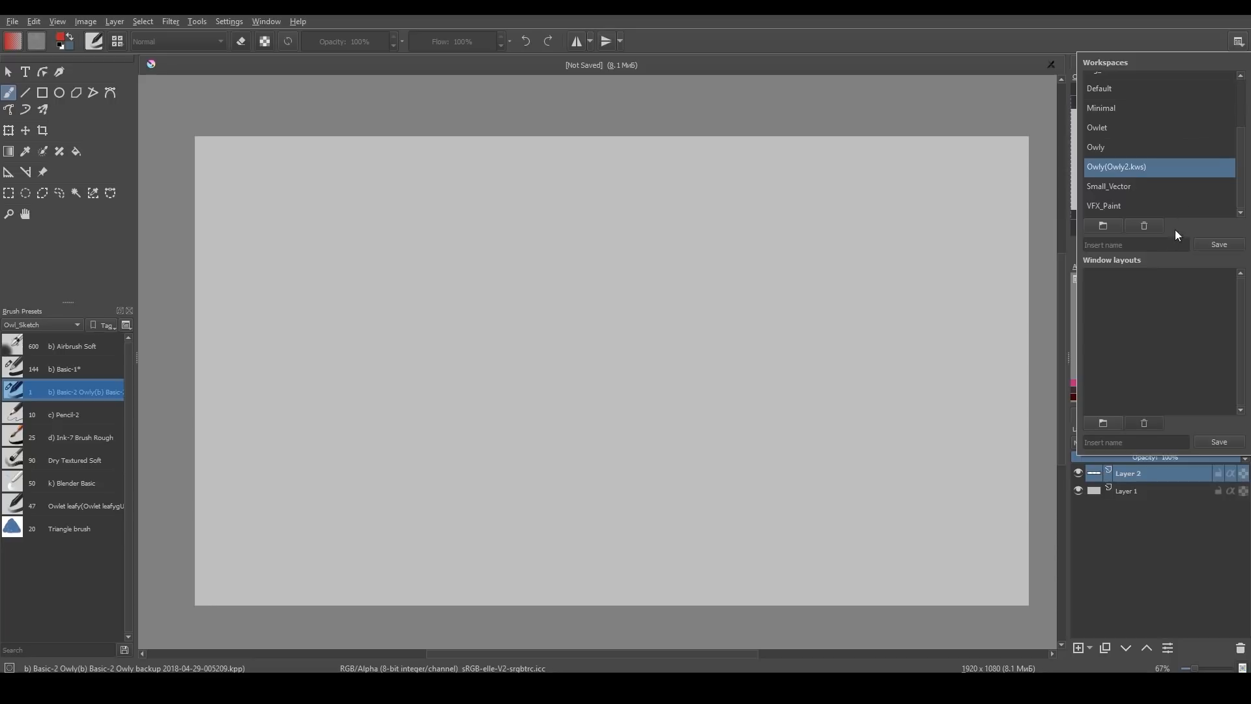
mouse_move(1165, 432)
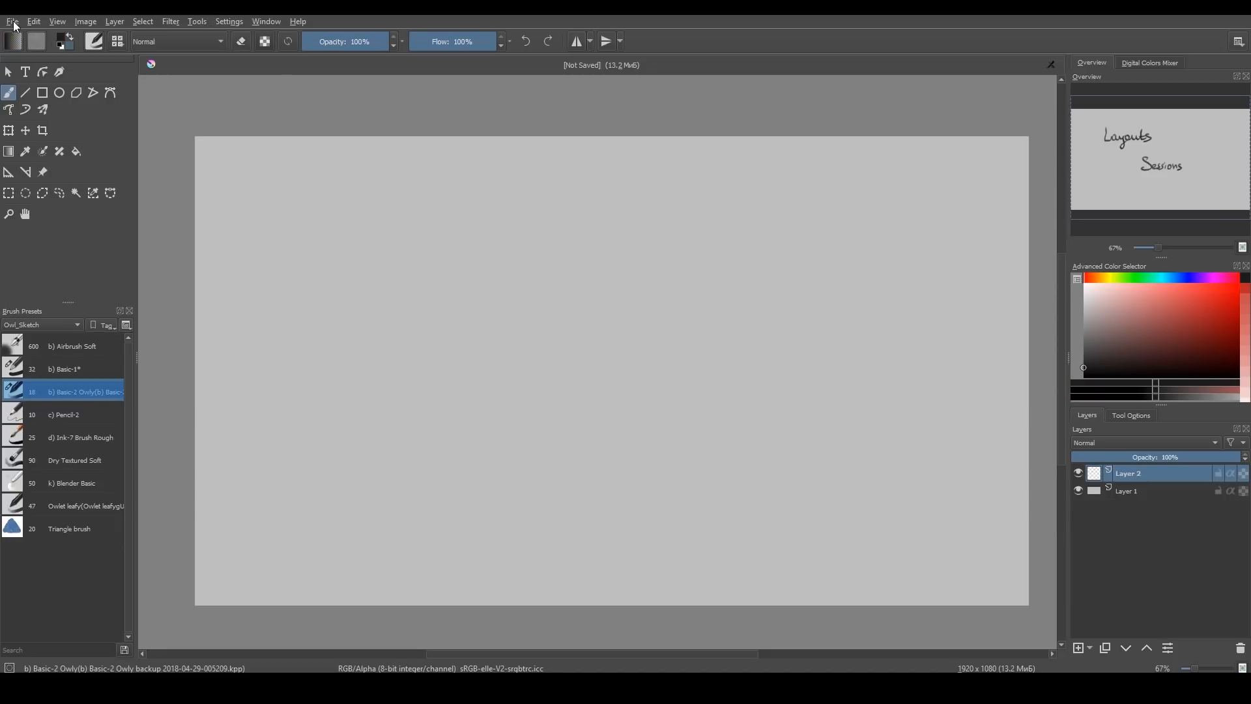
left_click(11, 20)
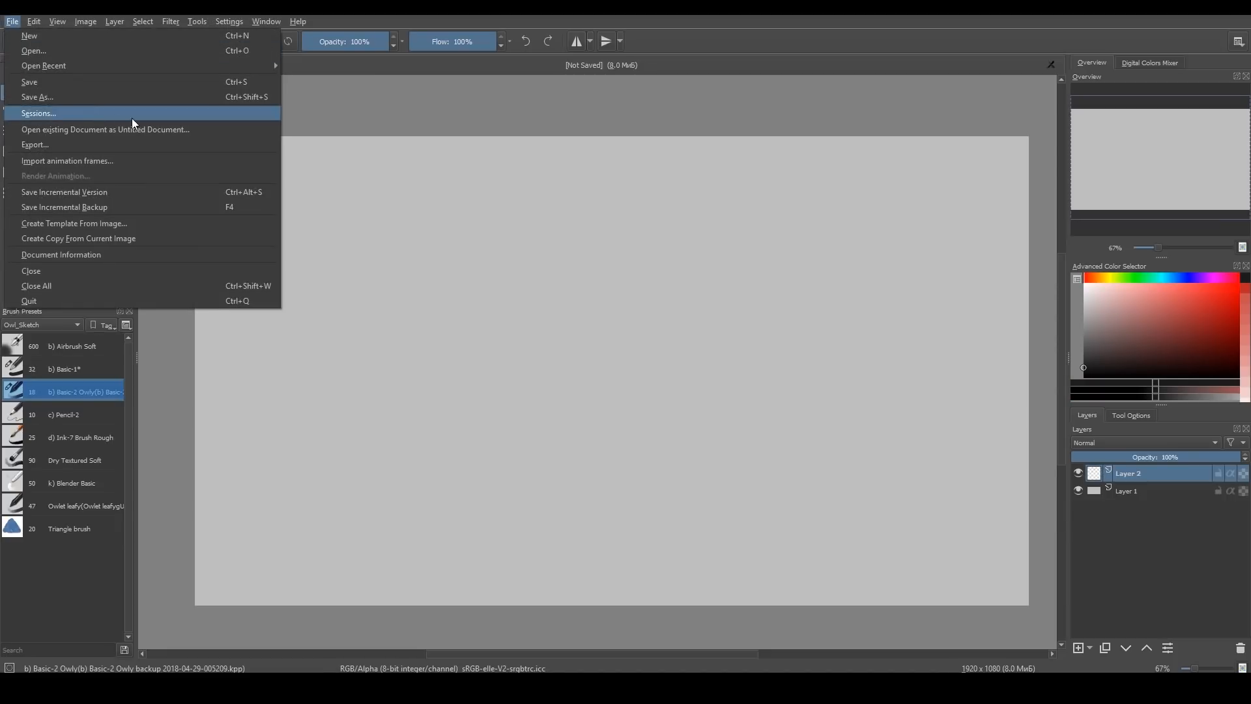
mouse_move(180, 120)
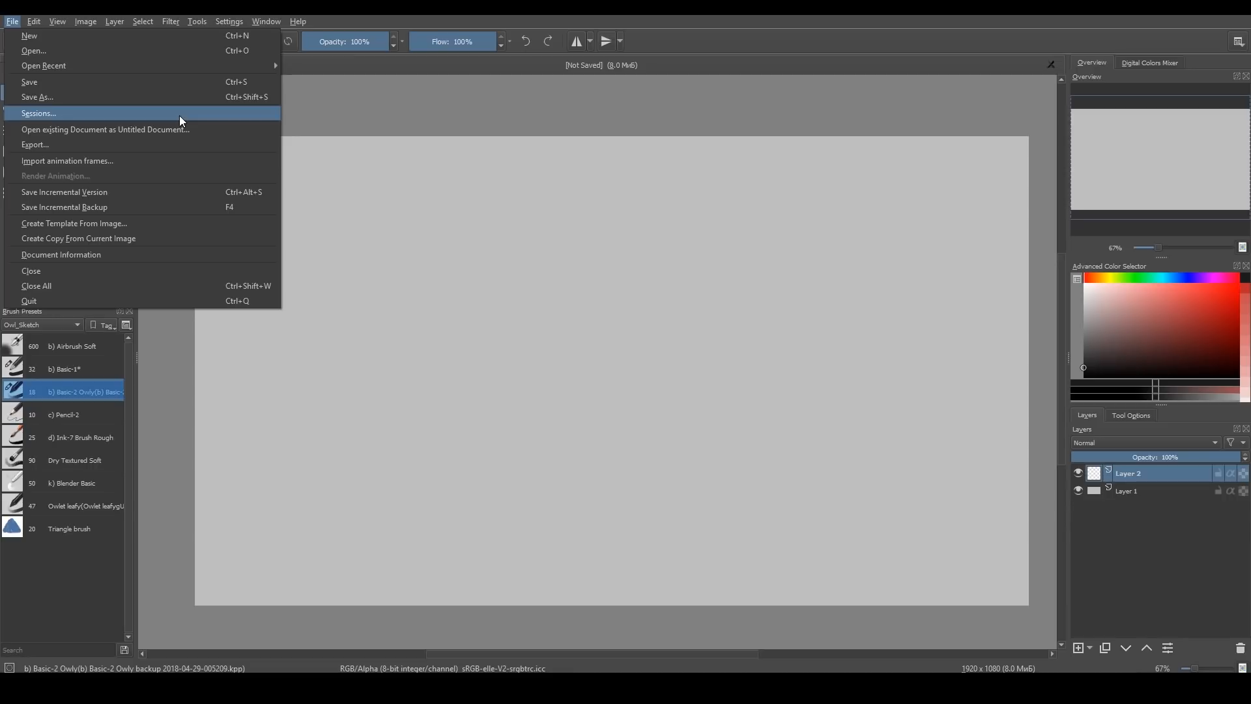
left_click(38, 112)
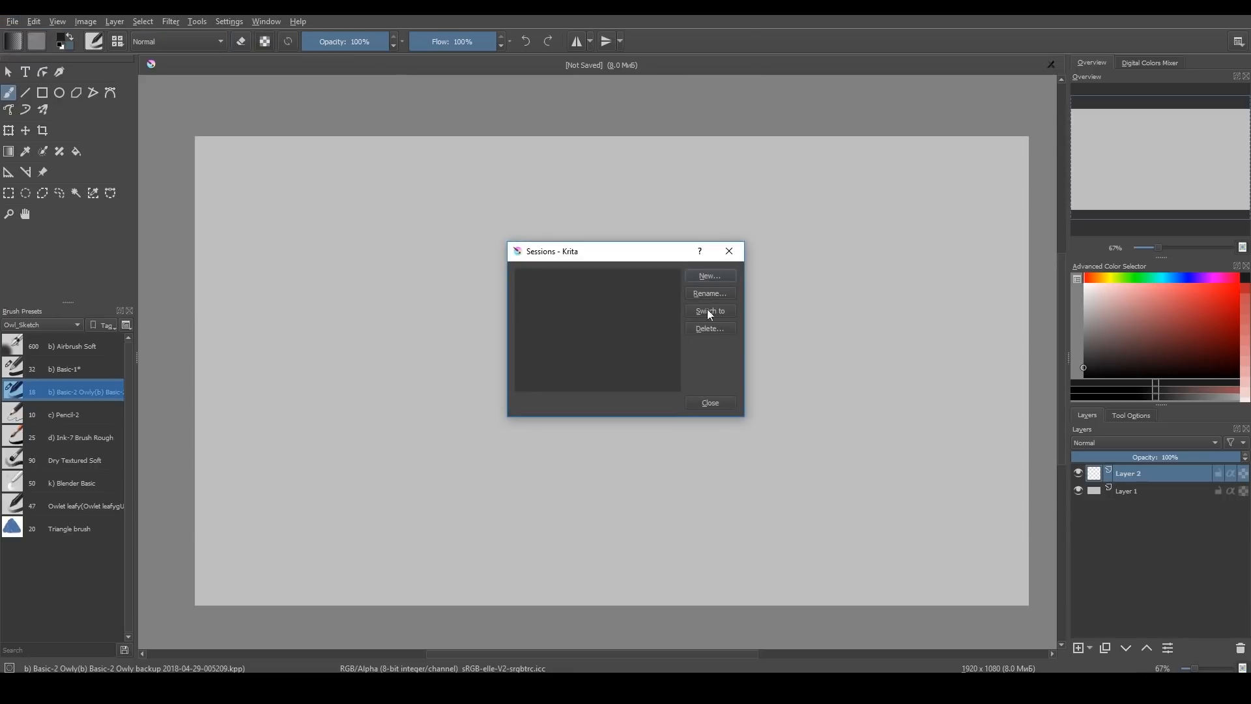
left_click(707, 275)
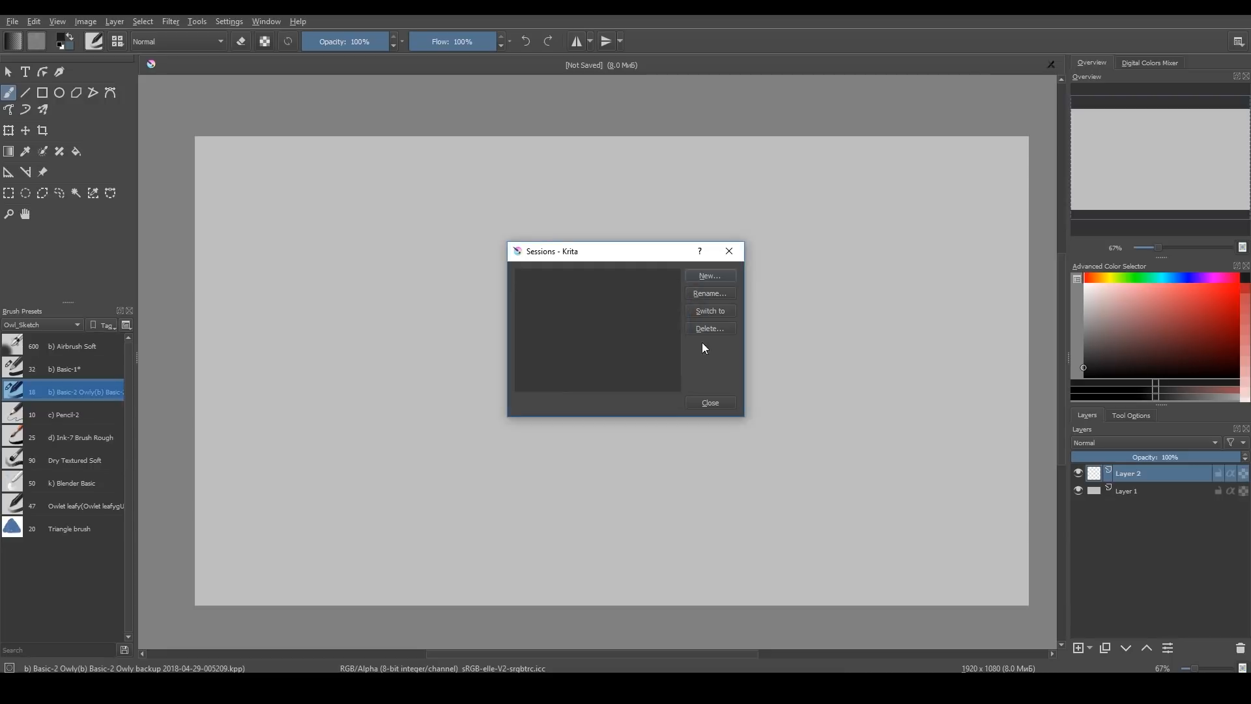
left_click(709, 402)
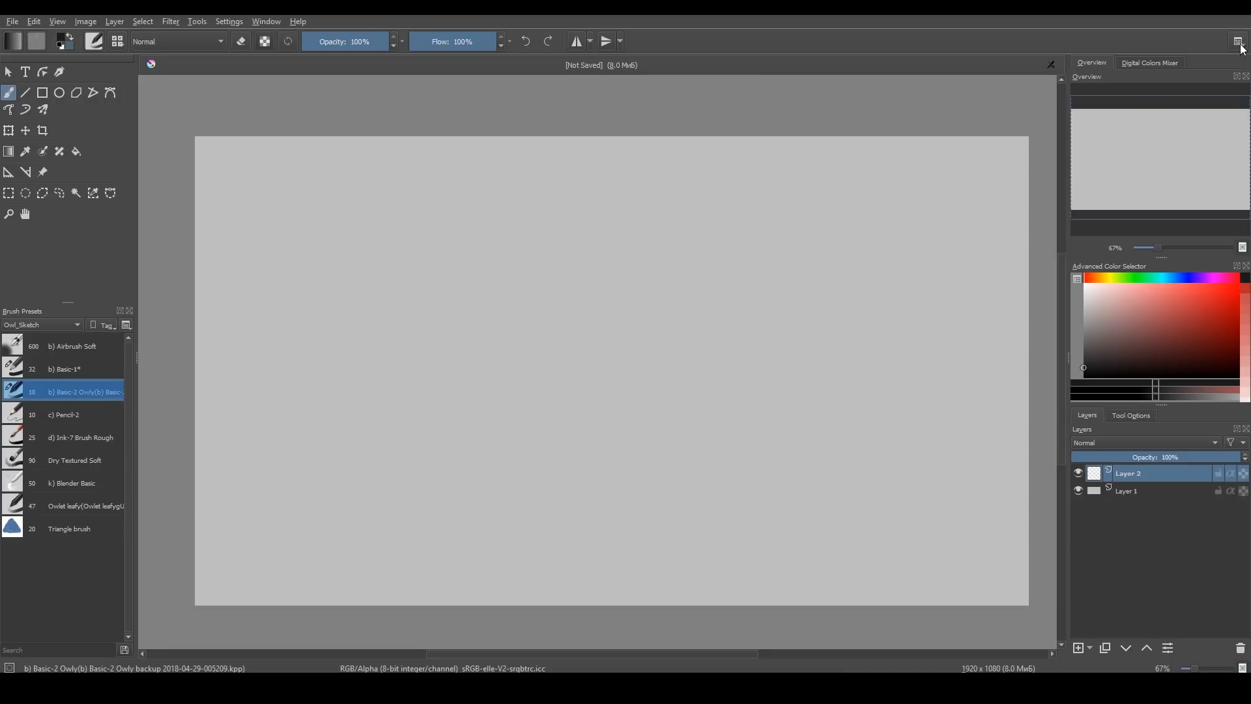
Save the 'Owl' window layout, with primary workspace following focus and active image in all windows
left_click(1240, 41)
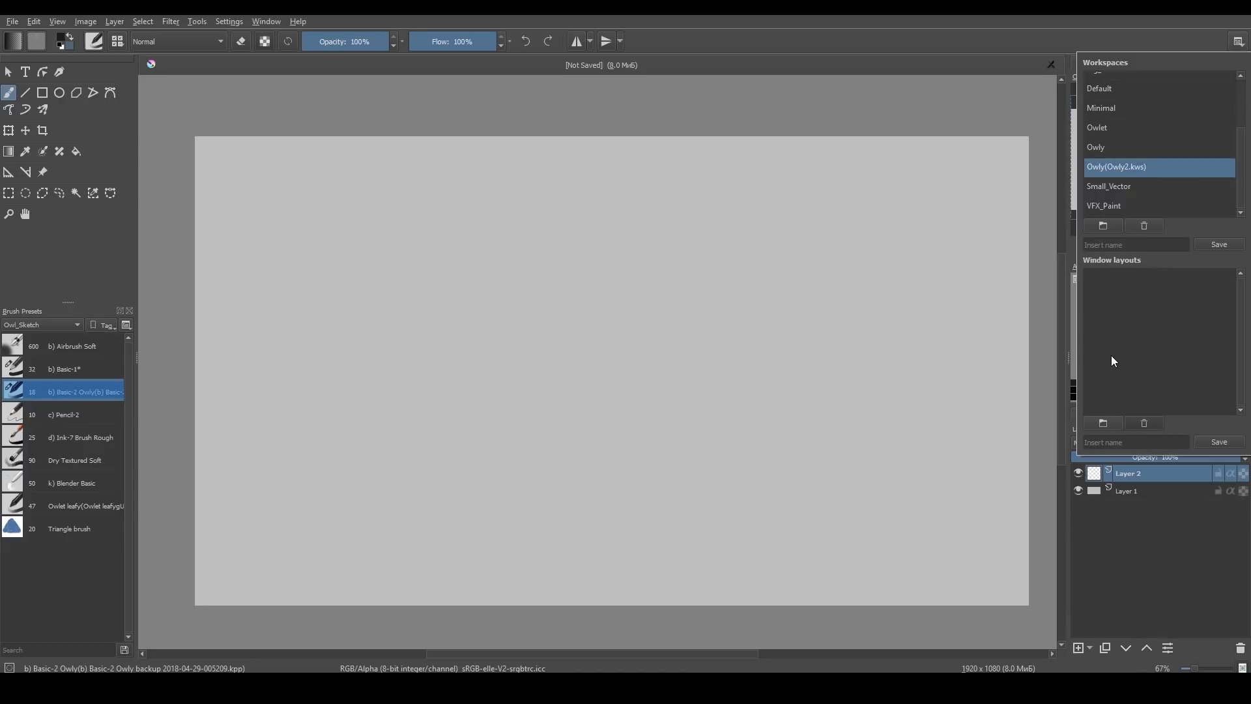
type("Owl")
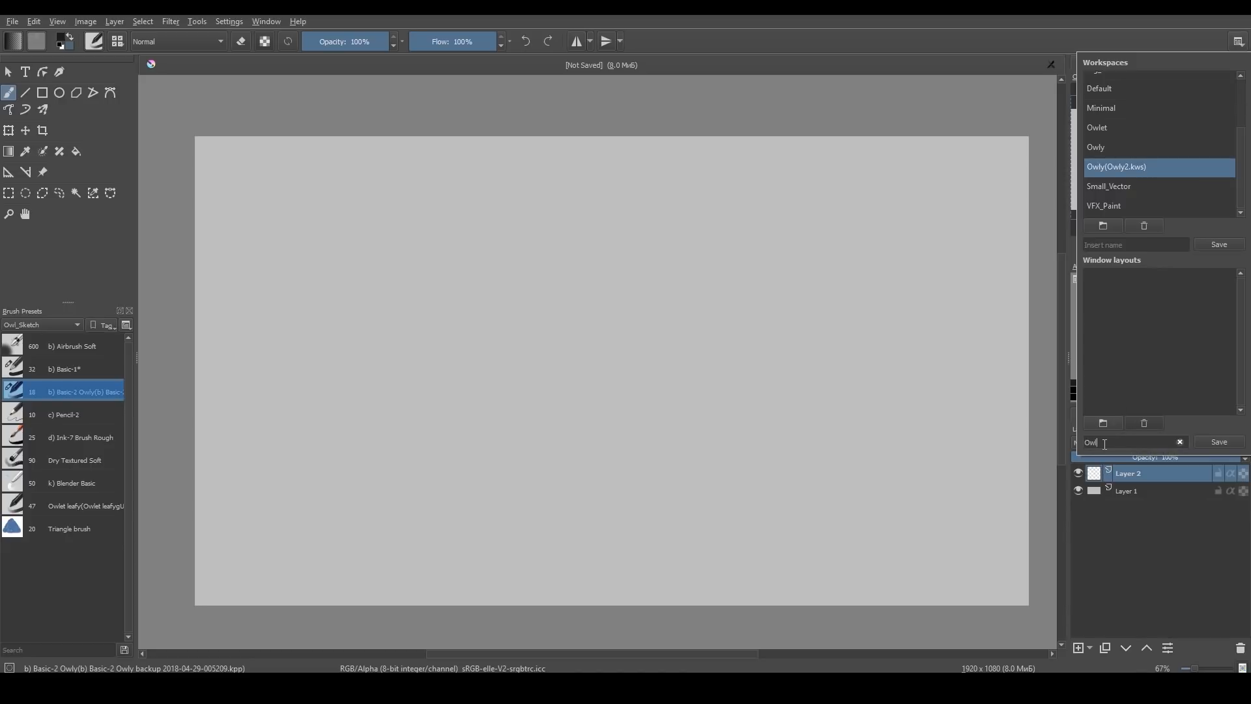
left_click(1218, 442)
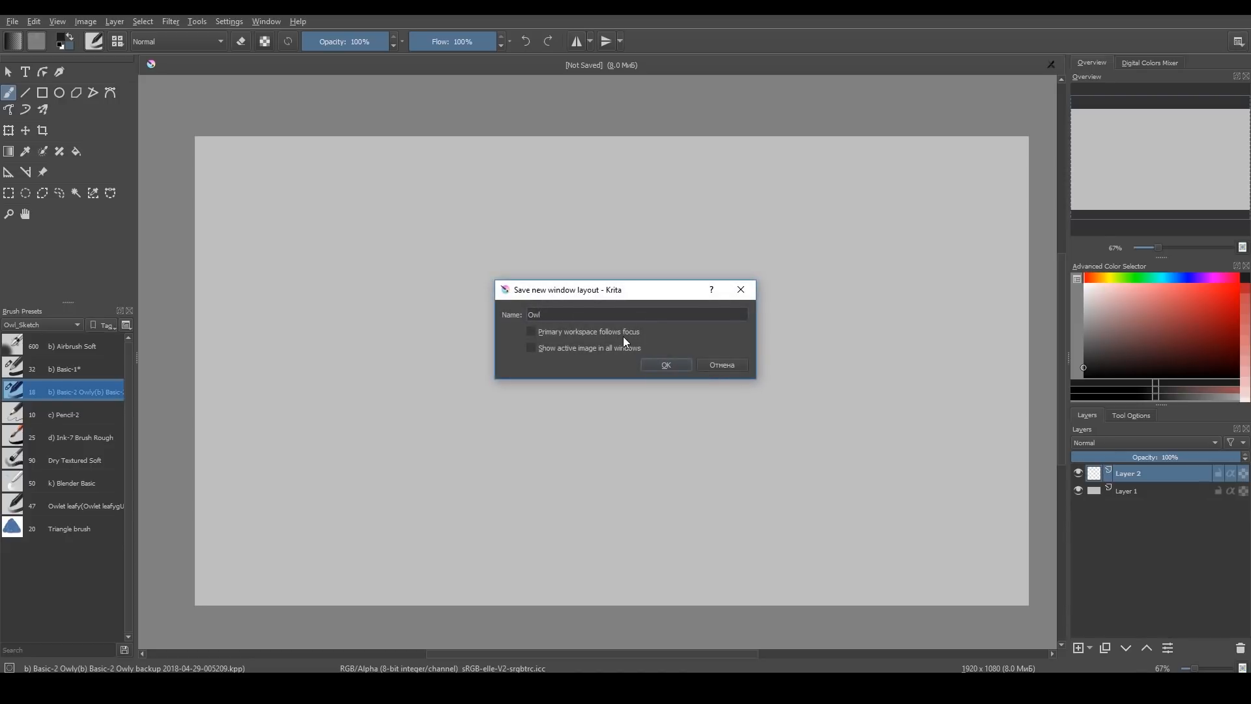
left_click(533, 331)
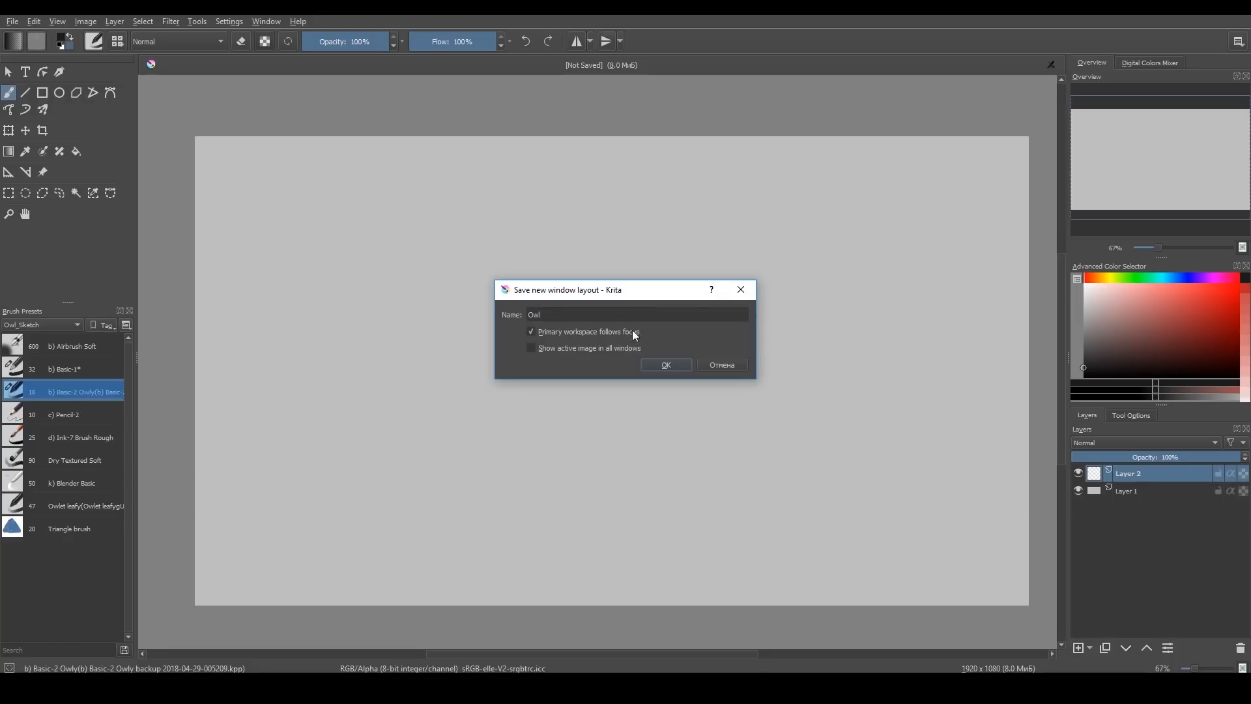
mouse_move(532, 337)
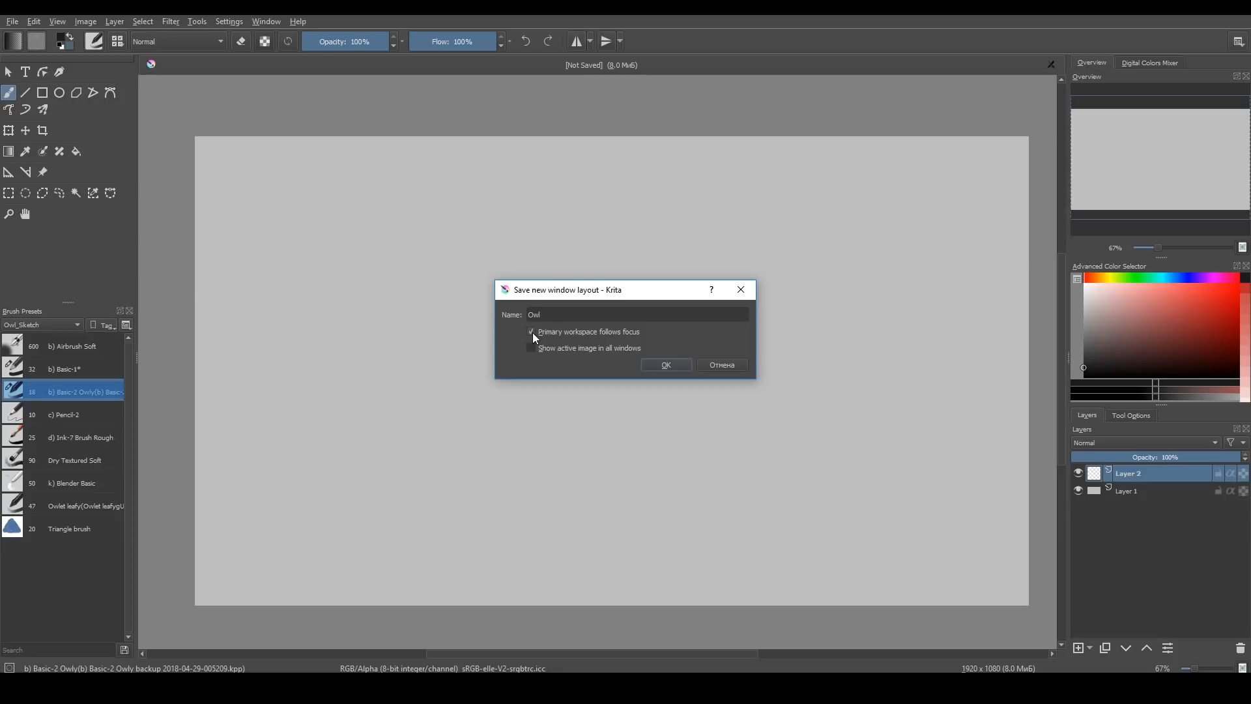
left_click(533, 348)
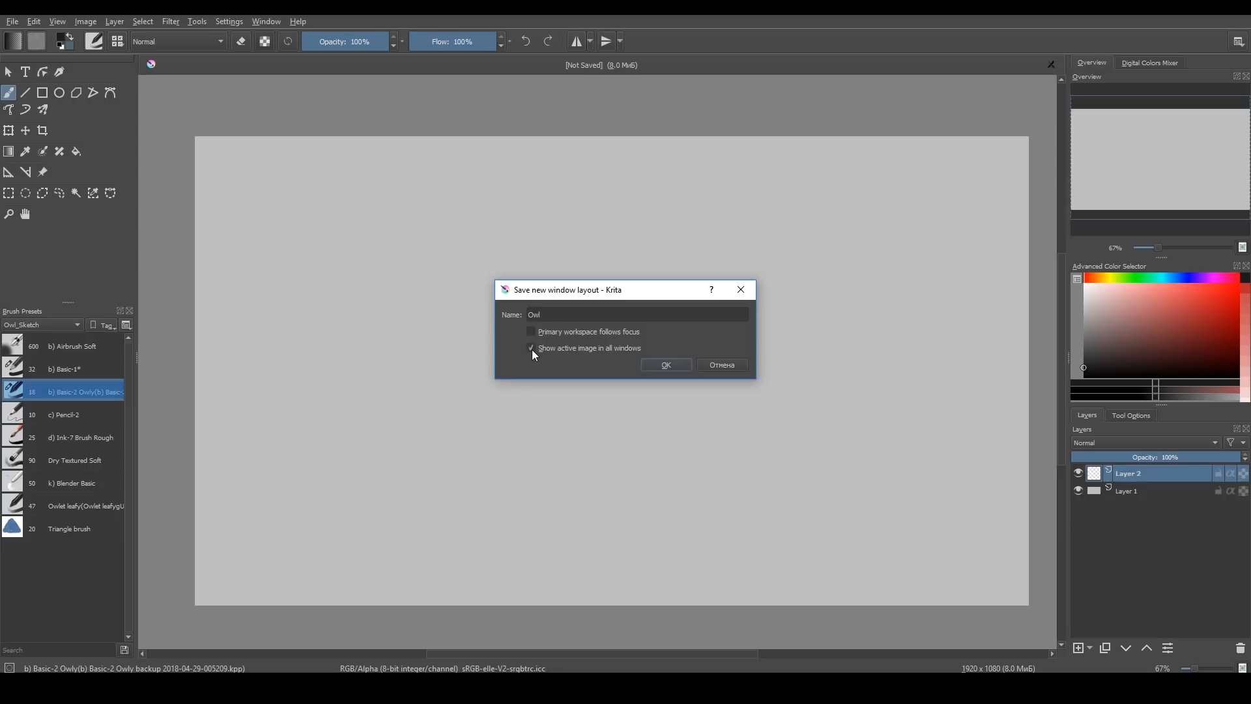
mouse_move(537, 359)
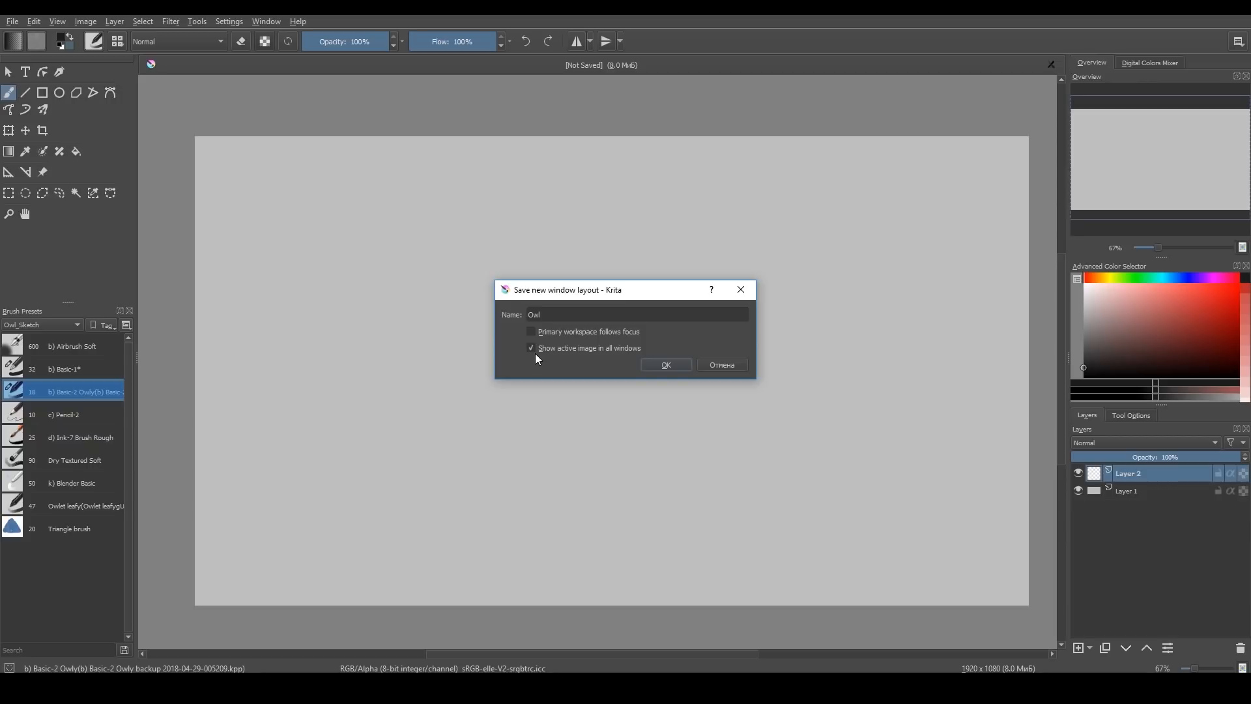
left_click(532, 348)
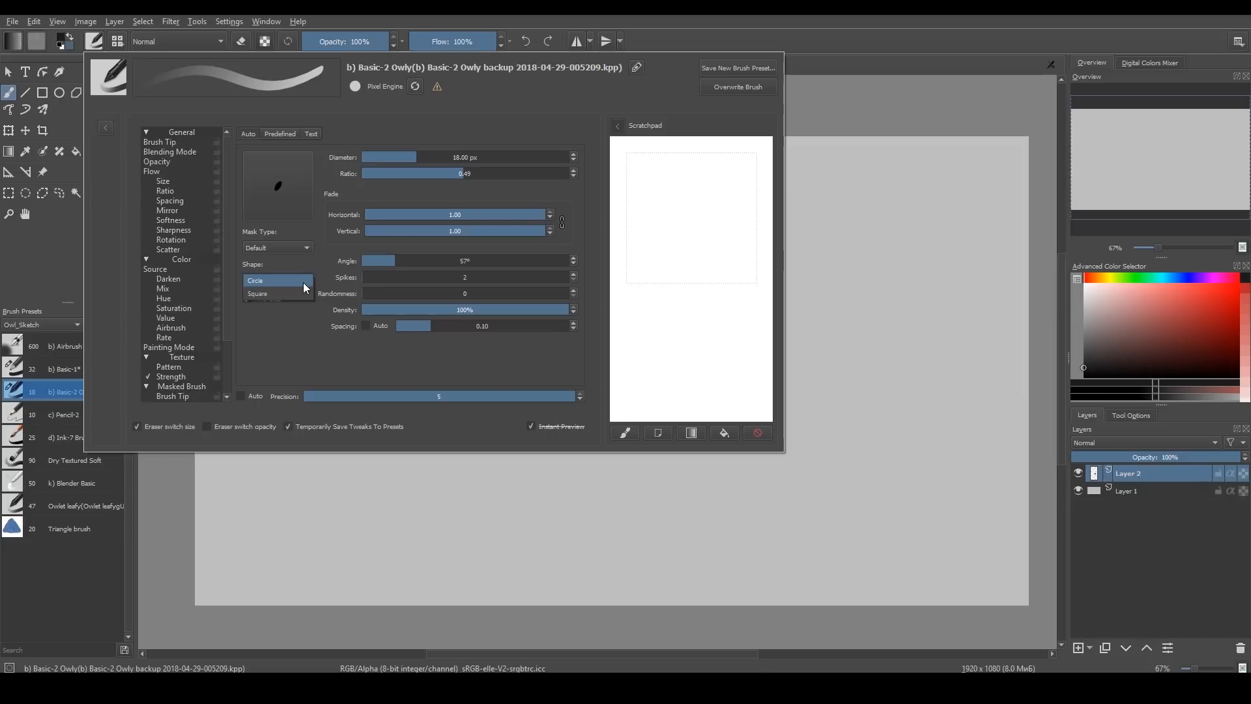
left_click(277, 247)
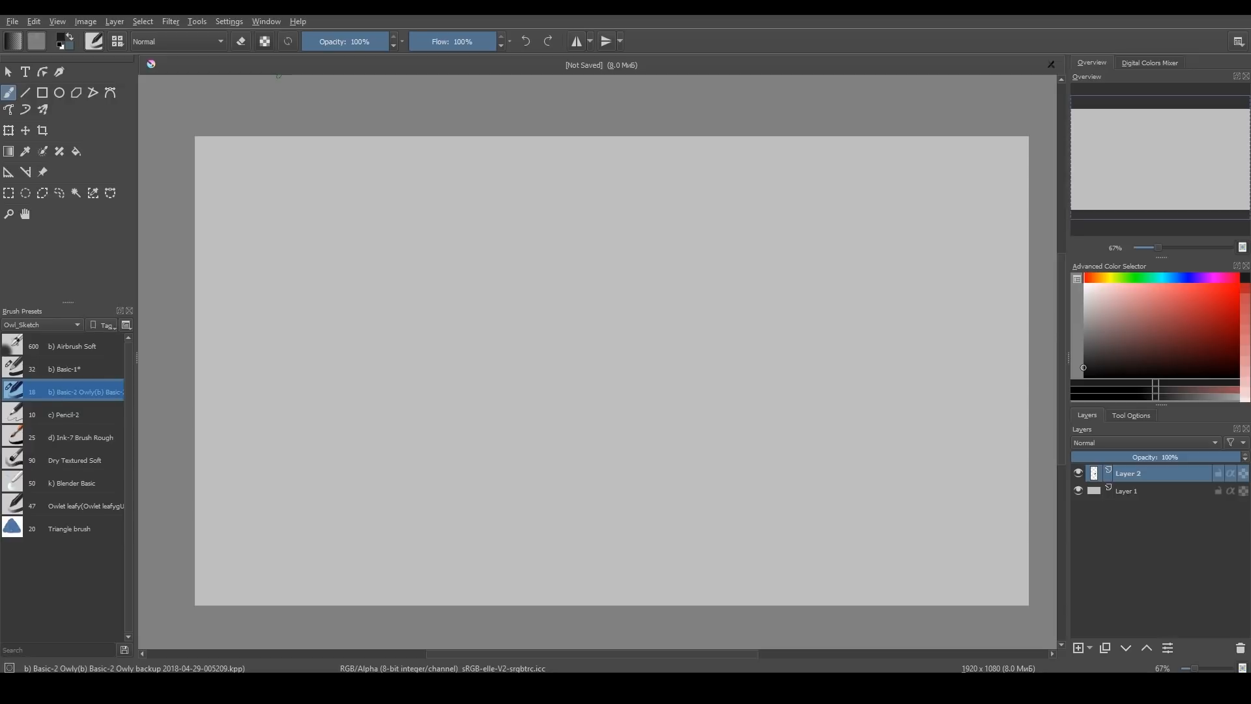
Launch the Tablet Tester from the Tablet settings page of Configure Krita
left_click(230, 21)
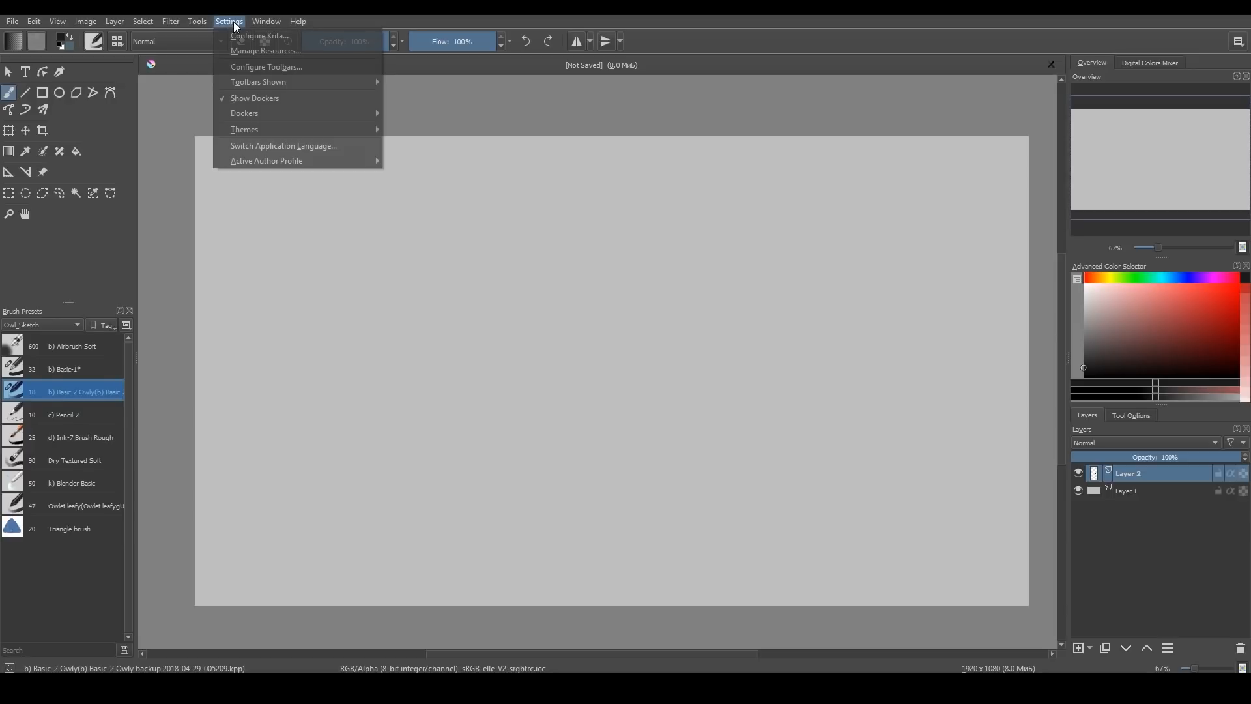
left_click(315, 36)
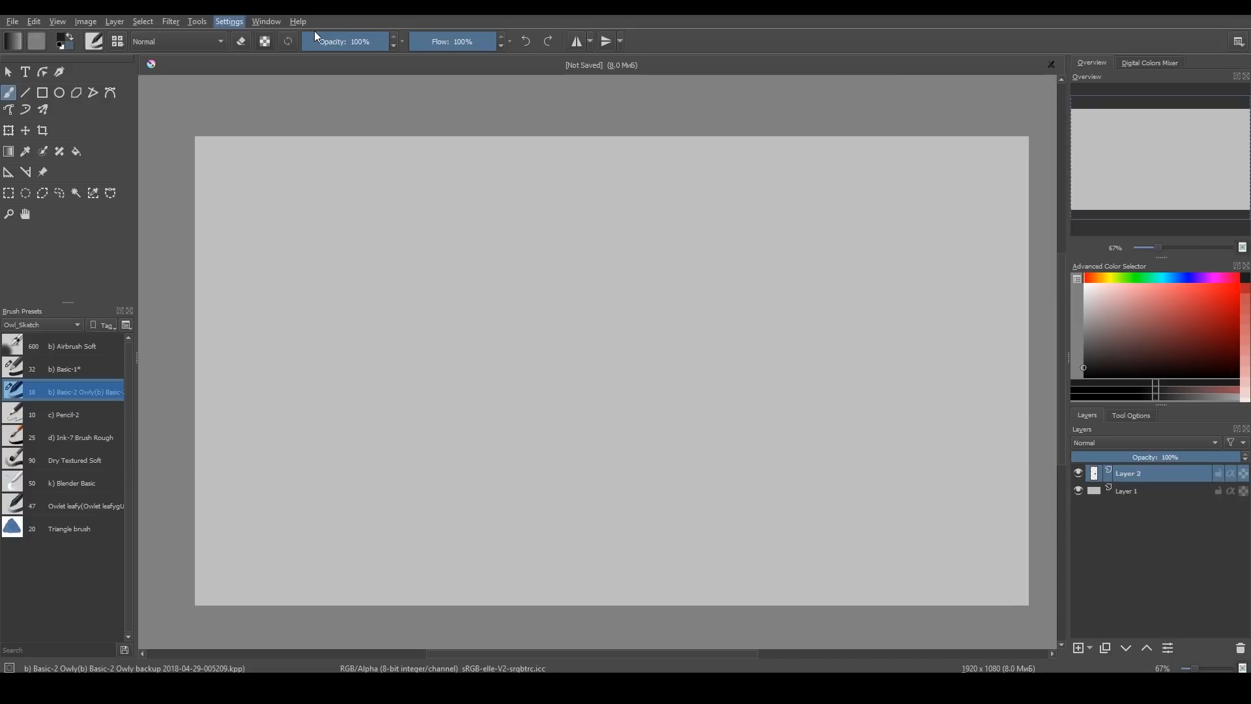
left_click(228, 21)
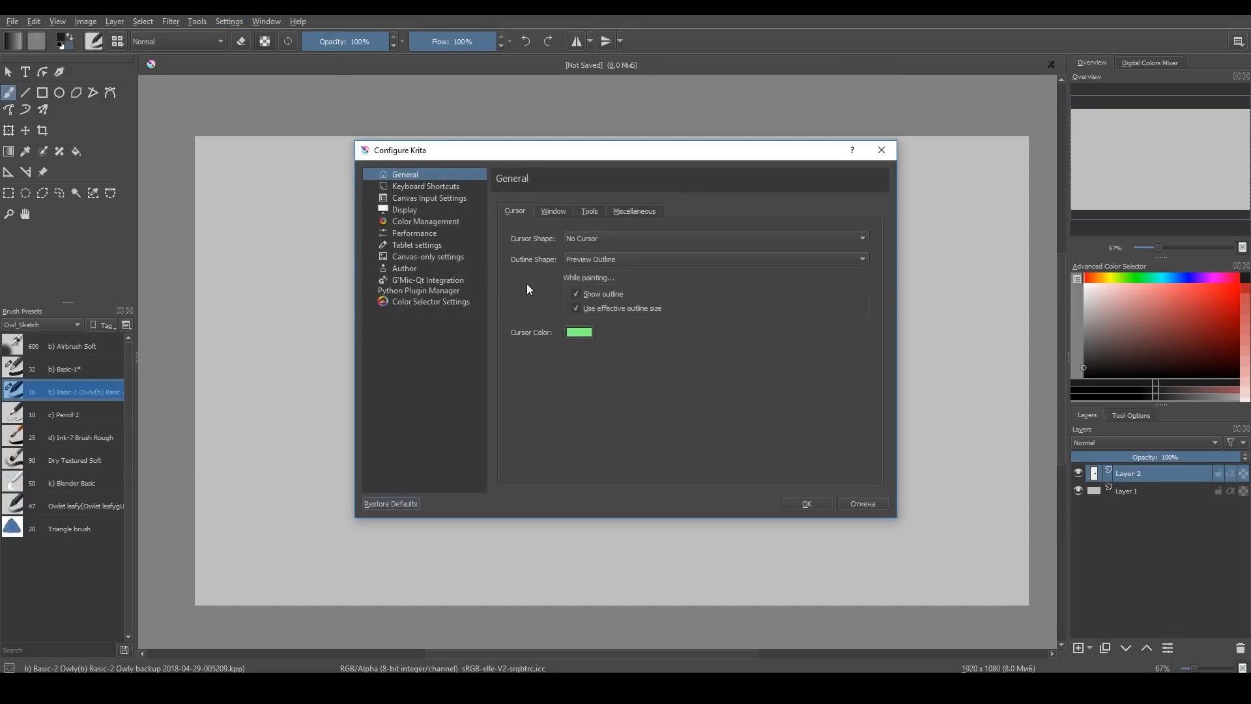
left_click(416, 245)
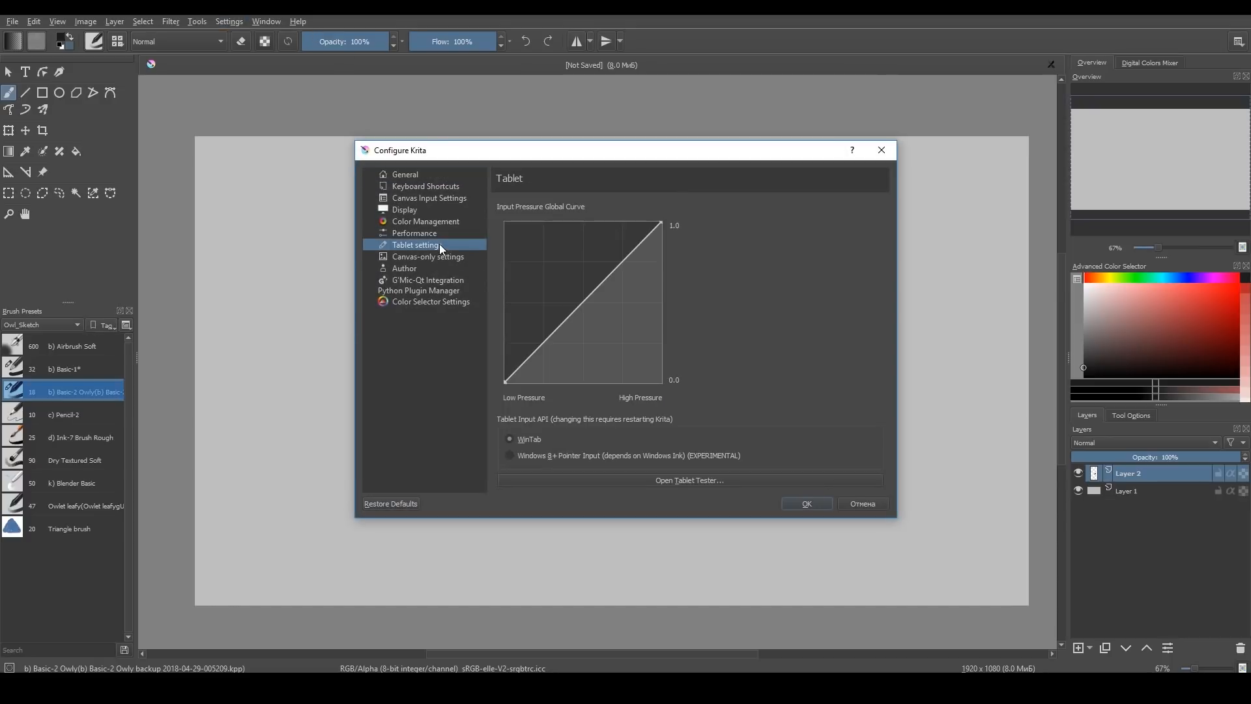
mouse_move(612, 470)
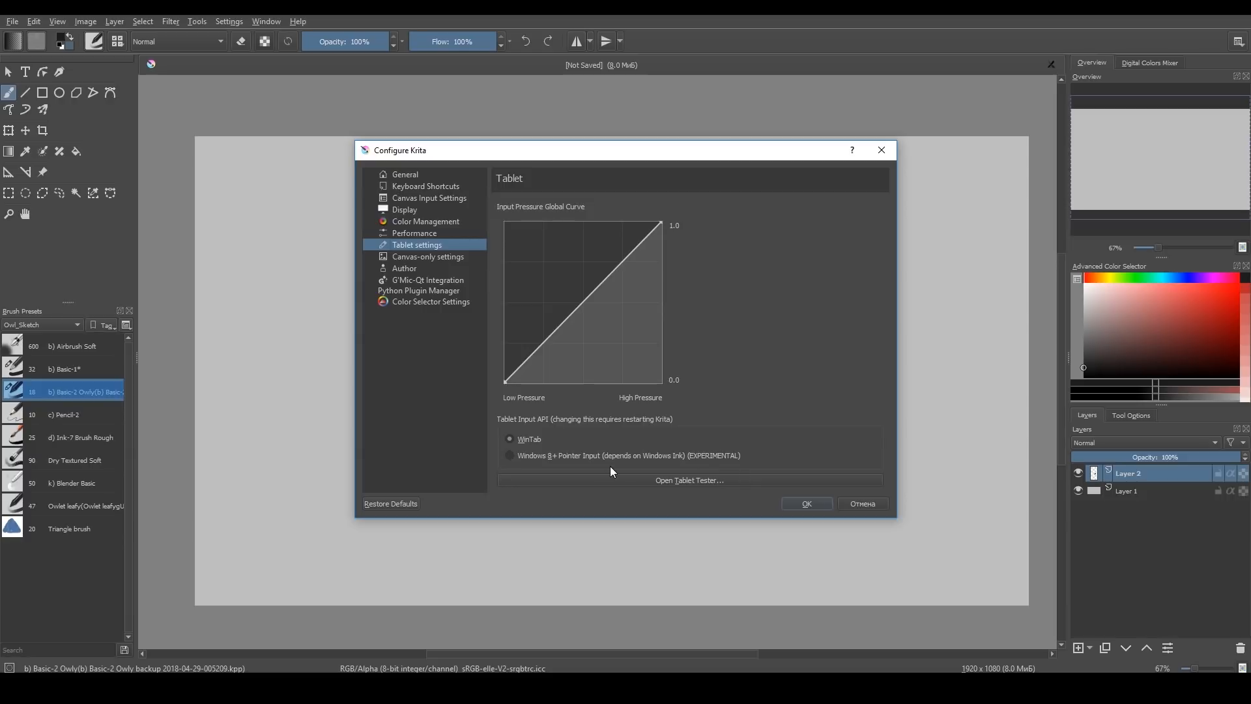
left_click(689, 479)
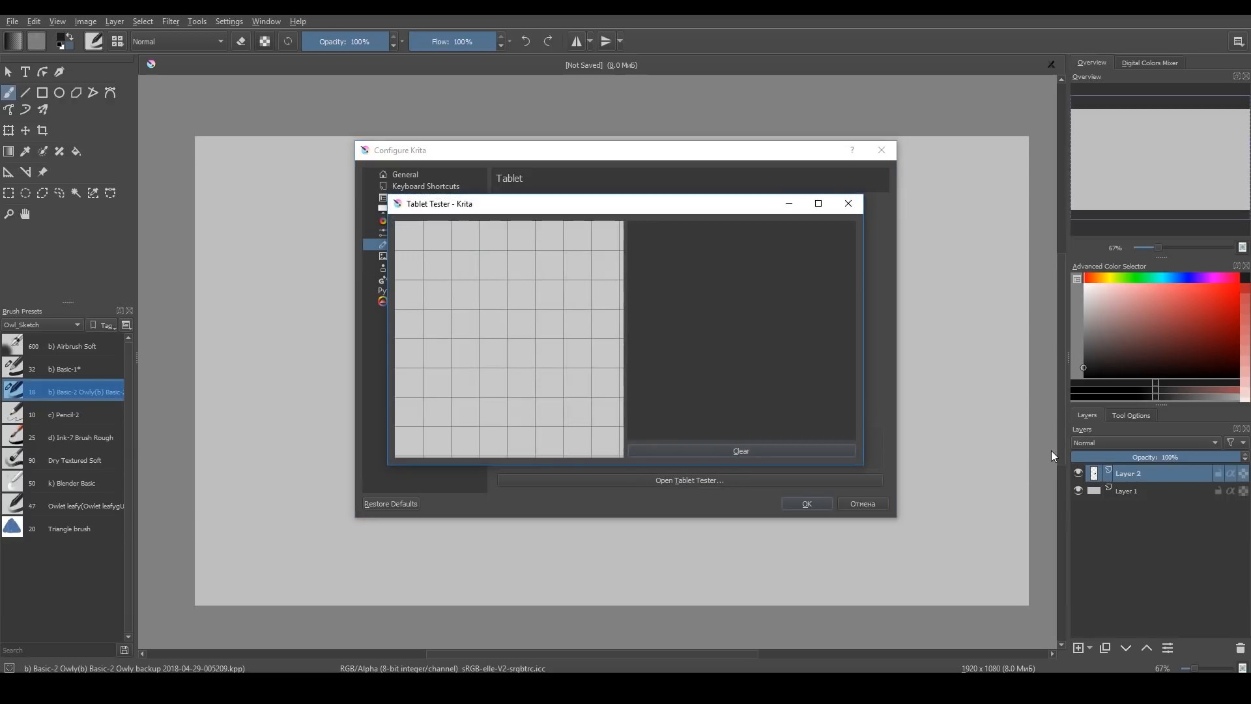
mouse_move(442, 289)
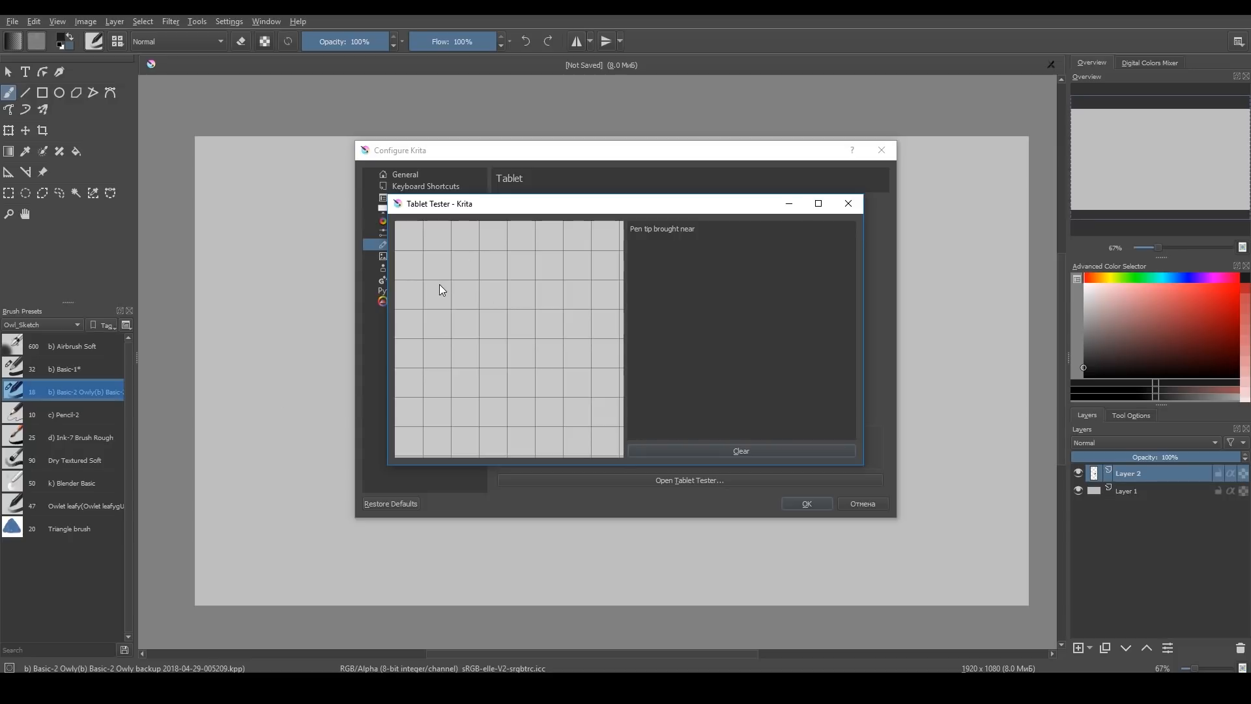